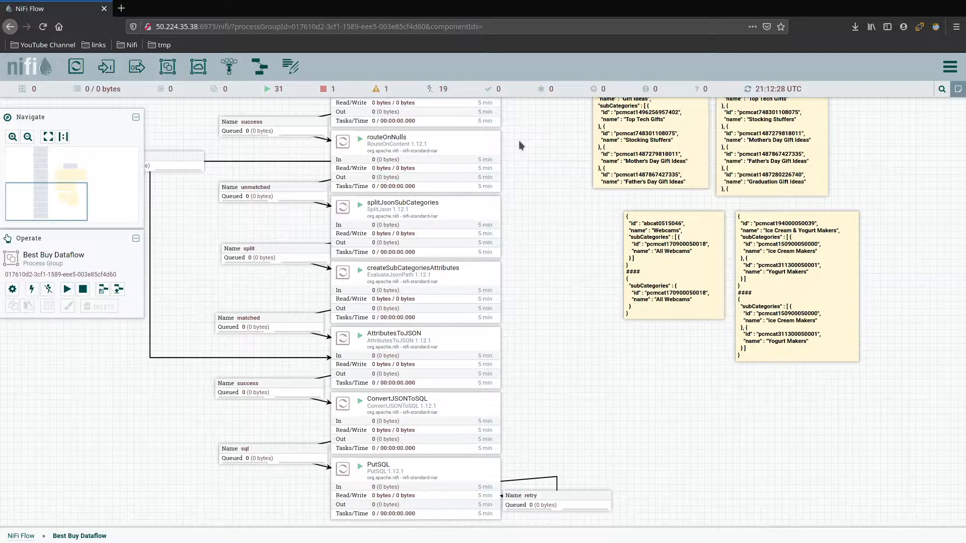
pyautogui.moveTo(528, 364)
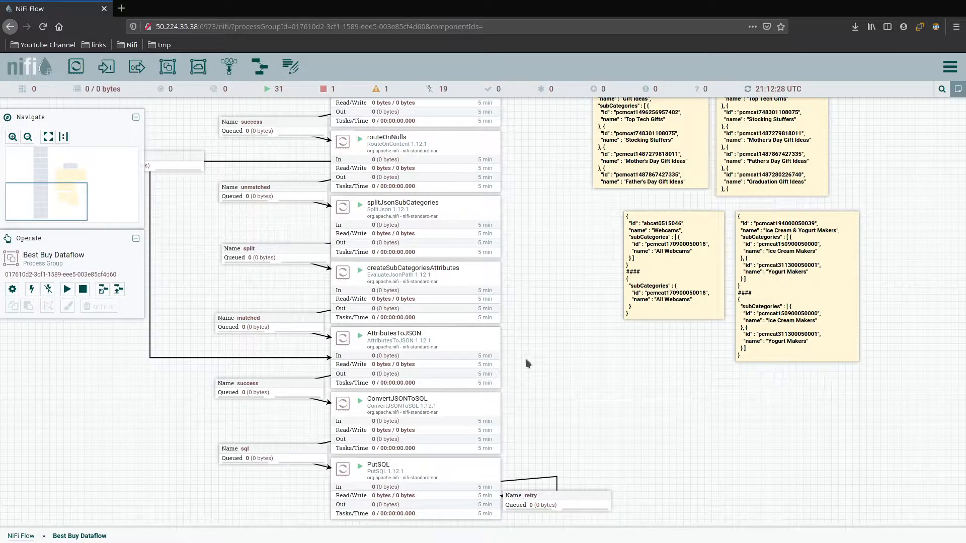
pyautogui.moveTo(452, 474)
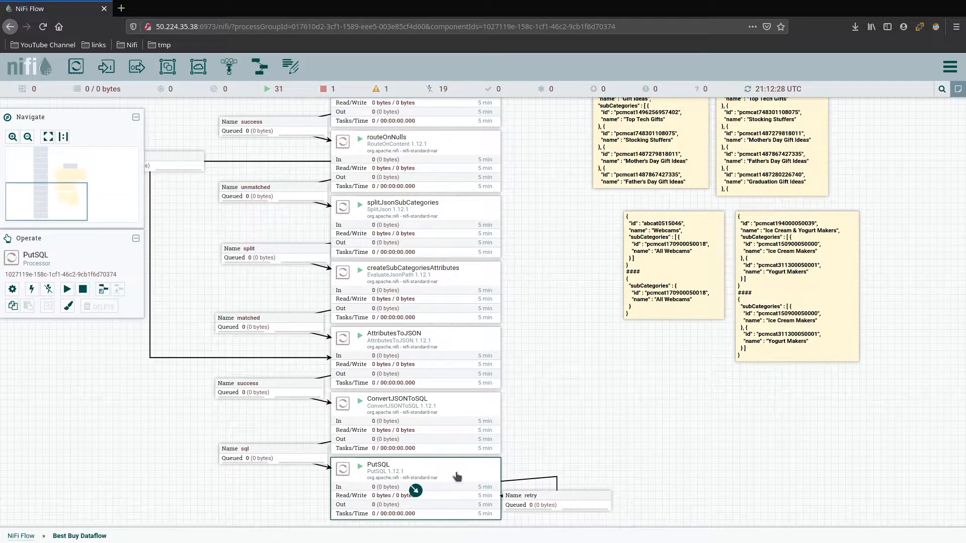
pyautogui.moveTo(546, 365)
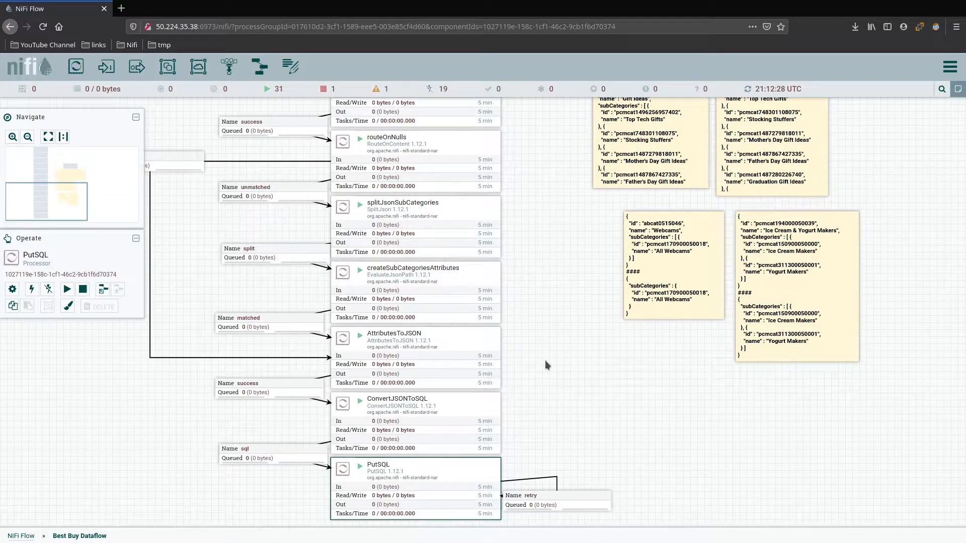
pyautogui.moveTo(538, 334)
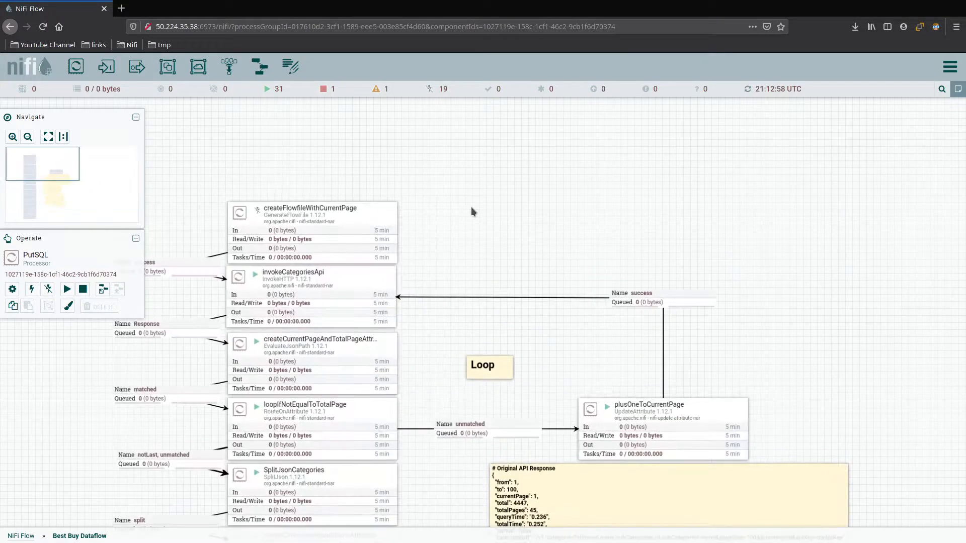
# Add a process group named 'Categories and SubCategories' above the categories flow
pyautogui.scroll(-3)
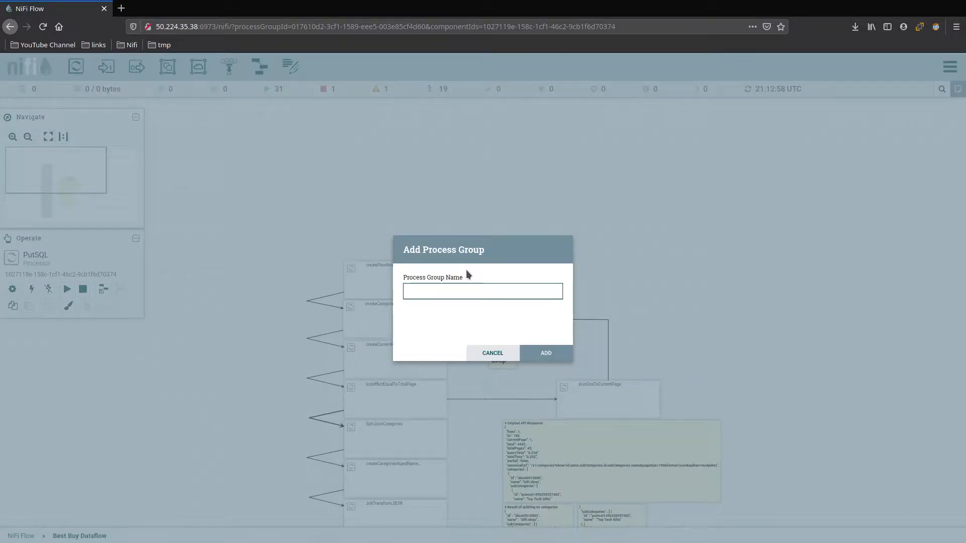
pyautogui.write('Categories a')
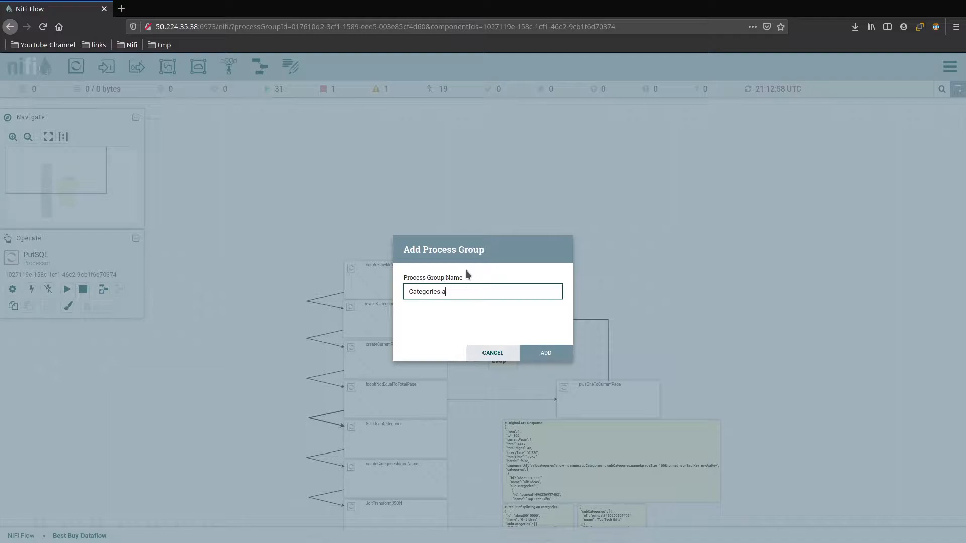
pyautogui.write('nd SubCate')
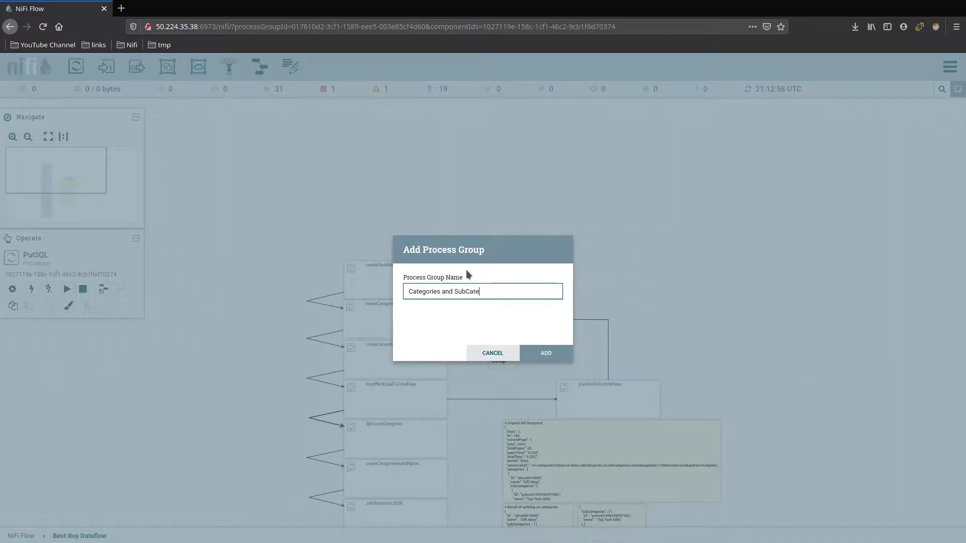
pyautogui.write('gories')
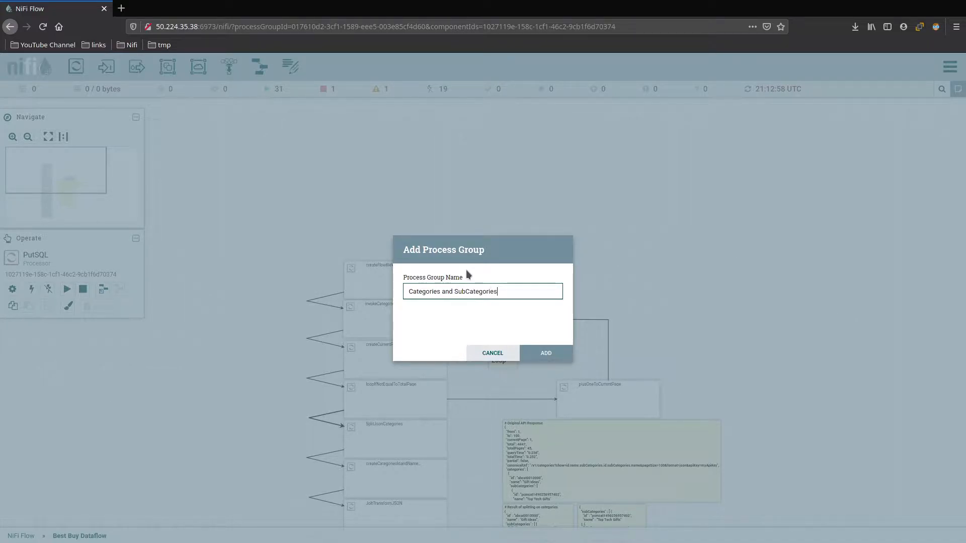
pyautogui.click(544, 353)
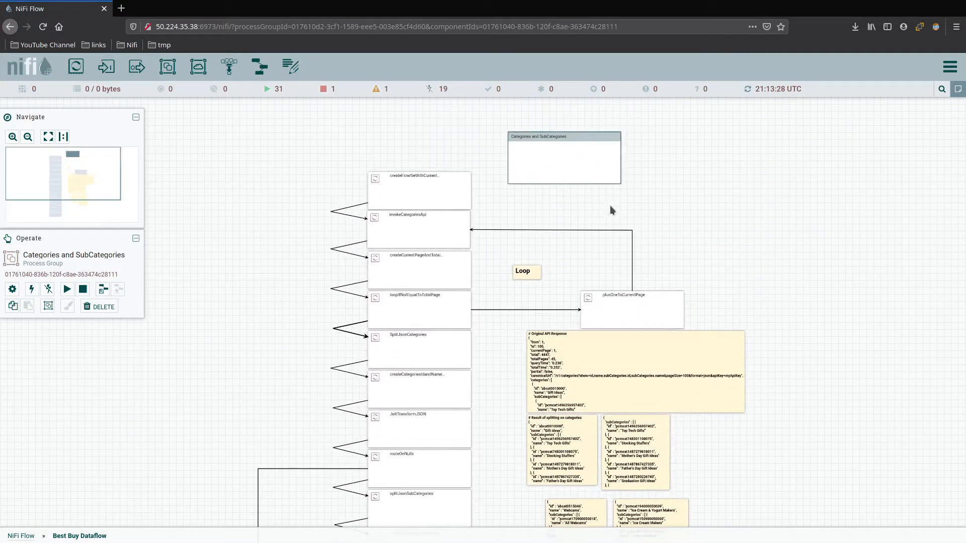
pyautogui.moveTo(646, 150)
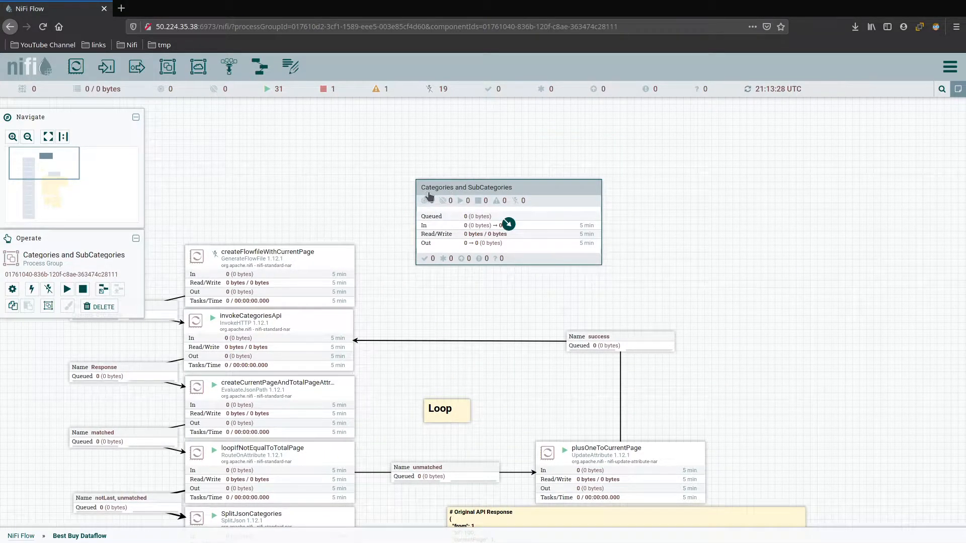
pyautogui.moveTo(270, 474)
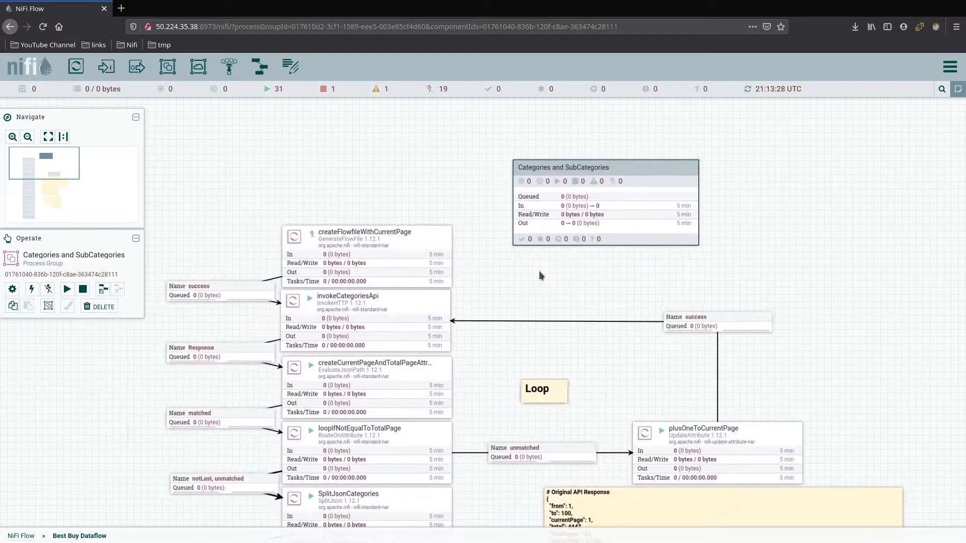
# Move the whole categories flow into the Categories and SubCategories group
pyautogui.click(489, 288)
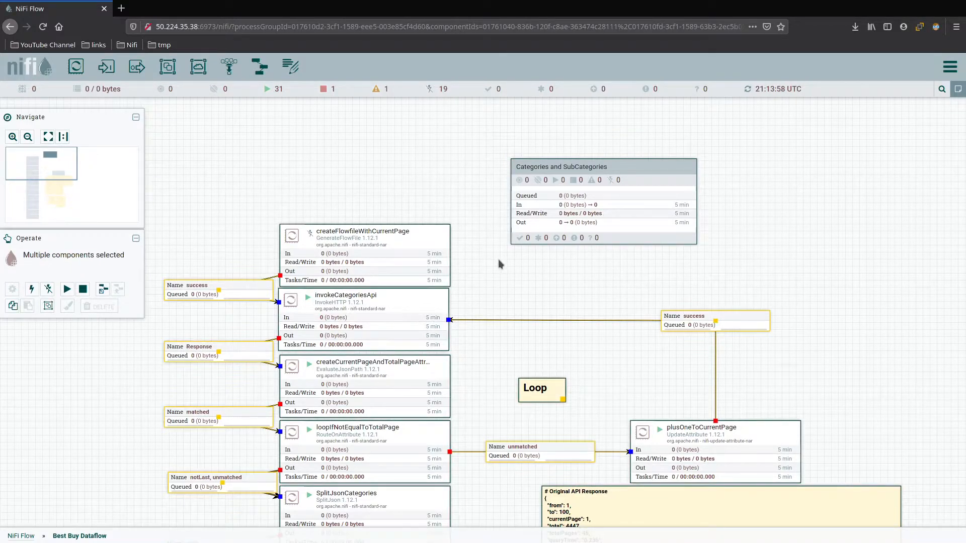
pyautogui.click(603, 203)
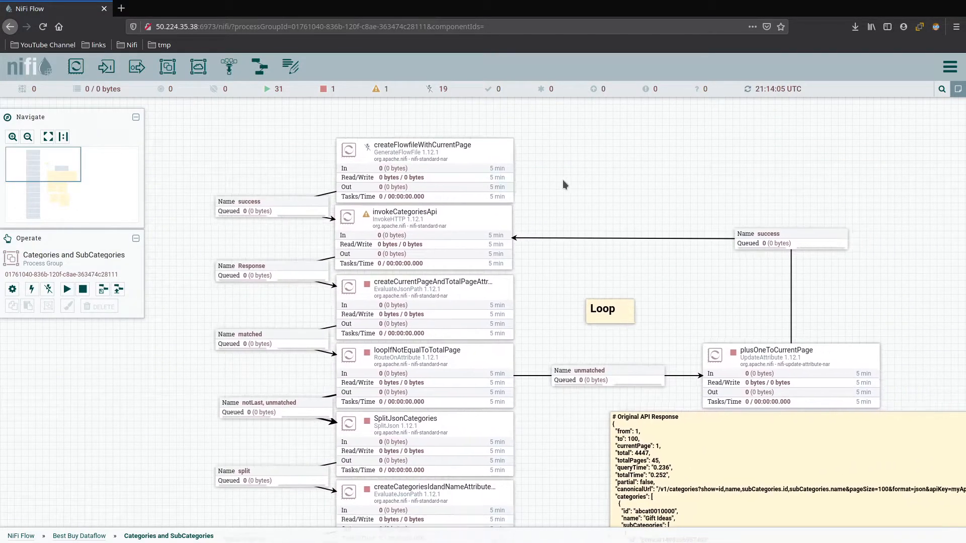
# Assign the BestBuyParam parameter context to the Categories and SubCategories group and apply it
pyautogui.click(82, 289)
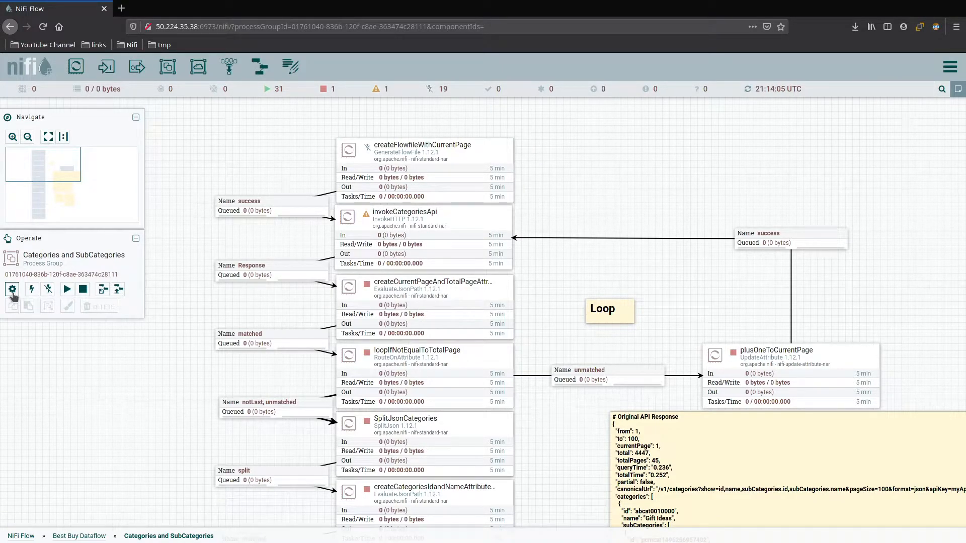
pyautogui.click(12, 289)
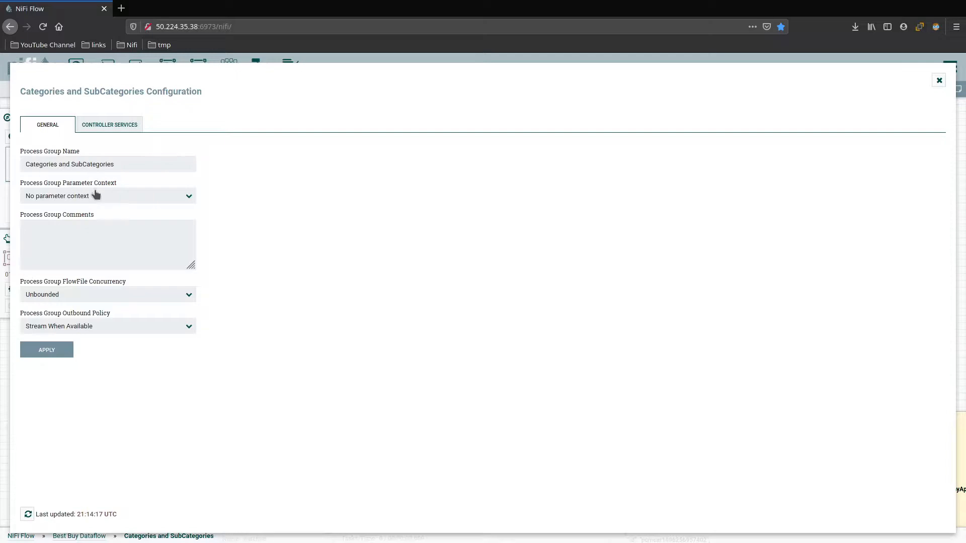
pyautogui.click(108, 196)
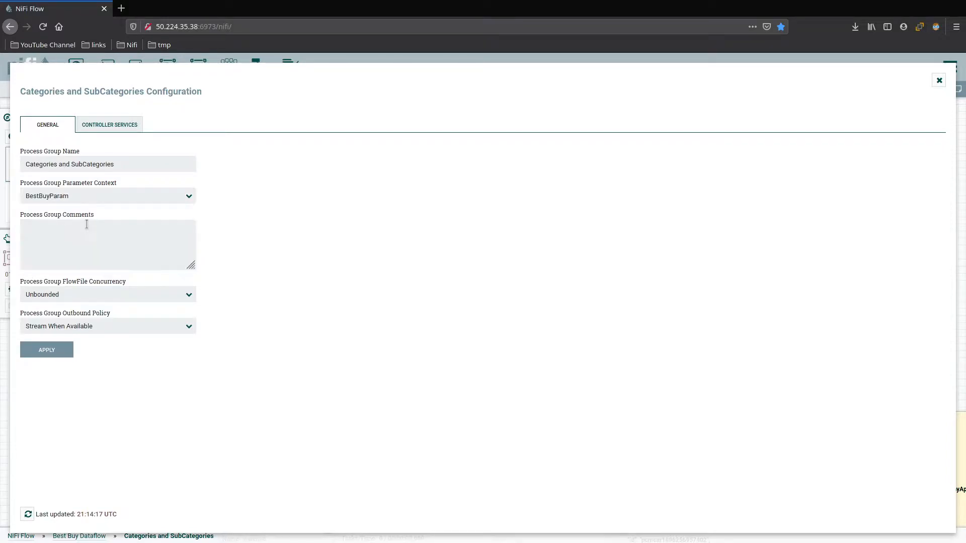
pyautogui.moveTo(88, 218)
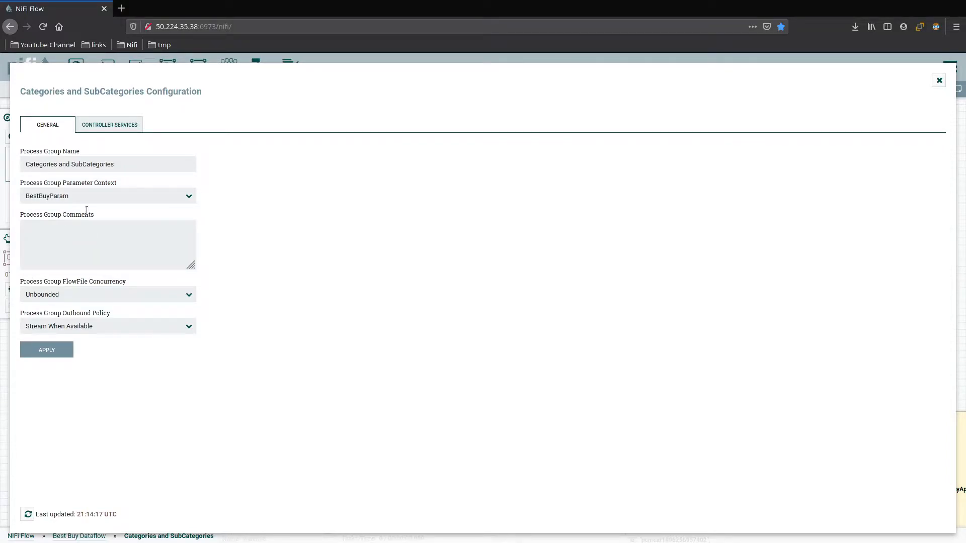
pyautogui.click(46, 349)
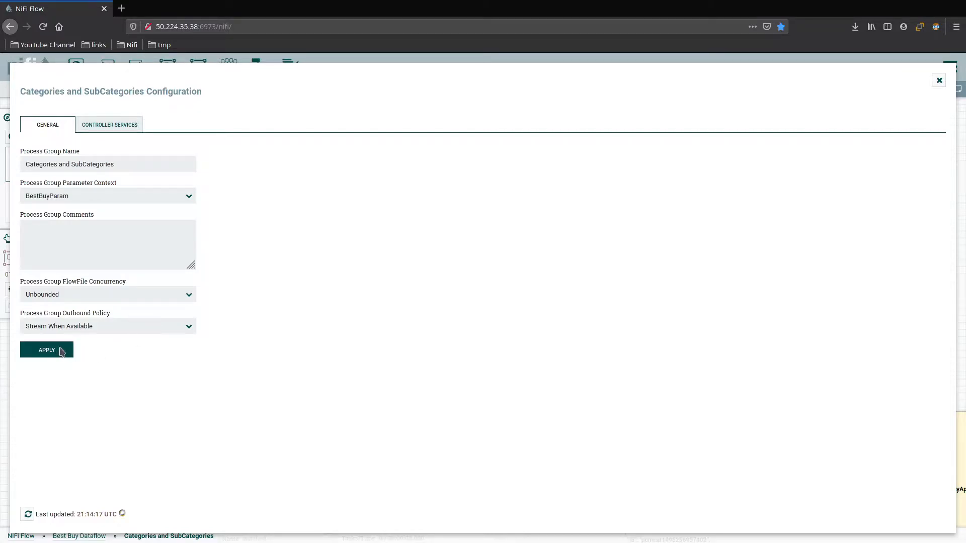
pyautogui.click(46, 349)
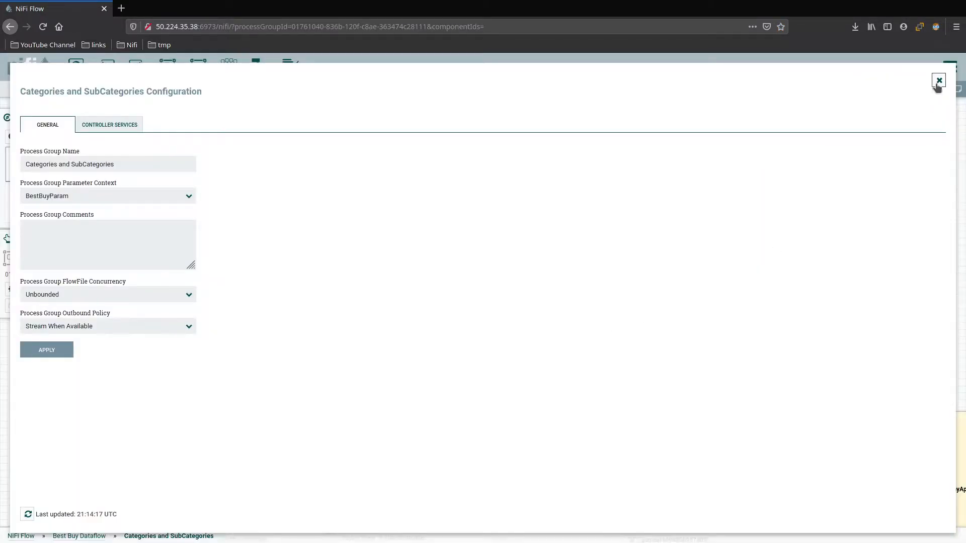
pyautogui.click(939, 80)
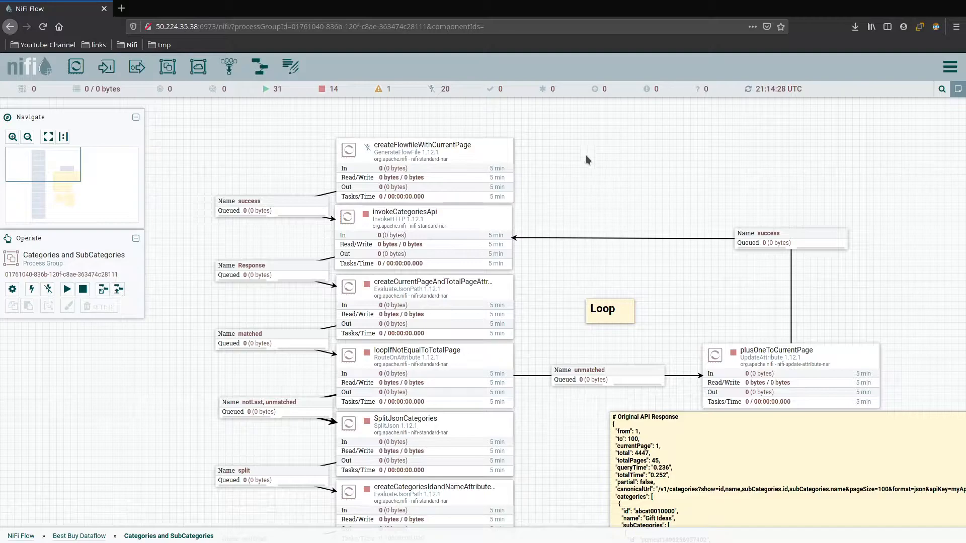
# Start all processors in the group, then stop createFlowfileWithCurrentPage after one page
pyautogui.scroll(-3)
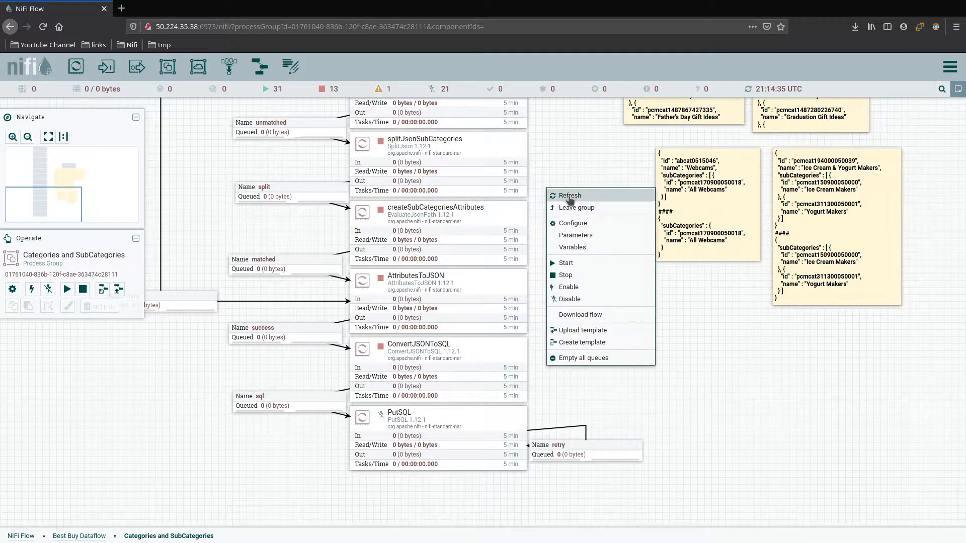
pyautogui.click(569, 195)
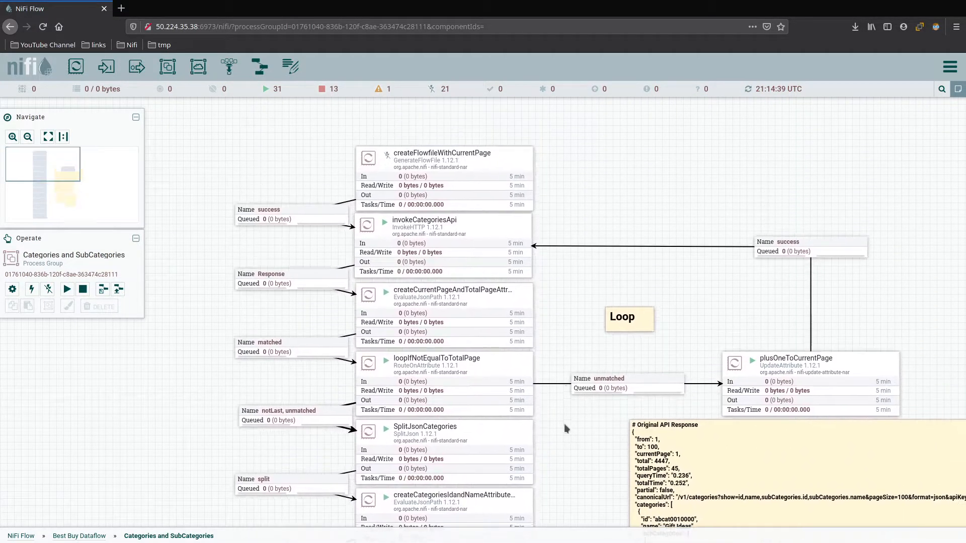
pyautogui.click(443, 160)
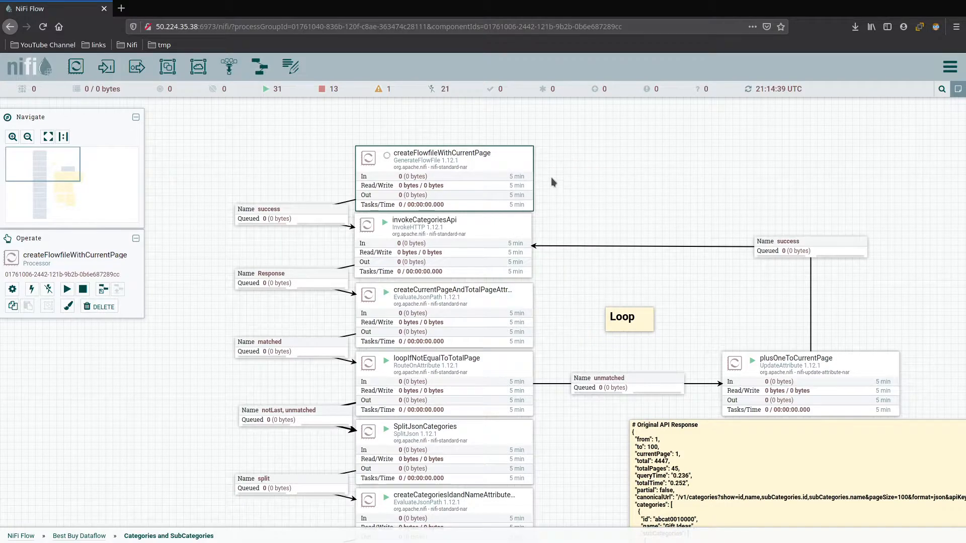
pyautogui.click(552, 183)
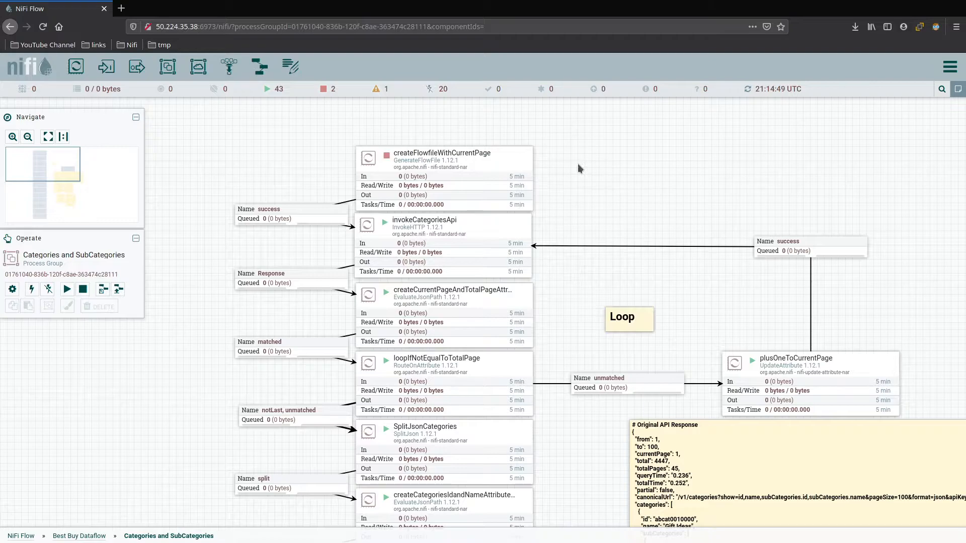
pyautogui.click(443, 179)
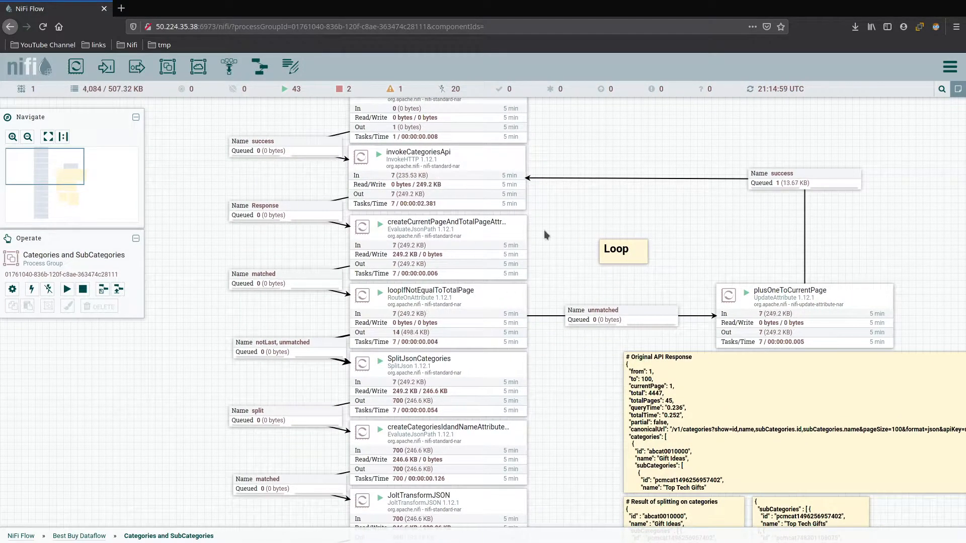
# Inspect the sql queue of 4,083 flowfiles waiting before PutSQL
pyautogui.scroll(-3)
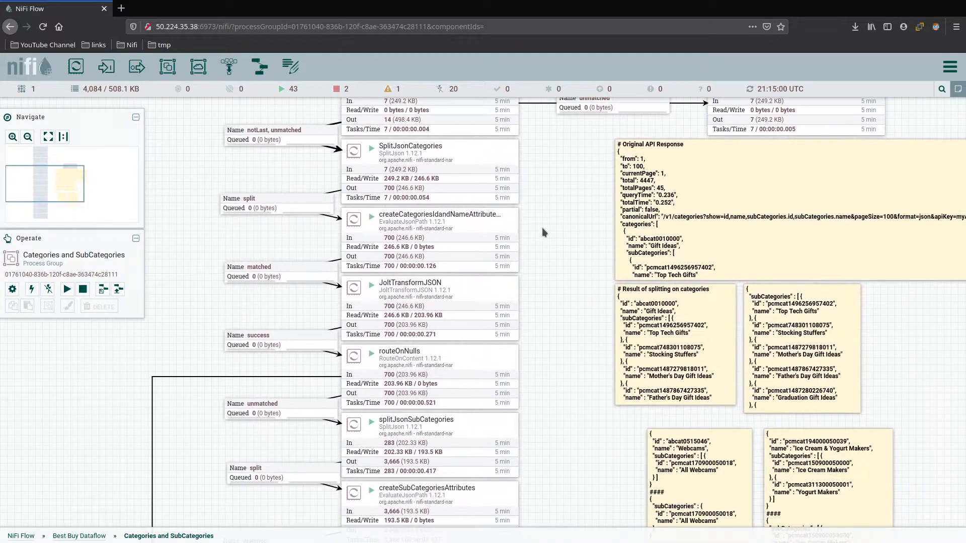
pyautogui.scroll(-3)
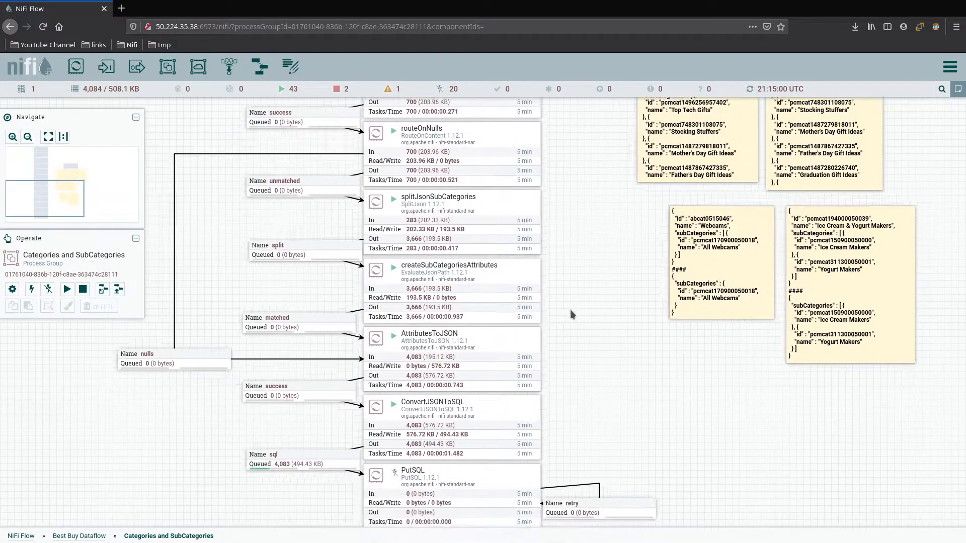
pyautogui.click(303, 464)
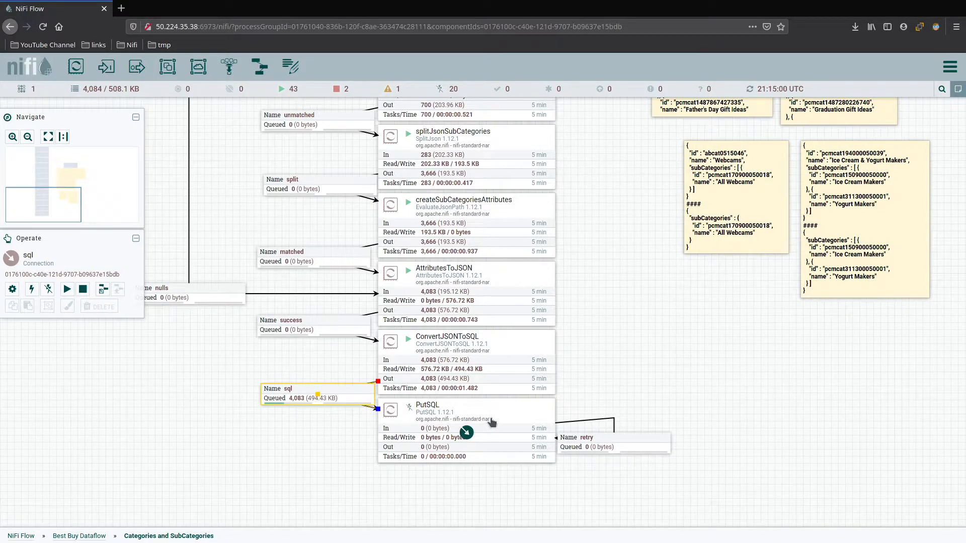
pyautogui.moveTo(498, 414)
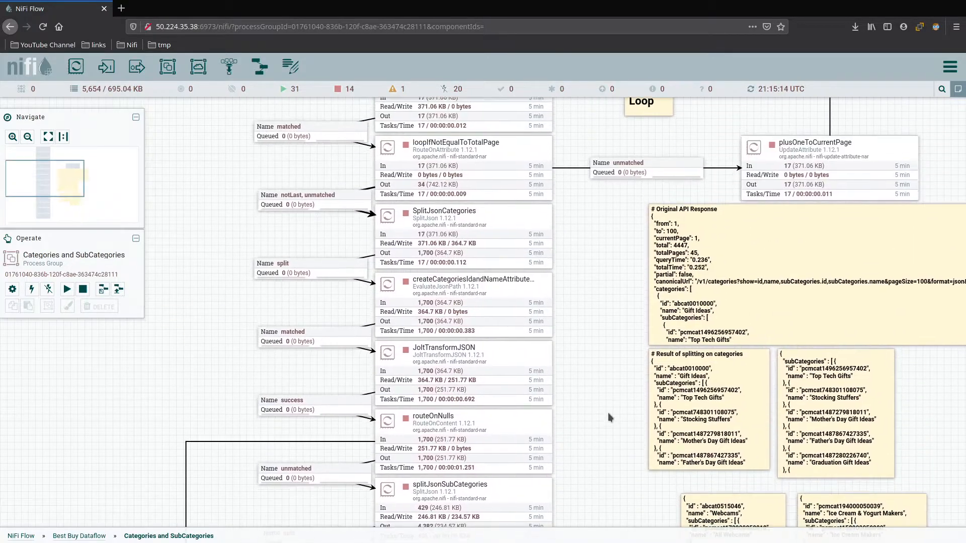
pyautogui.rightClick(610, 417)
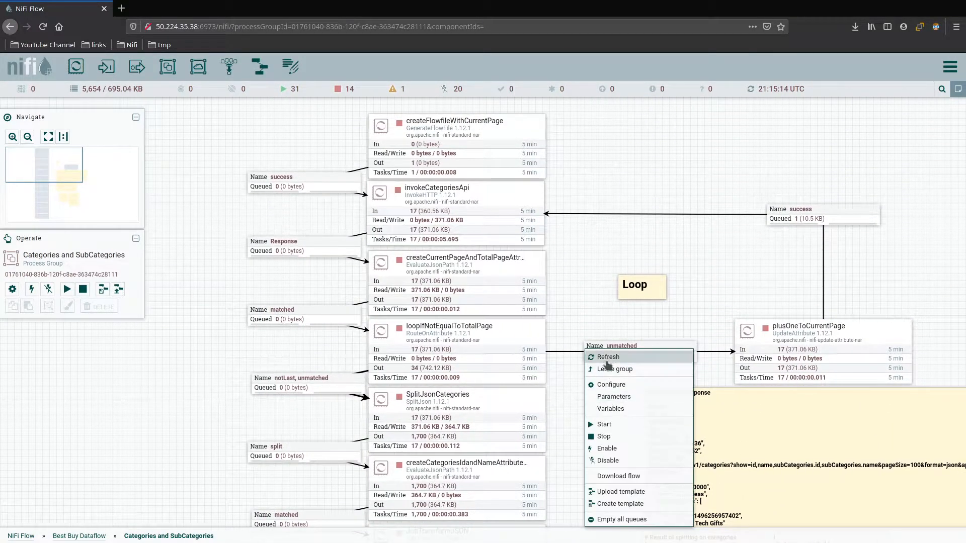
pyautogui.click(622, 519)
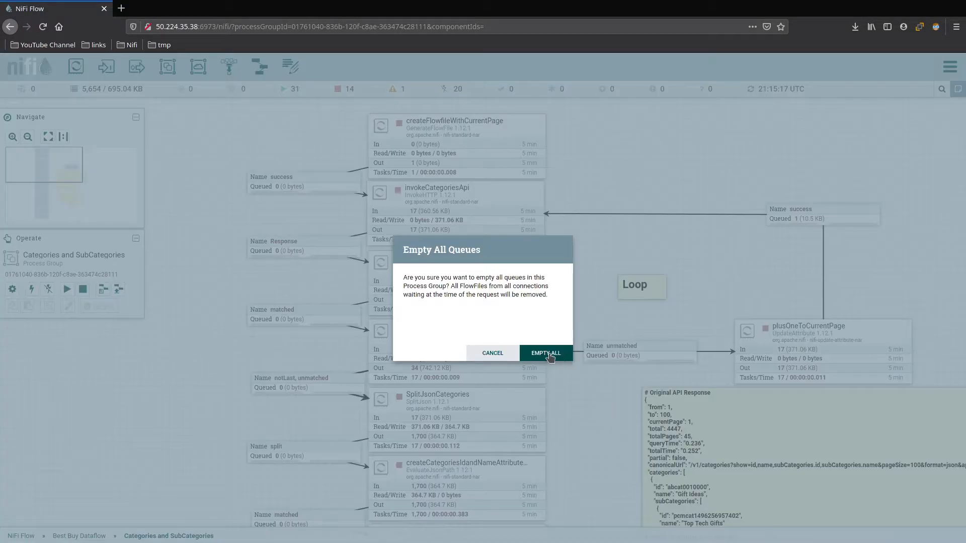
pyautogui.click(544, 353)
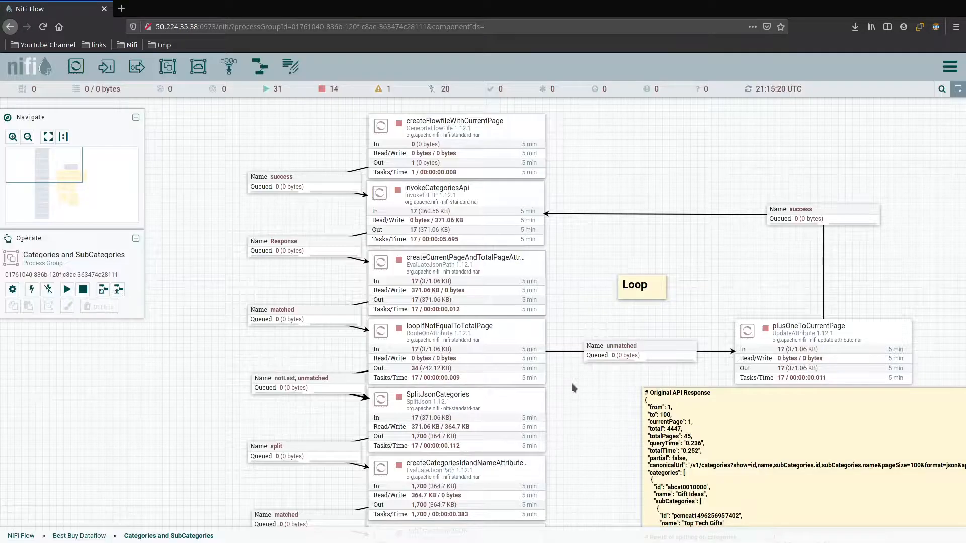
pyautogui.scroll(-3)
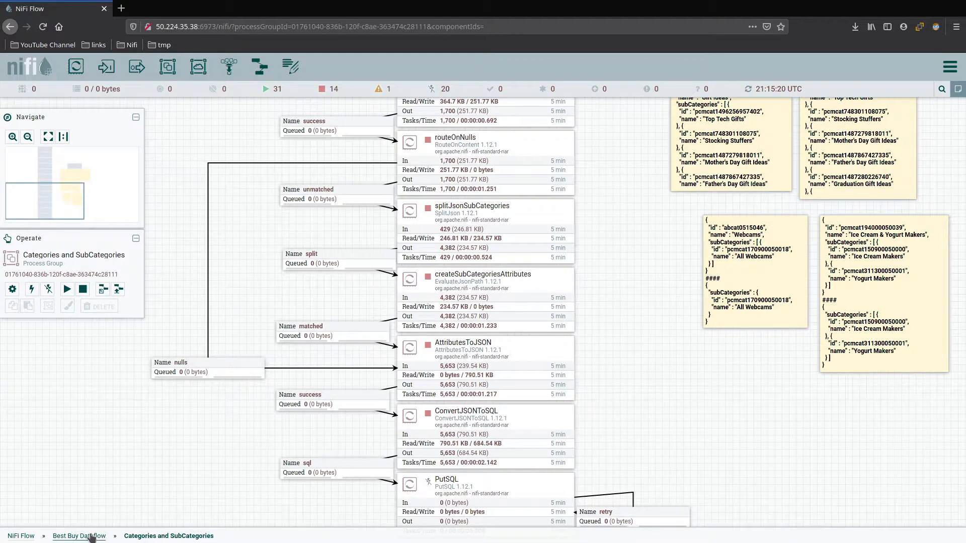
# Return to Best Buy Dataflow, stop and remove the loose categories processors left there
pyautogui.click(78, 536)
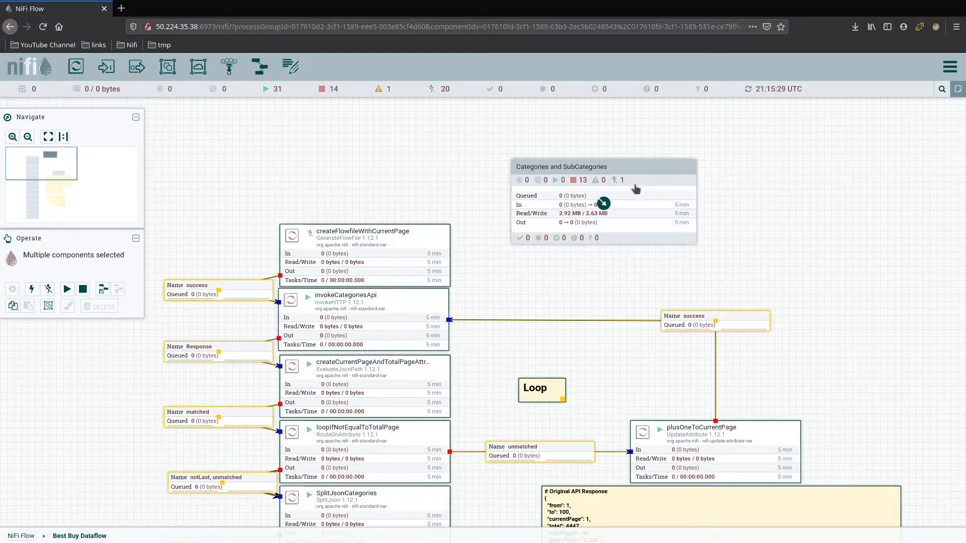
pyautogui.moveTo(559, 292)
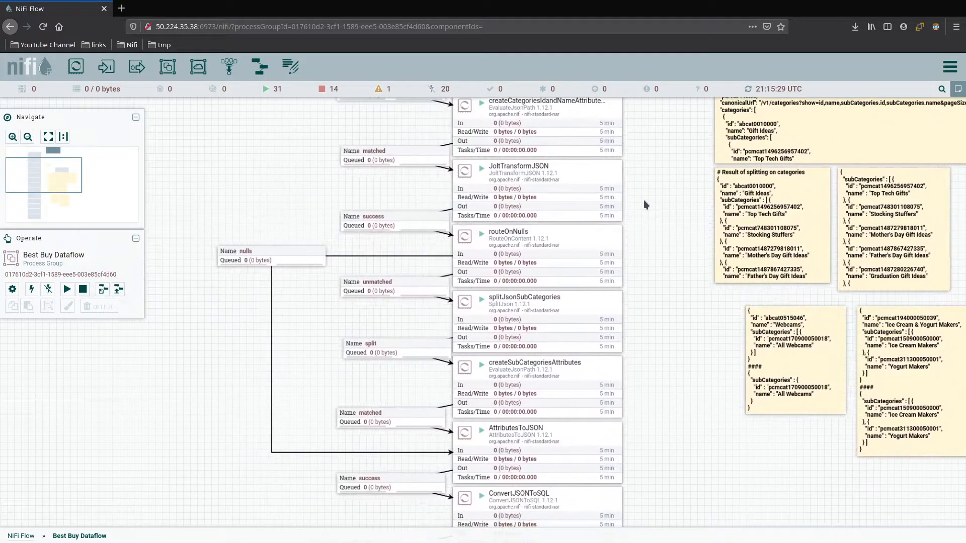
pyautogui.scroll(-3)
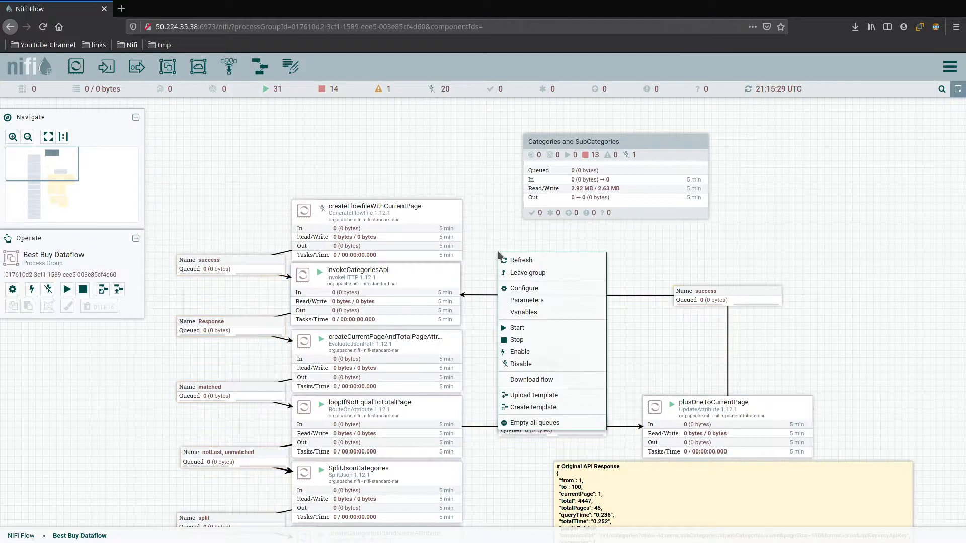
pyautogui.moveTo(526, 273)
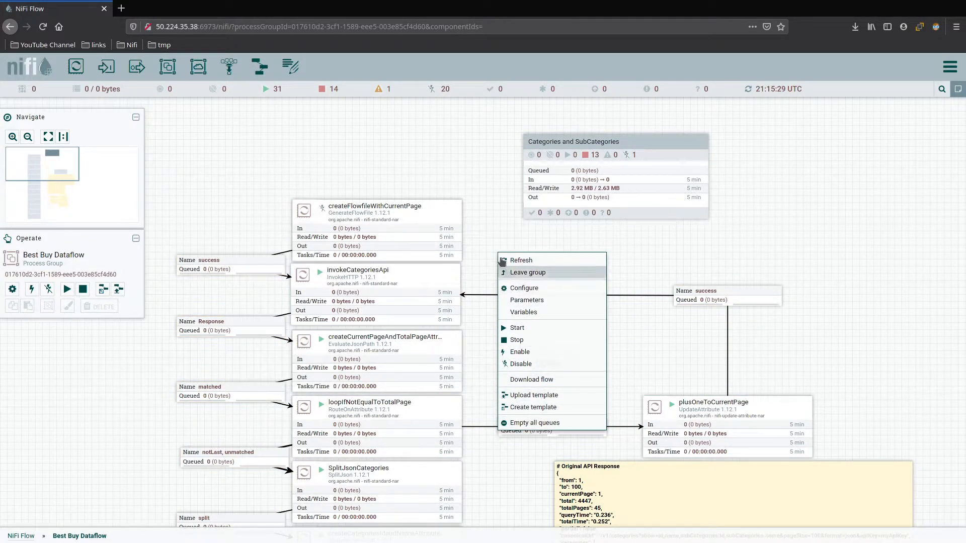
pyautogui.click(481, 247)
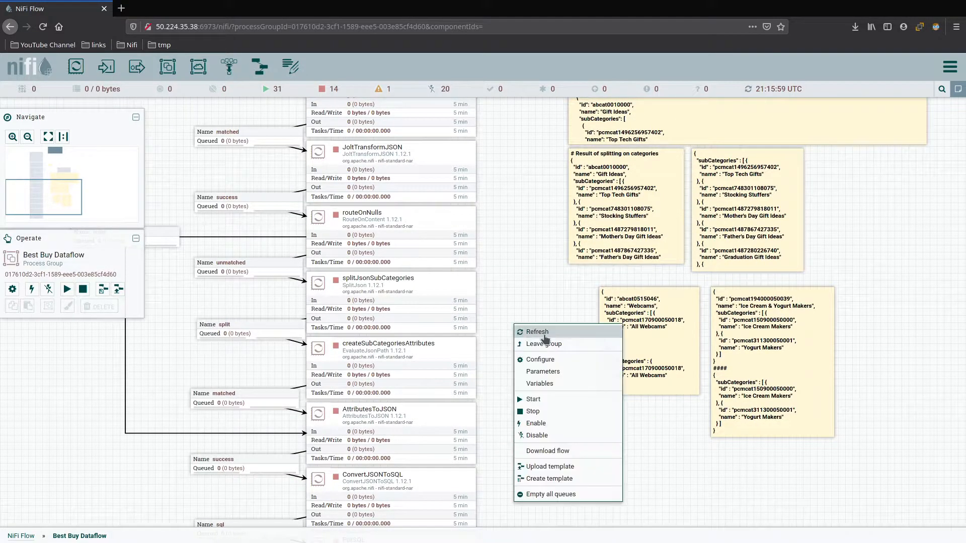
pyautogui.click(537, 331)
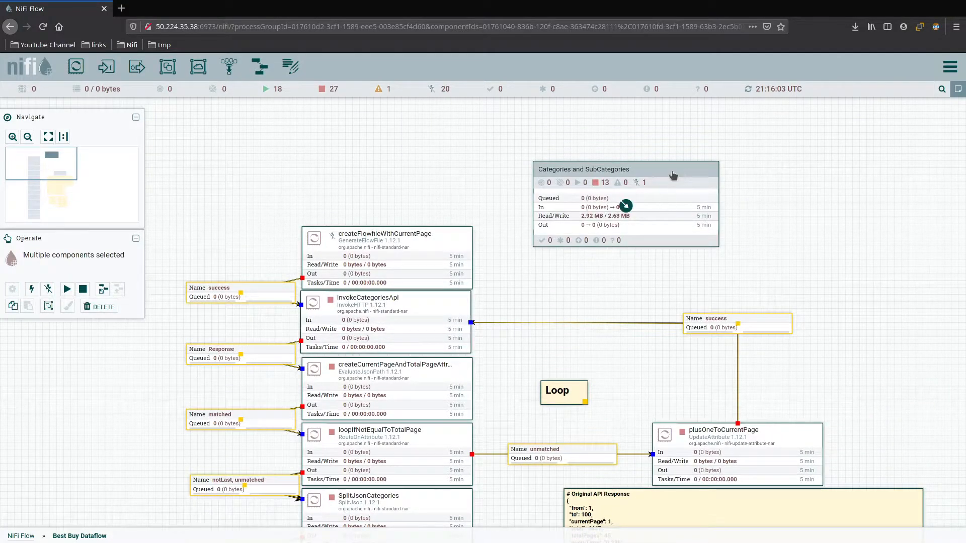
pyautogui.rightClick(557, 391)
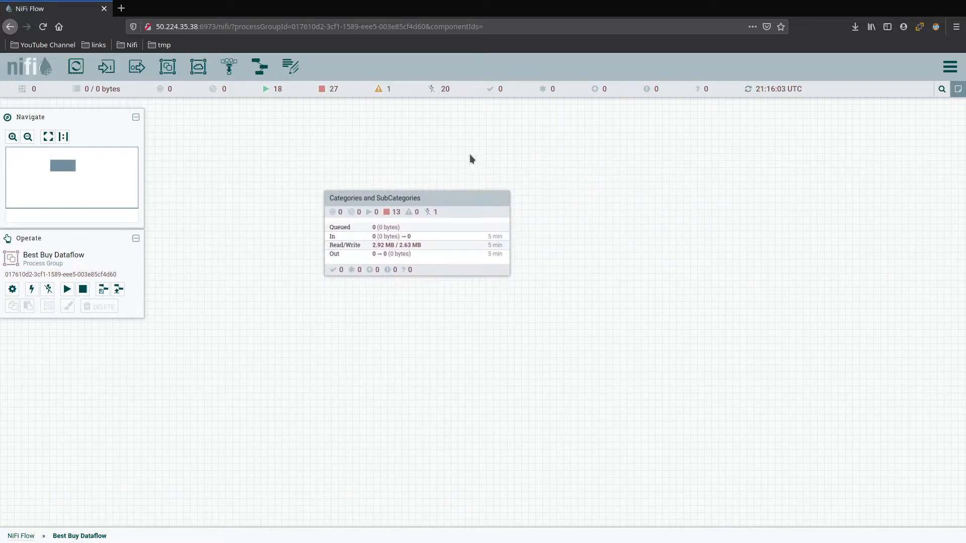
pyautogui.click(416, 235)
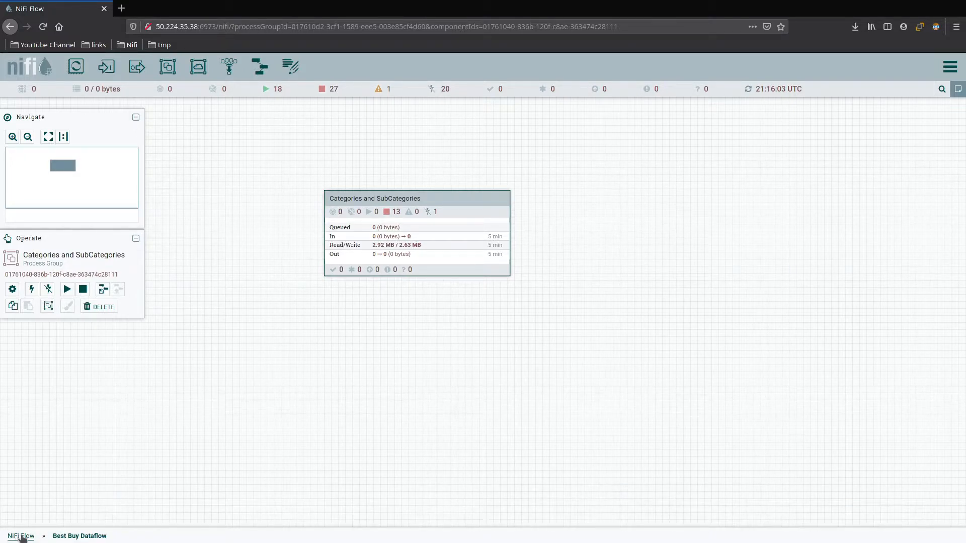
pyautogui.moveTo(394, 287)
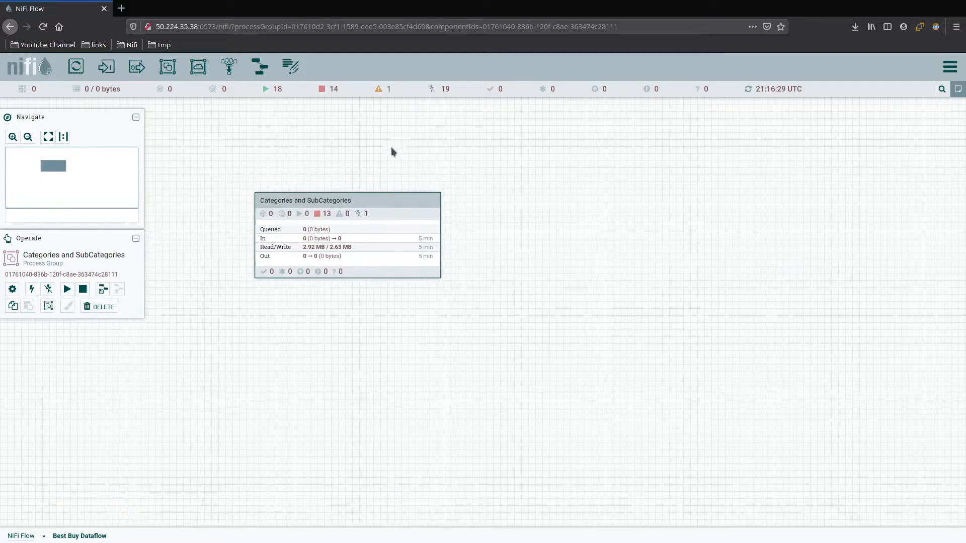
pyautogui.moveTo(343, 153)
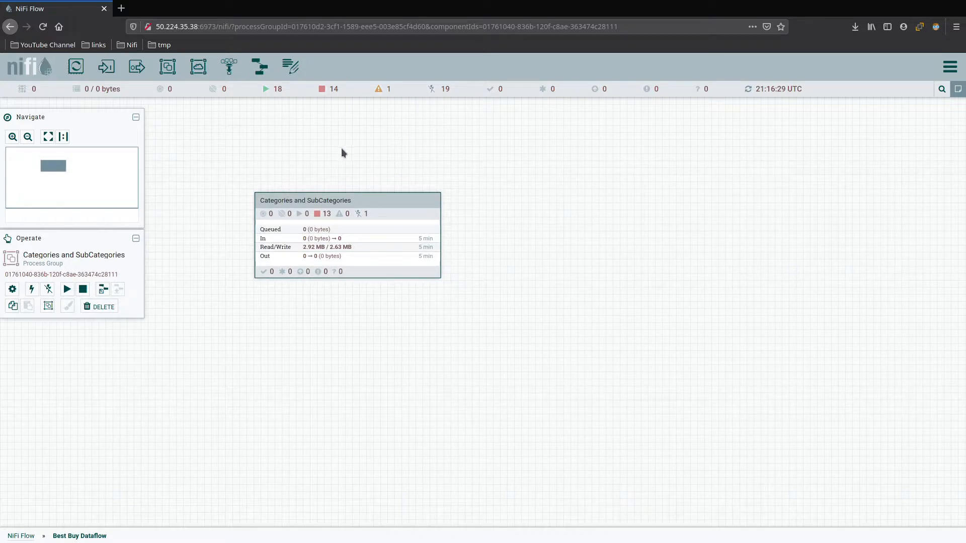
pyautogui.moveTo(198, 66)
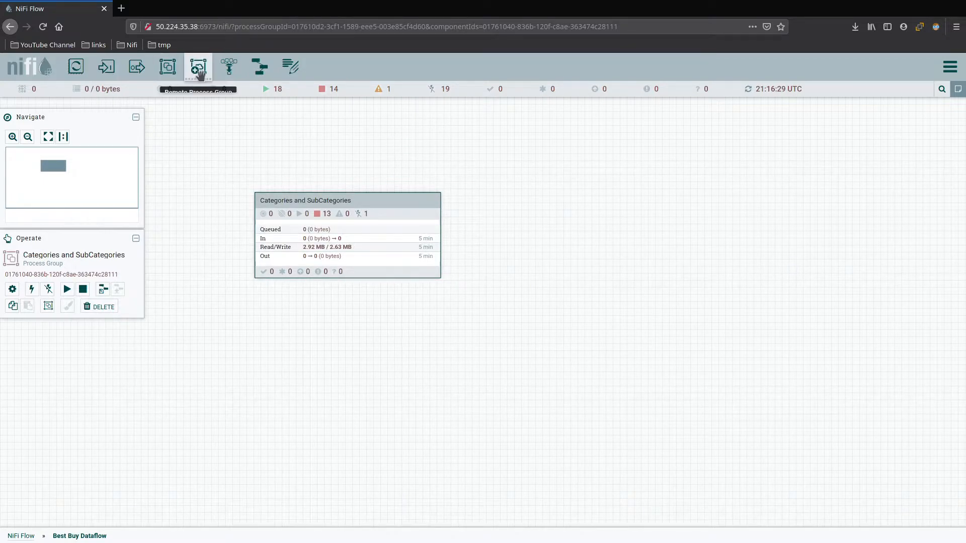
# Add a second process group named 'Products' below Categories and SubCategories
pyautogui.click(198, 66)
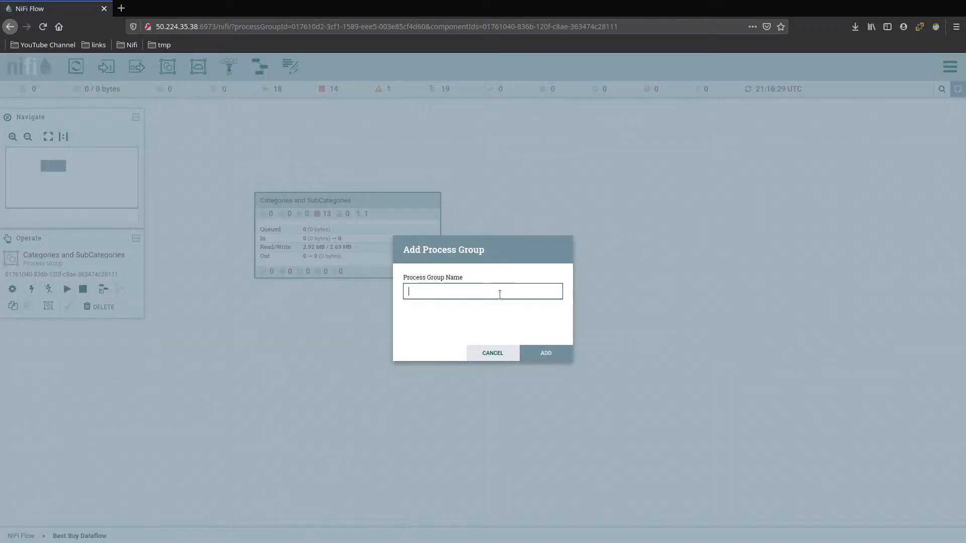
pyautogui.write('Products')
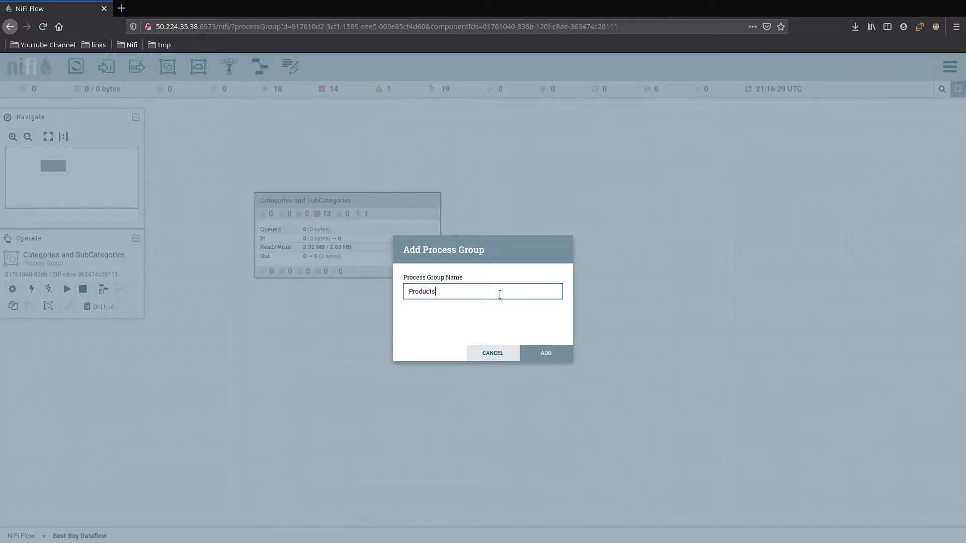
pyautogui.click(544, 353)
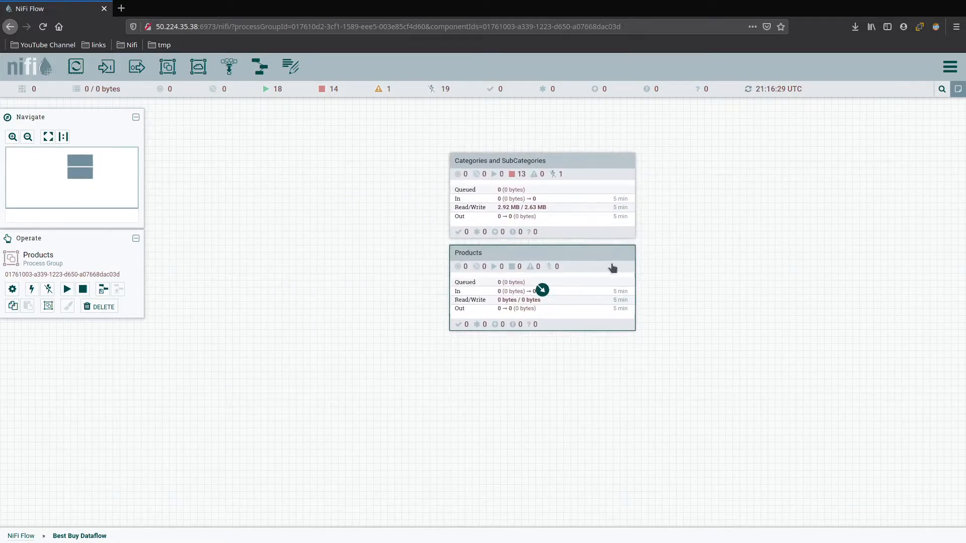
# Enter the Products group and set its parameter context to BestBuyParam
pyautogui.doubleClick(542, 289)
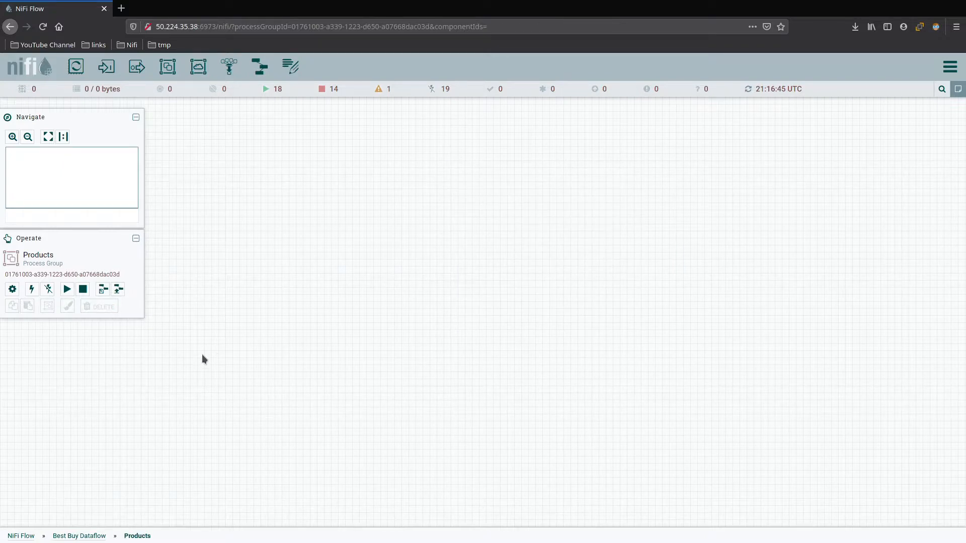
pyautogui.click(11, 289)
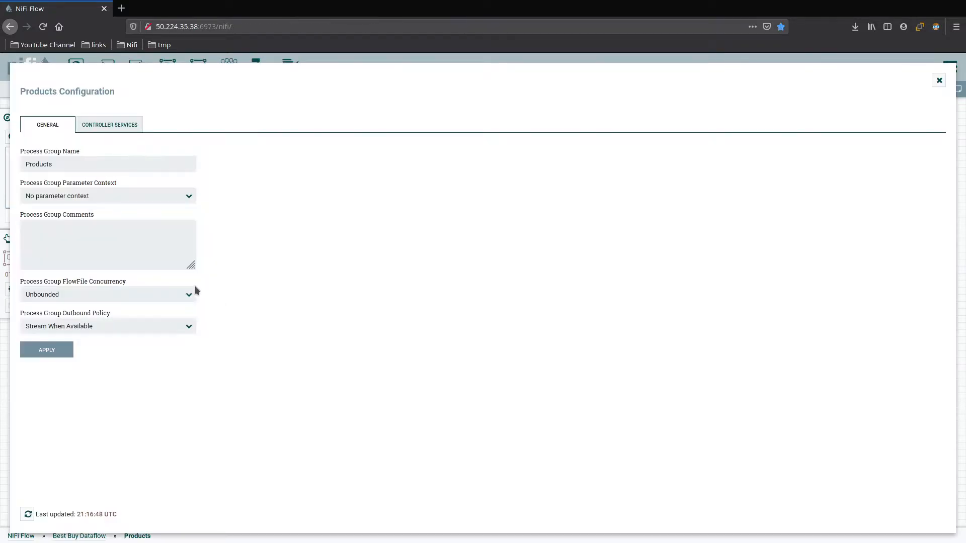
pyautogui.click(108, 195)
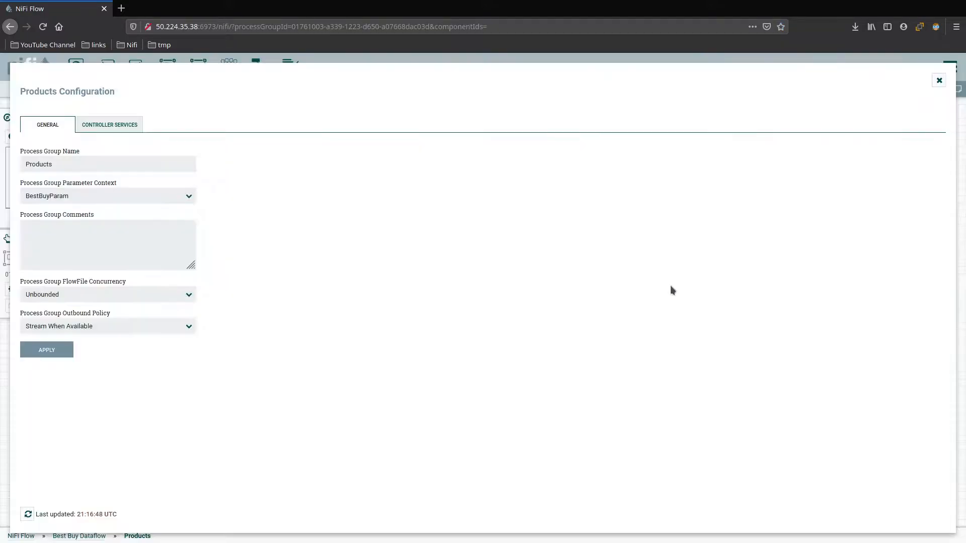
pyautogui.click(938, 81)
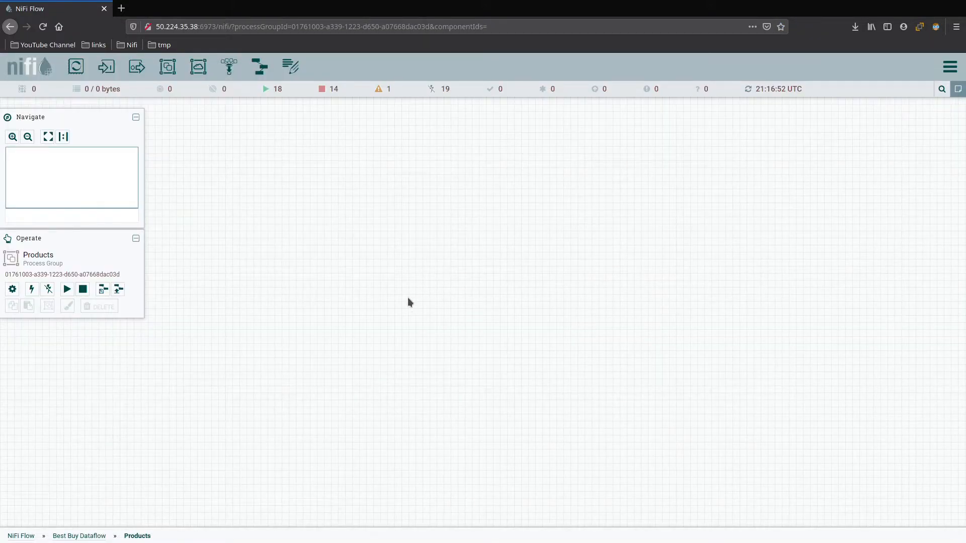
pyautogui.moveTo(396, 260)
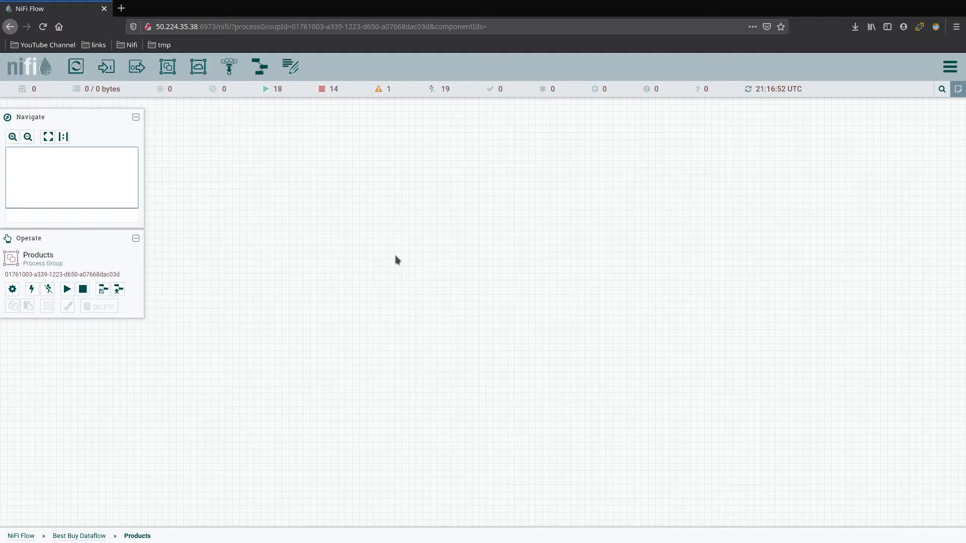
pyautogui.moveTo(412, 271)
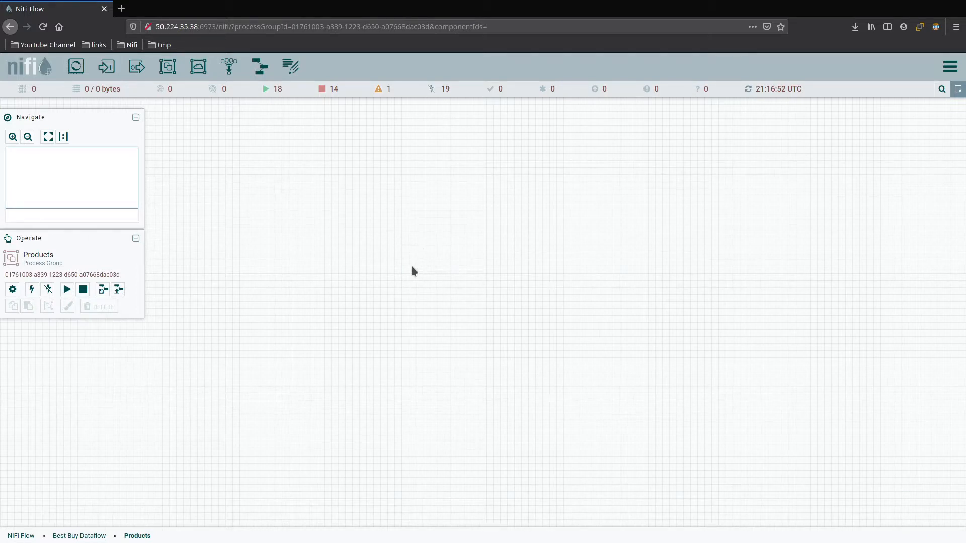
pyautogui.moveTo(426, 163)
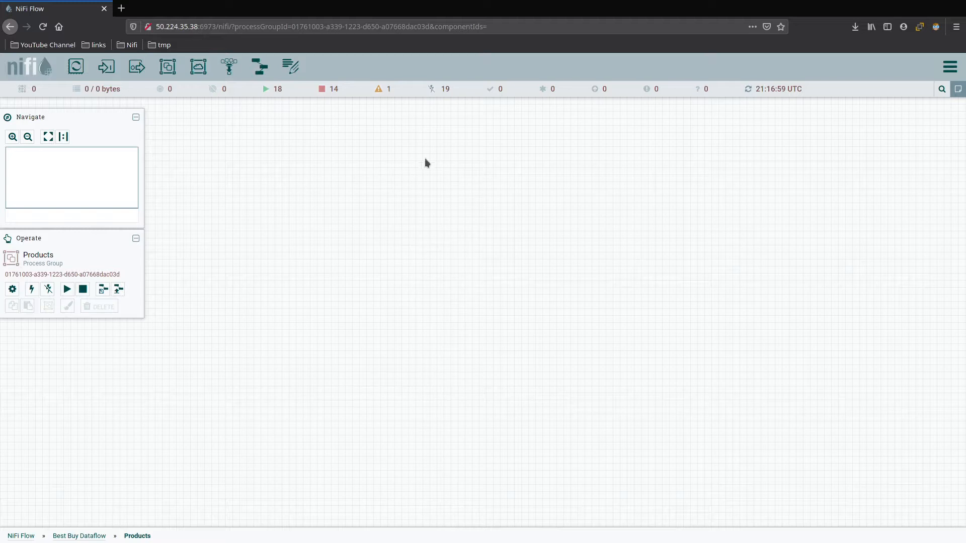
pyautogui.moveTo(510, 125)
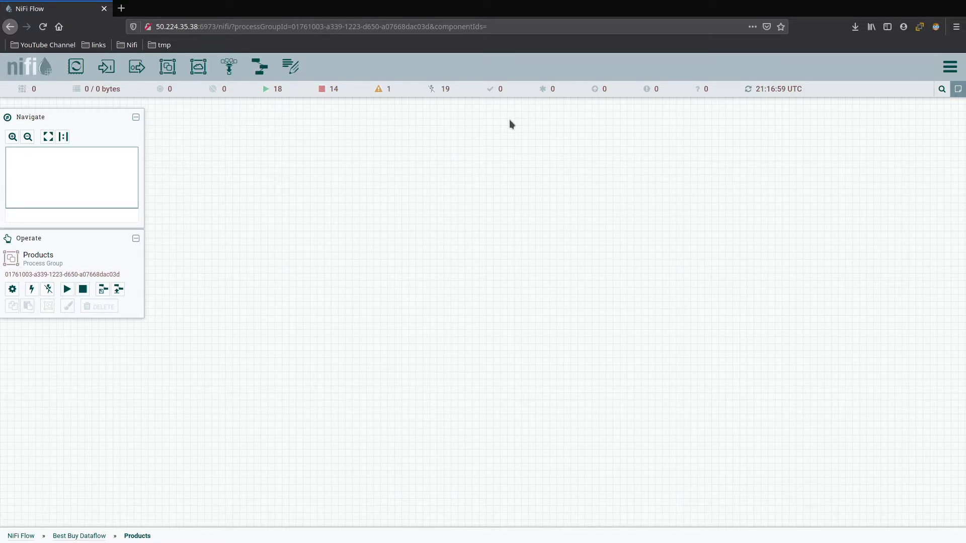
pyautogui.moveTo(510, 124)
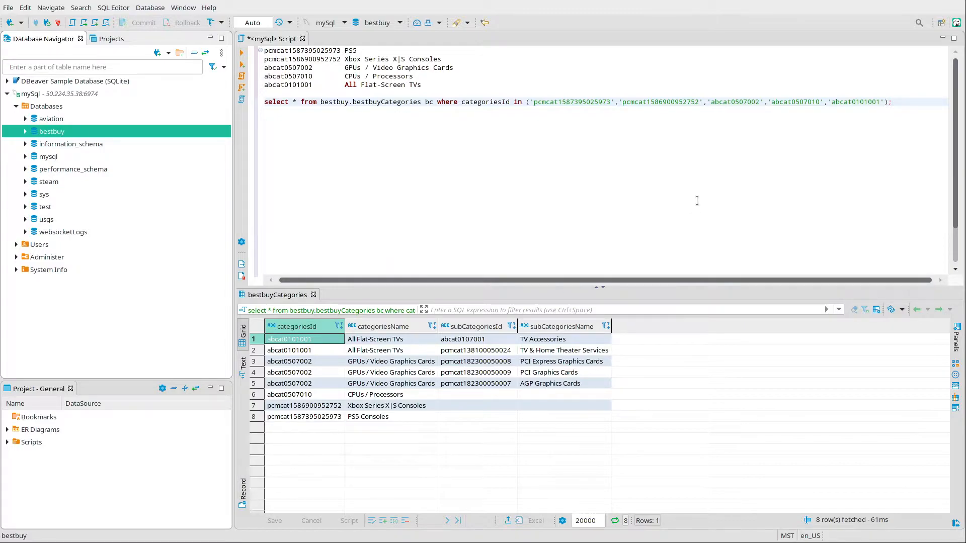
pyautogui.moveTo(681, 220)
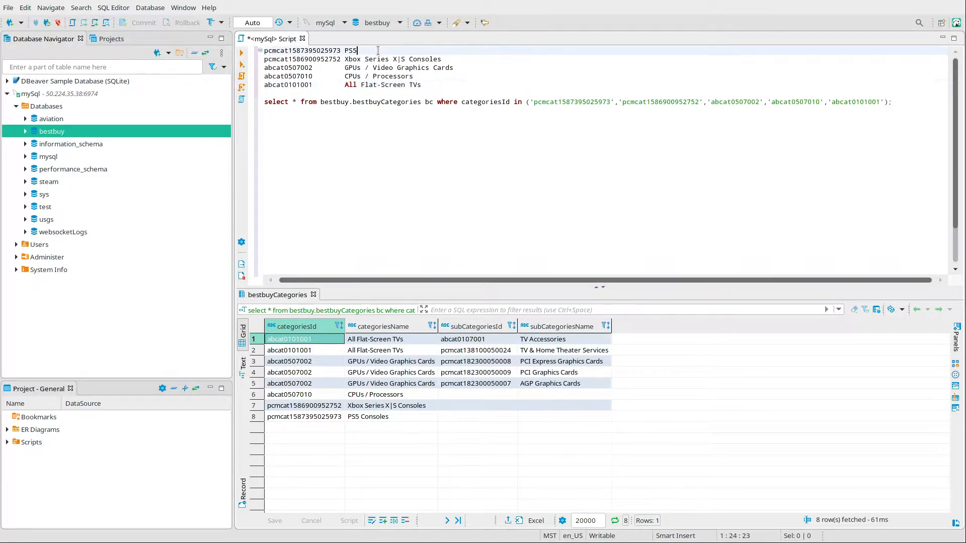
pyautogui.moveTo(424, 49)
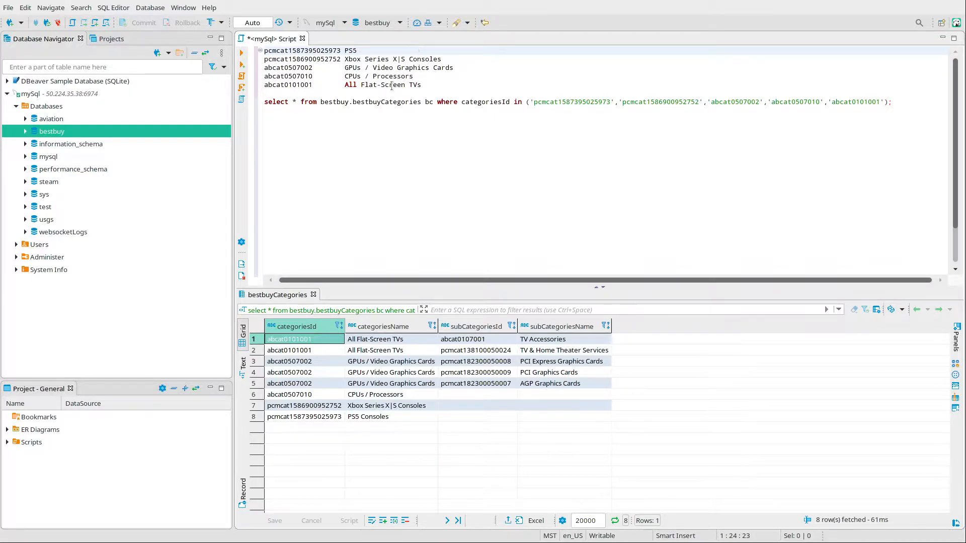
# Add blank lines after the IN-filtered categories select query
pyautogui.click(485, 102)
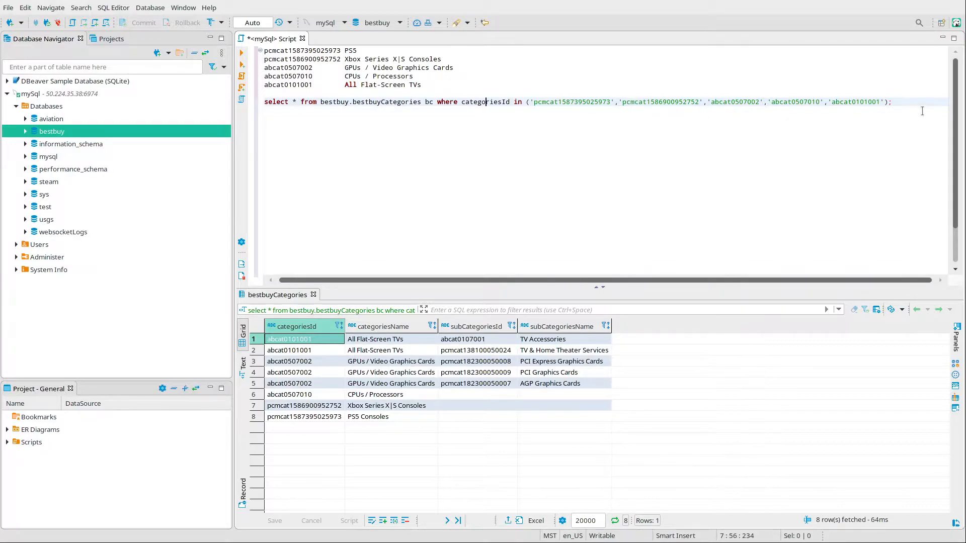
pyautogui.click(893, 101)
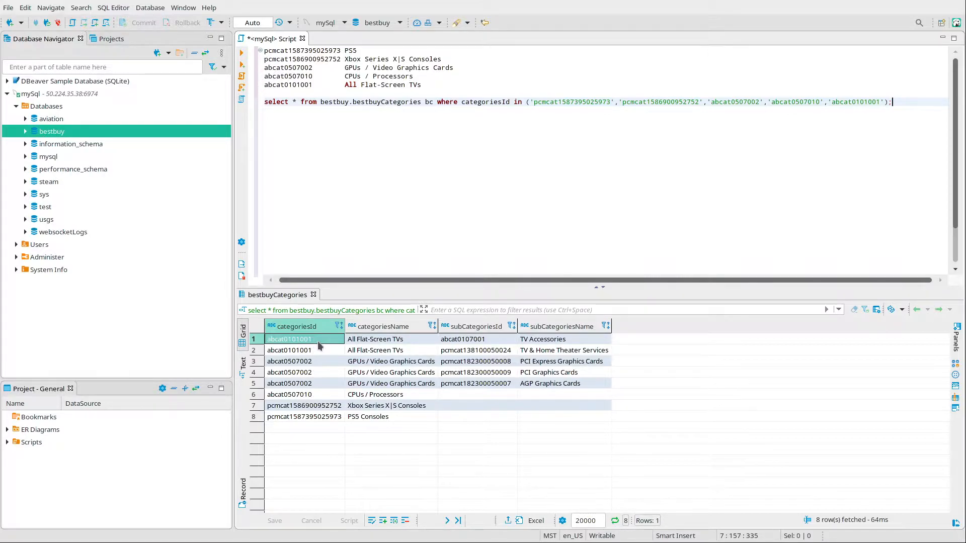
pyautogui.moveTo(326, 421)
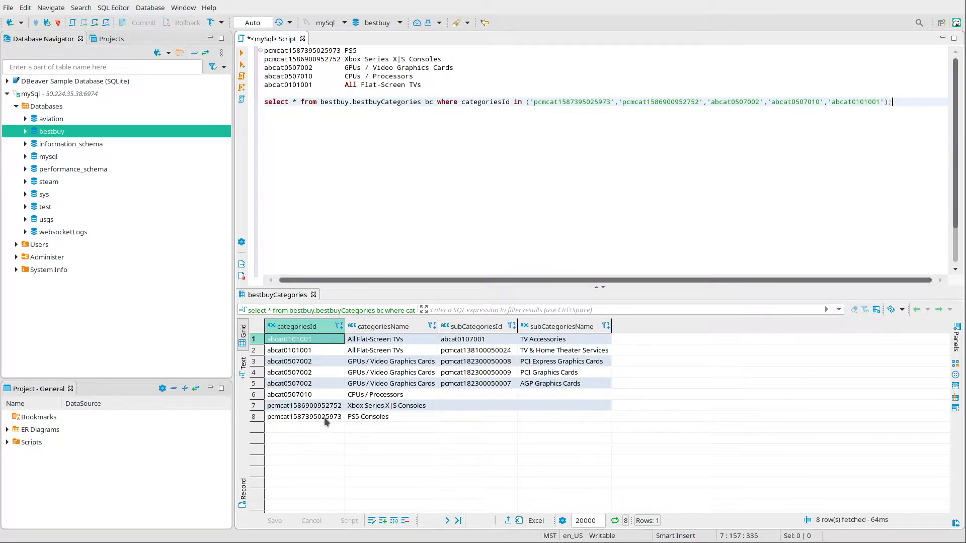
pyautogui.moveTo(484, 417)
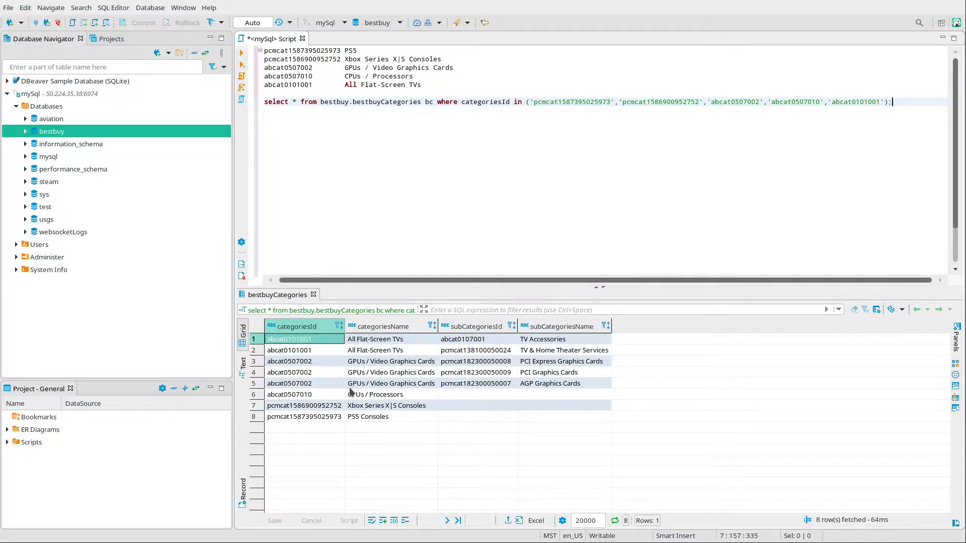
pyautogui.moveTo(328, 350)
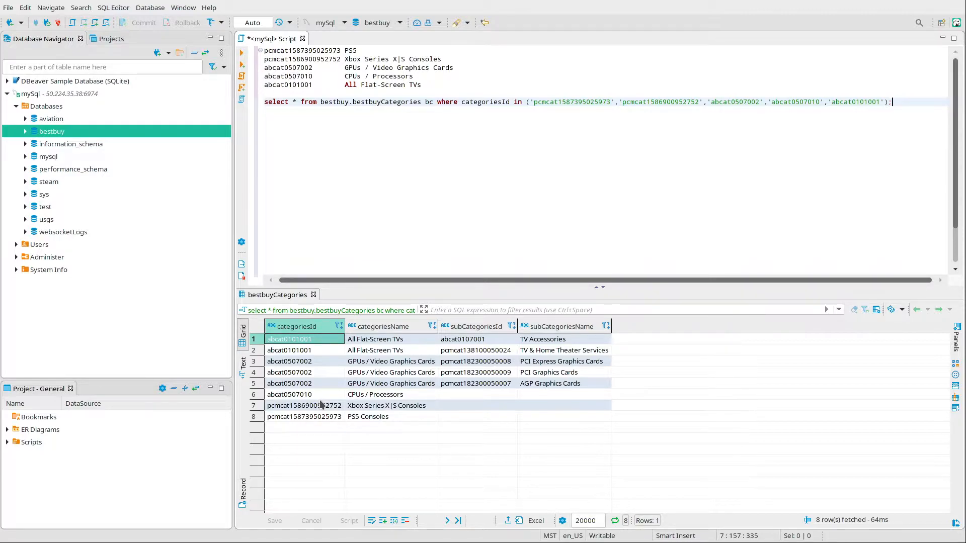
pyautogui.moveTo(403, 361)
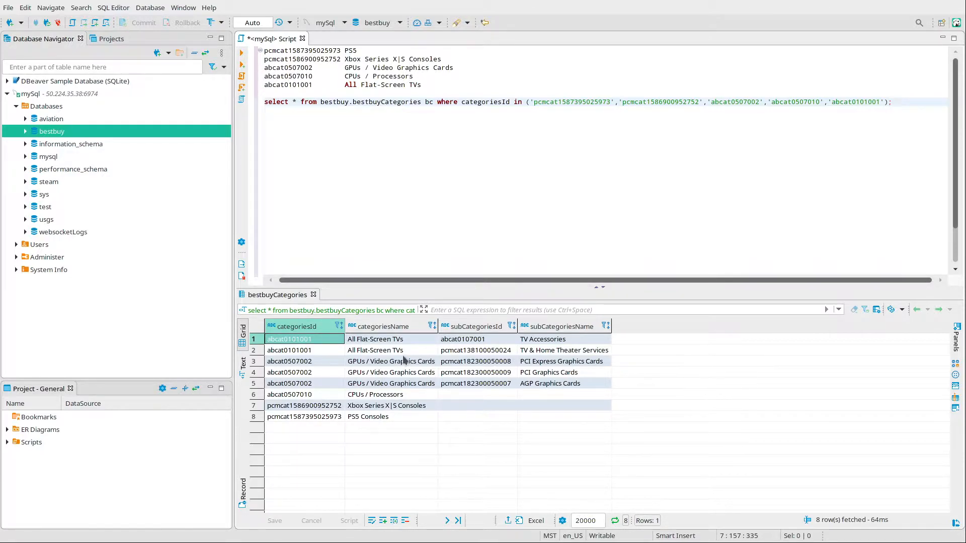
pyautogui.click(891, 101)
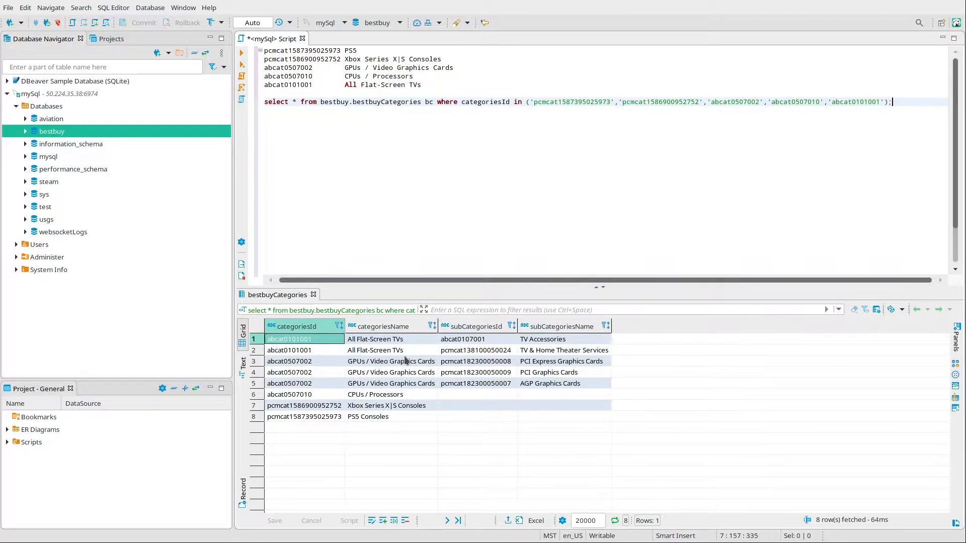
pyautogui.moveTo(523, 350)
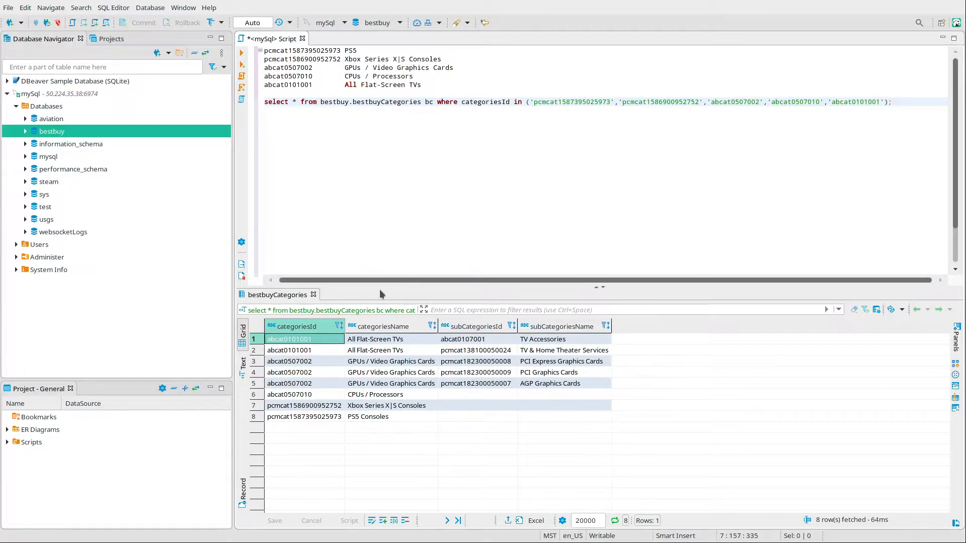
pyautogui.click(891, 101)
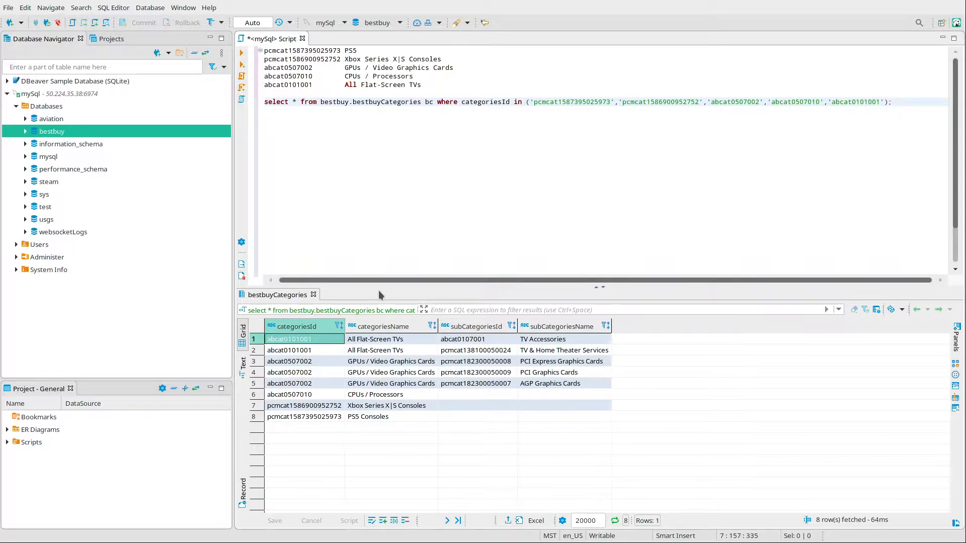
pyautogui.click(892, 102)
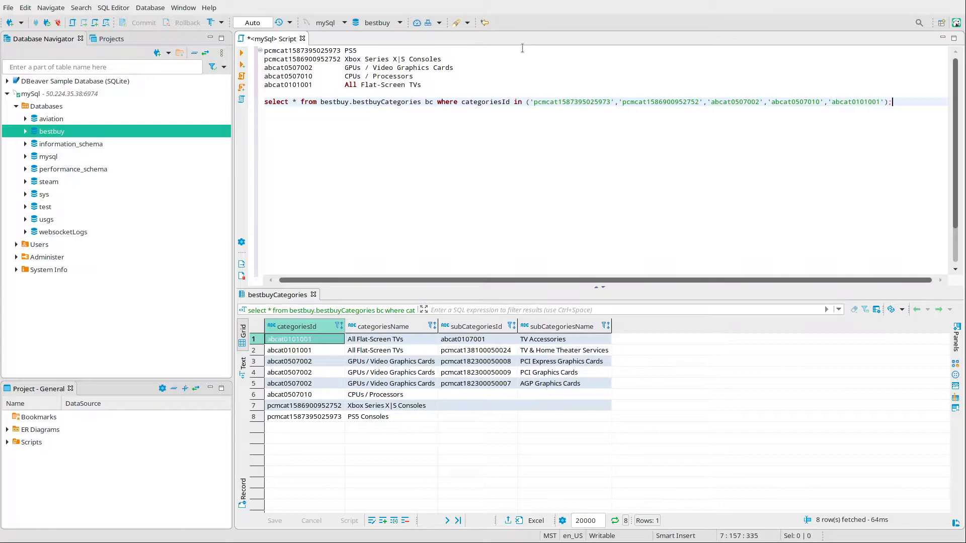
pyautogui.moveTo(519, 63)
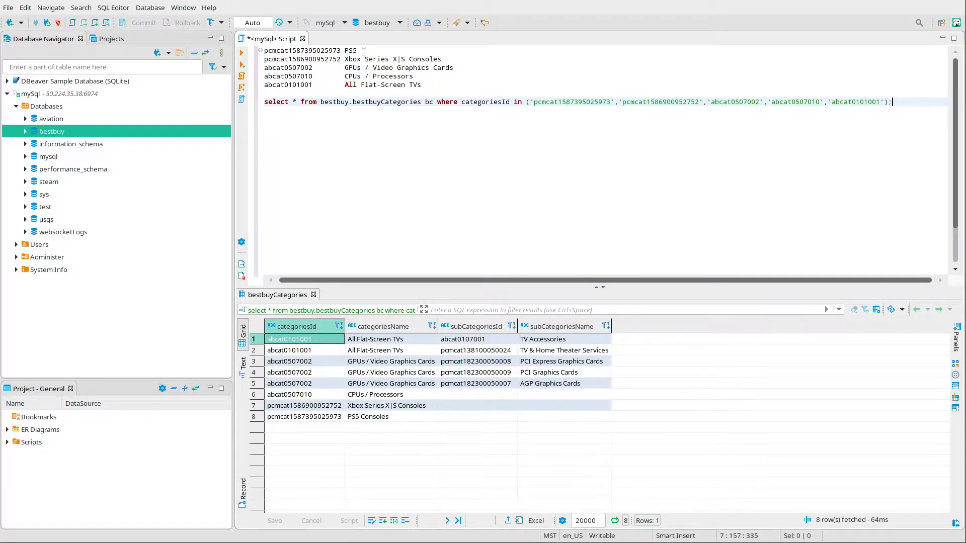
# Review the query results for the five category ids
pyautogui.click(359, 50)
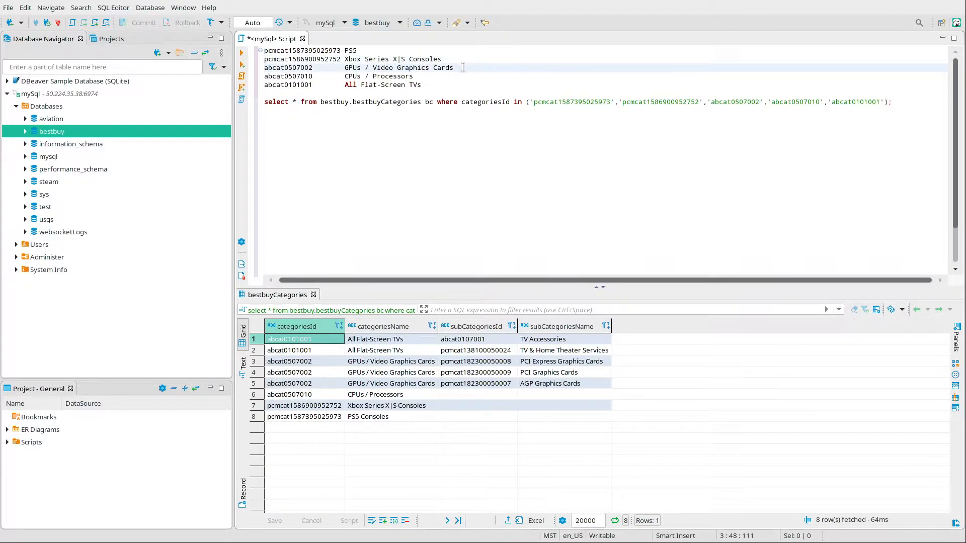
pyautogui.click(414, 76)
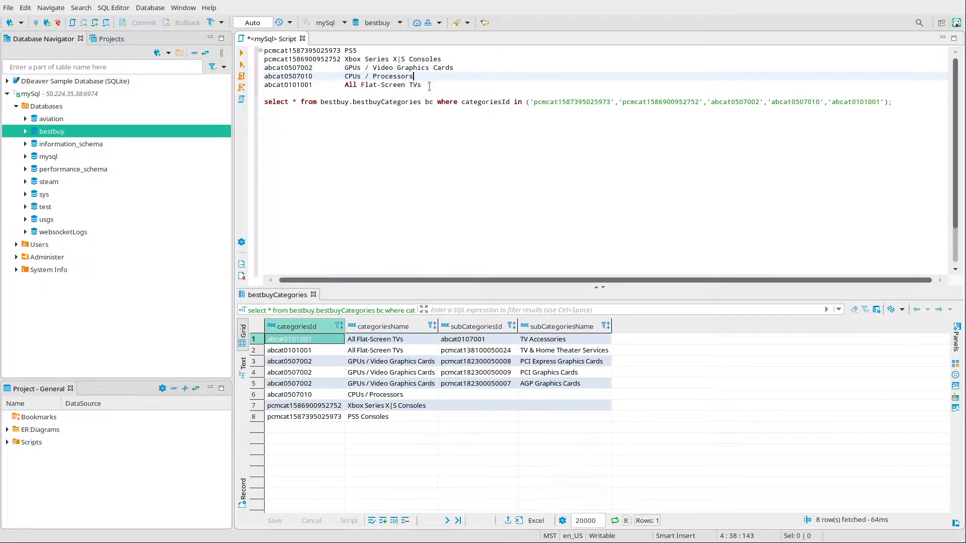
pyautogui.click(428, 84)
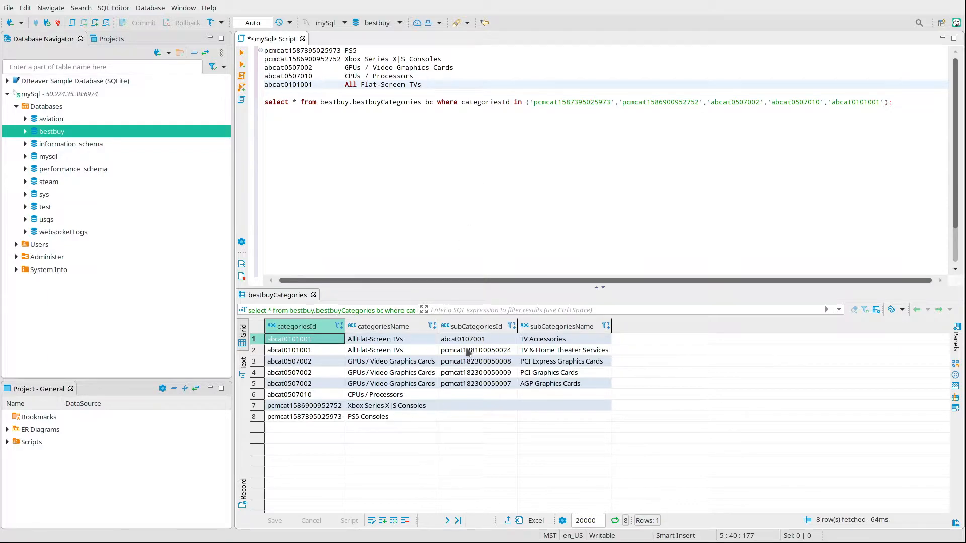
pyautogui.moveTo(398, 406)
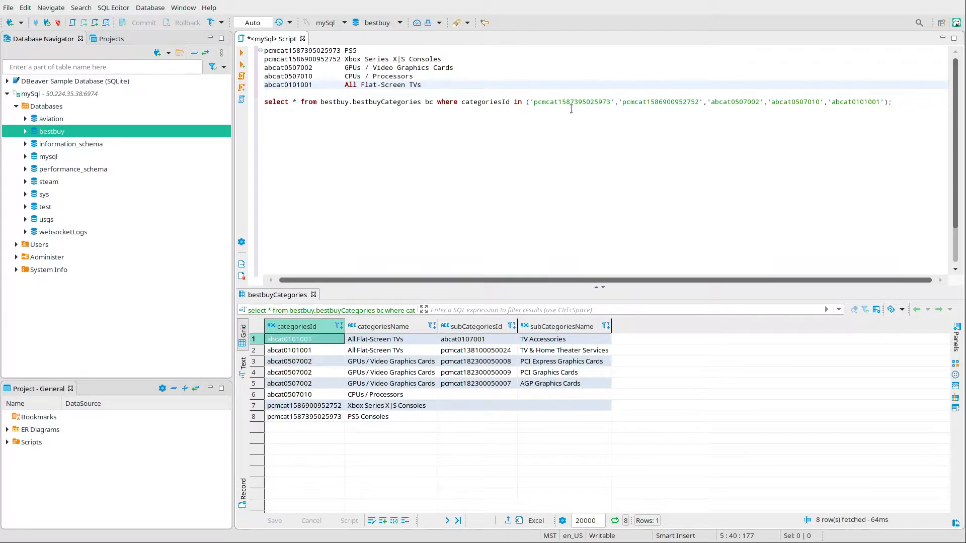
pyautogui.moveTo(899, 109)
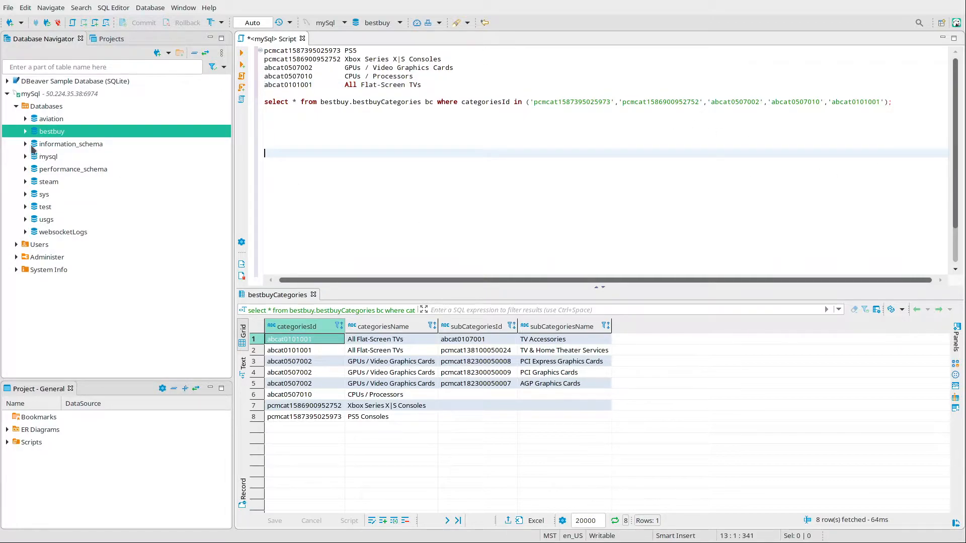
# Expand the bestbuy database to its bestbuyCategories table
pyautogui.click(25, 131)
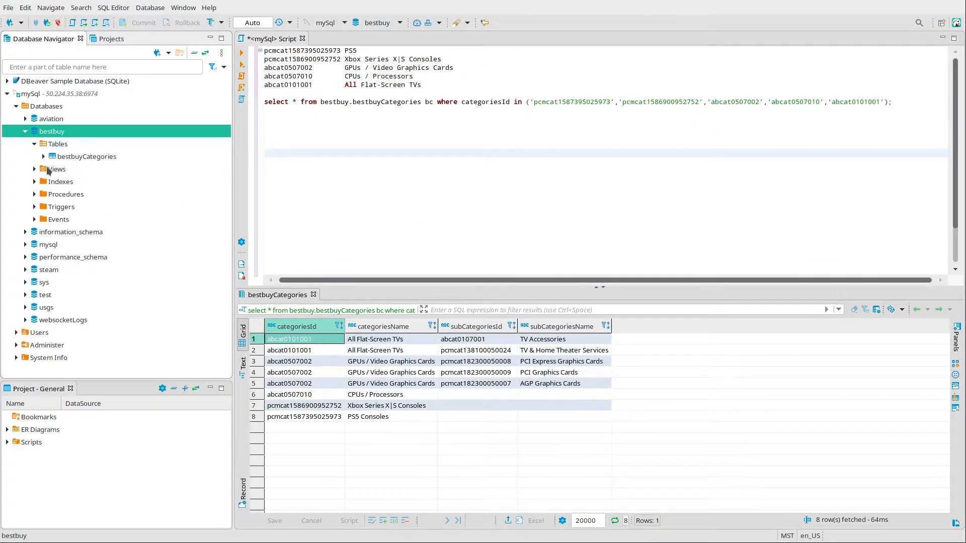
pyautogui.click(86, 157)
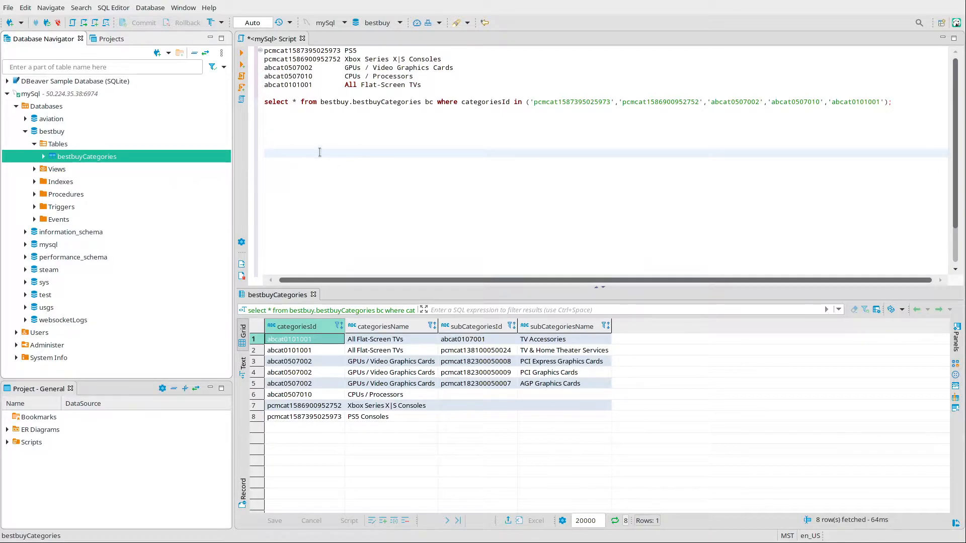
pyautogui.moveTo(369, 153)
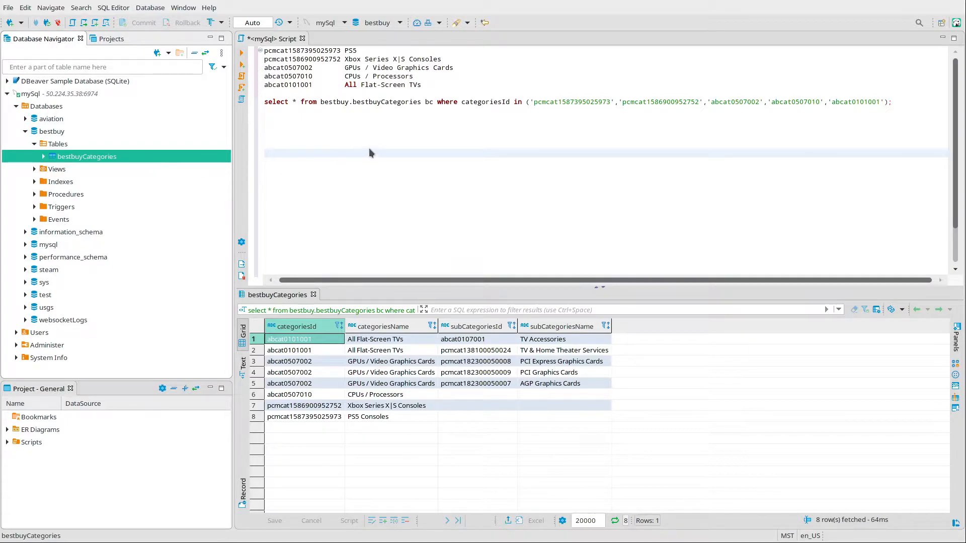
# Add a tracking column (int, default 0) to bestbuyCategories, save it and view the 12,148 rows
pyautogui.doubleClick(85, 156)
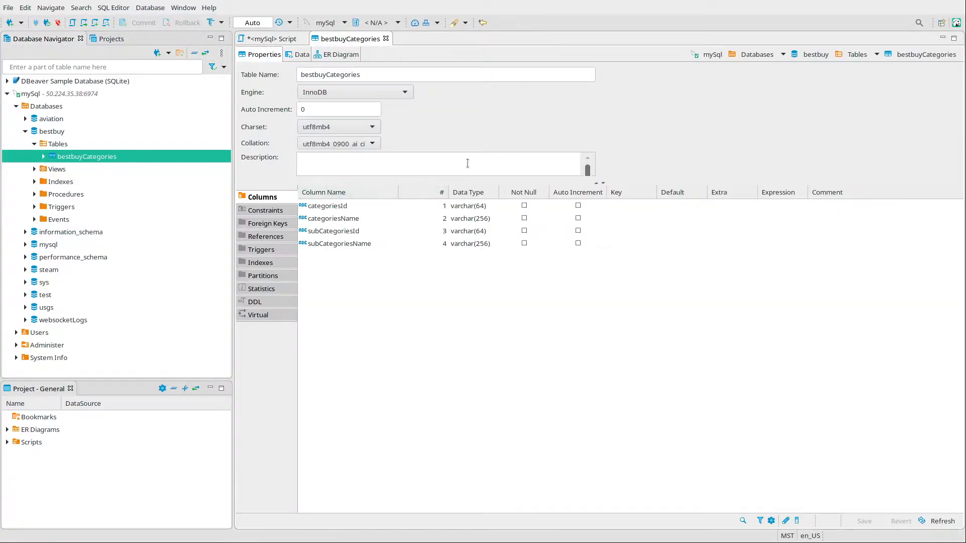
pyautogui.moveTo(464, 326)
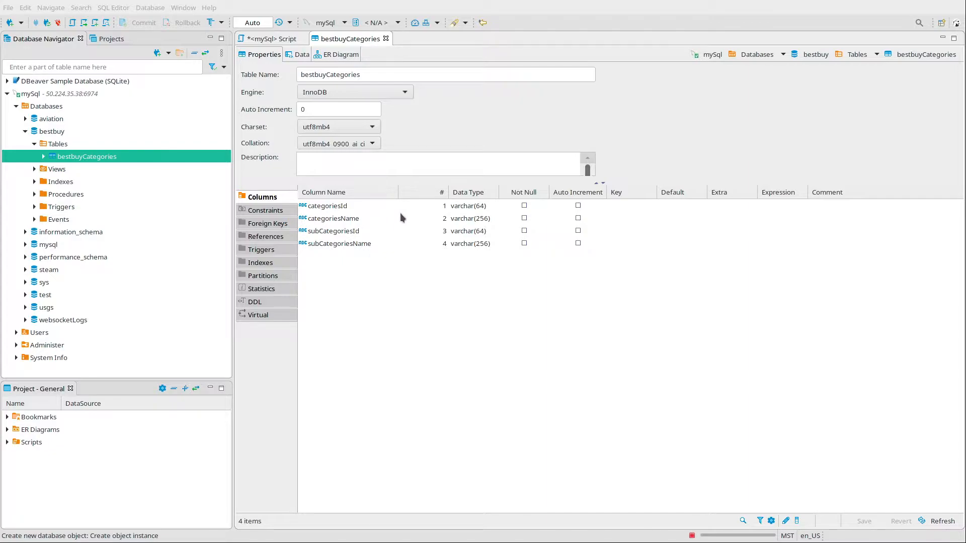
pyautogui.moveTo(484, 325)
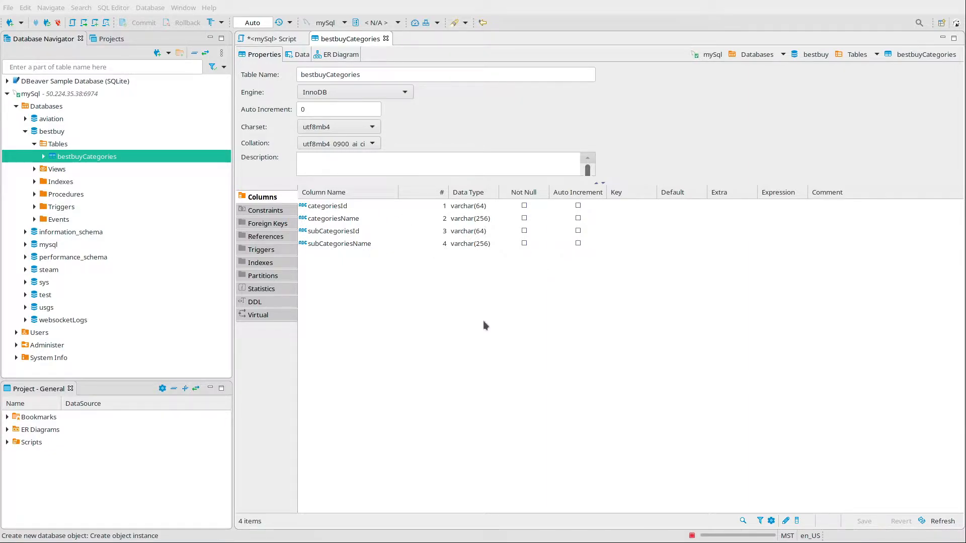
pyautogui.moveTo(459, 355)
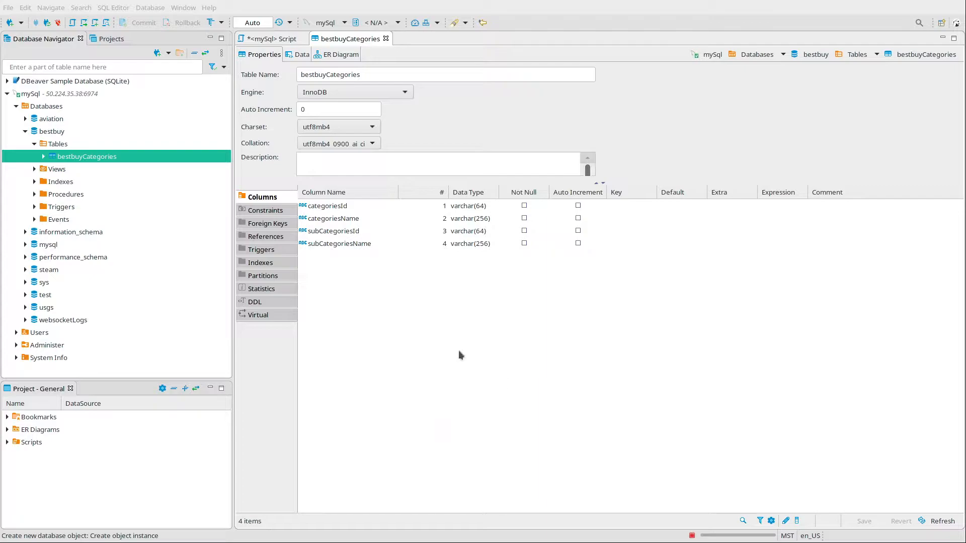
pyautogui.moveTo(438, 293)
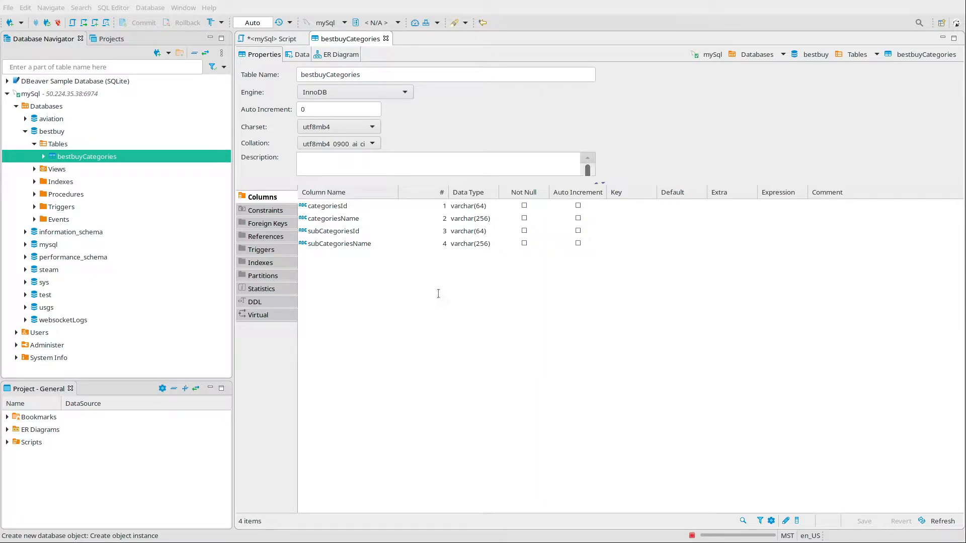
pyautogui.moveTo(541, 407)
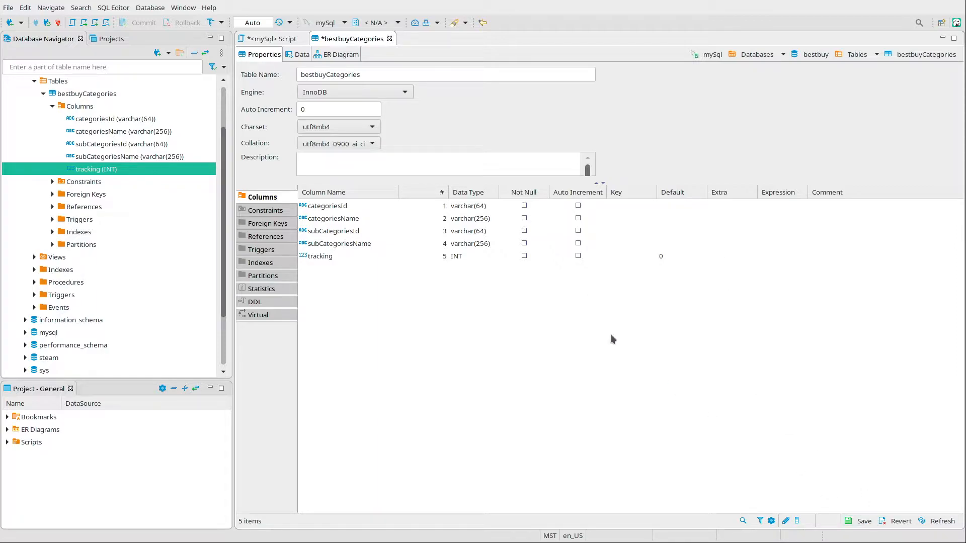
pyautogui.click(863, 520)
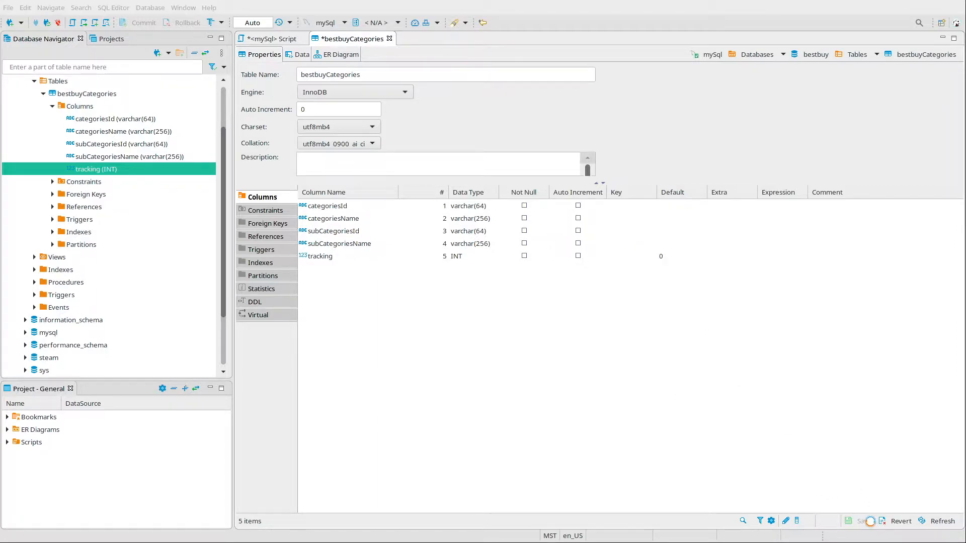
pyautogui.click(863, 520)
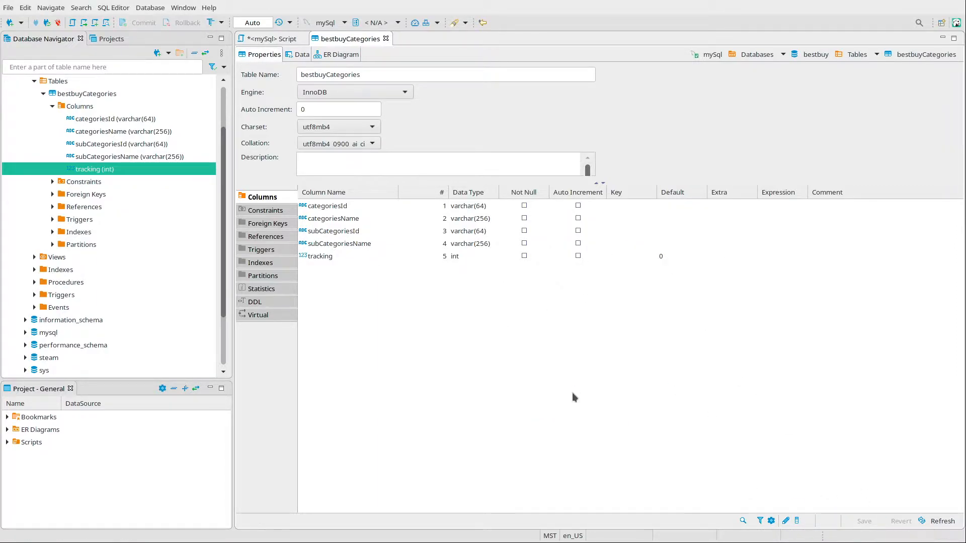
pyautogui.click(301, 54)
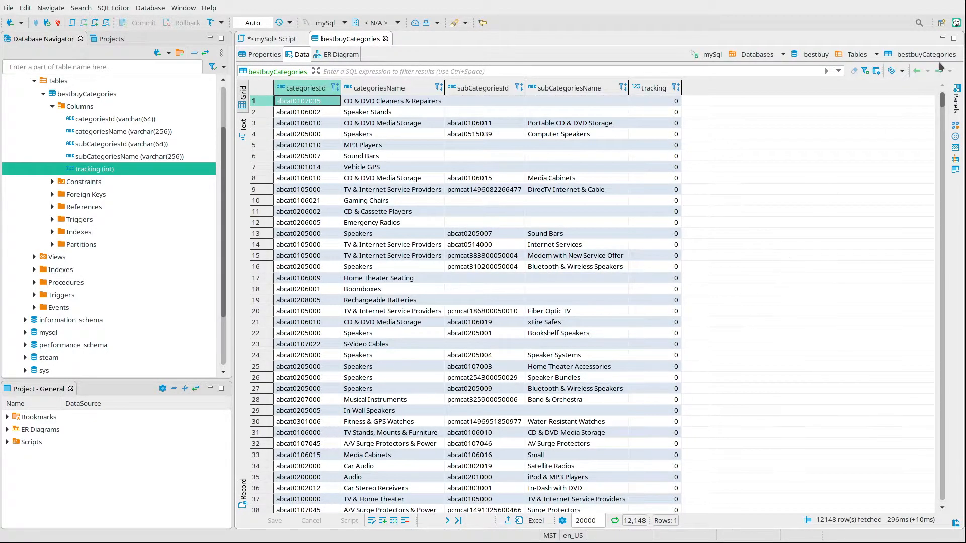
# Check the tracking column in the Data view and return to the mySql script with its 8-row category result
pyautogui.click(270, 38)
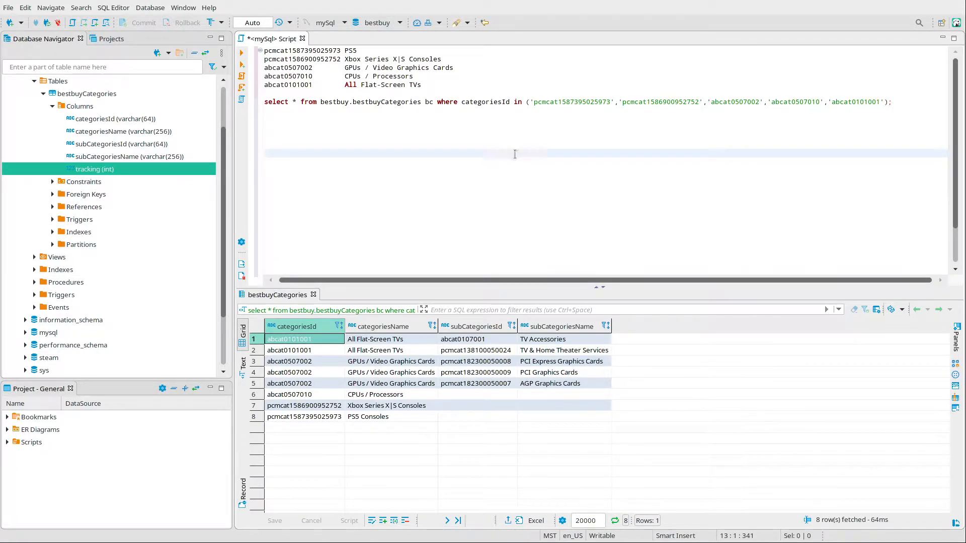
pyautogui.click(518, 157)
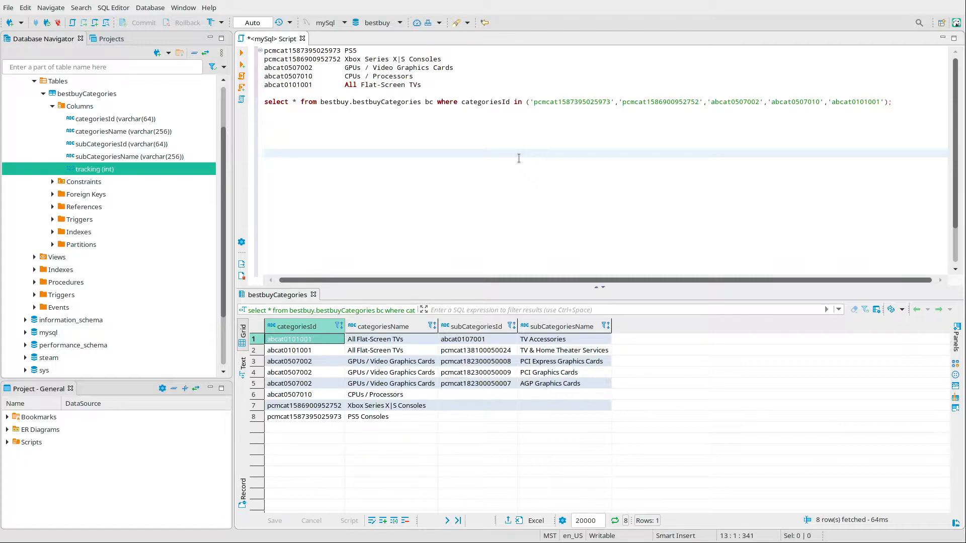
pyautogui.click(264, 153)
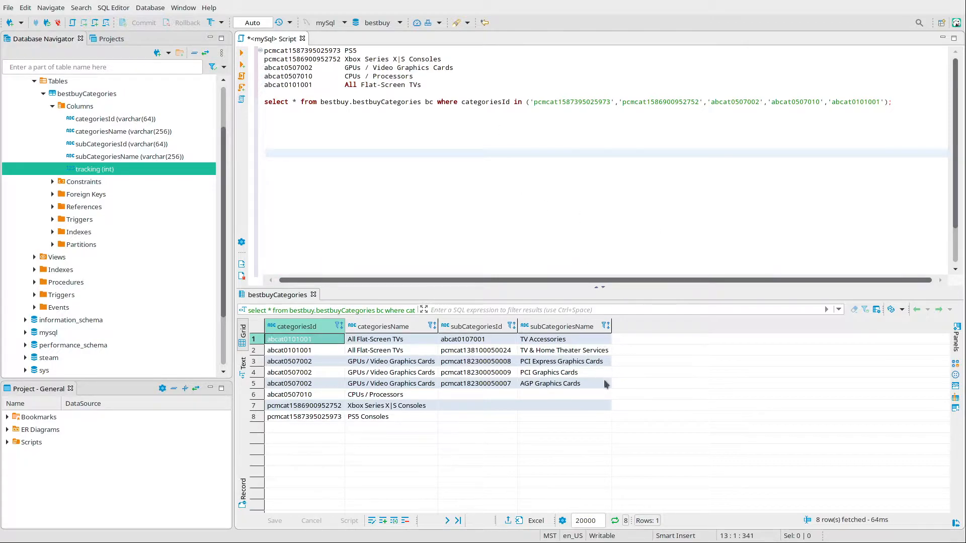
pyautogui.moveTo(547, 412)
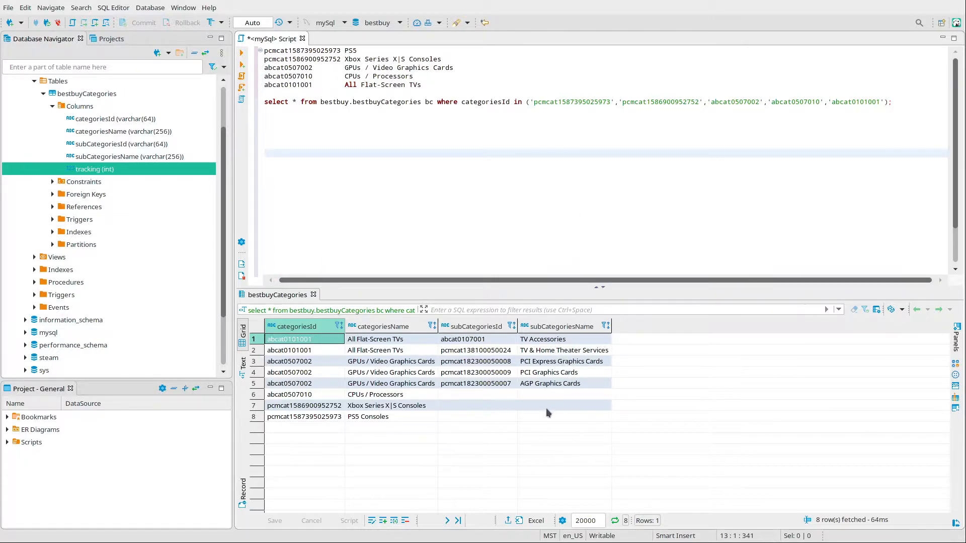
pyautogui.click(271, 153)
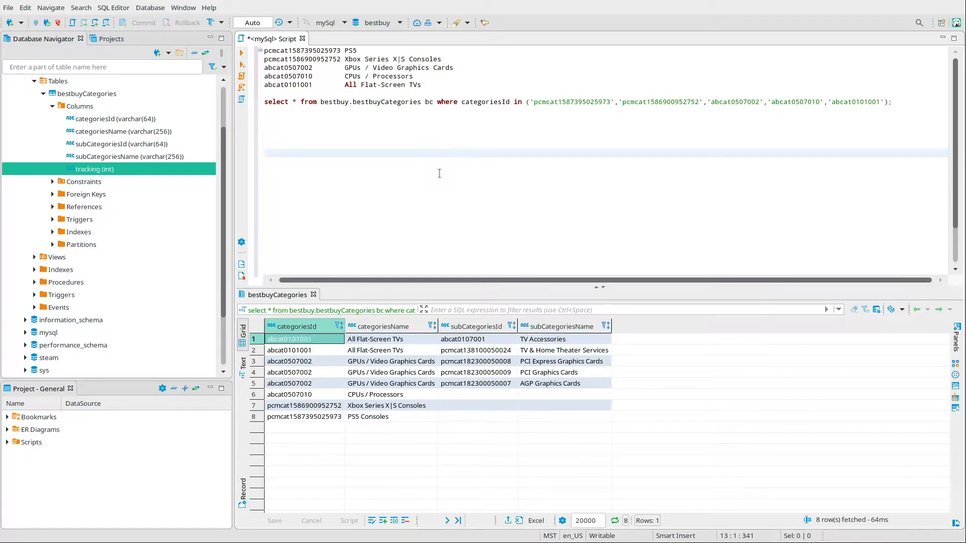
# Run UPDATE bestbuy.bestbuyCategories SET tracking = 1 WHERE categoriesId IN the five ids, updating 8 rows
pyautogui.write('update')
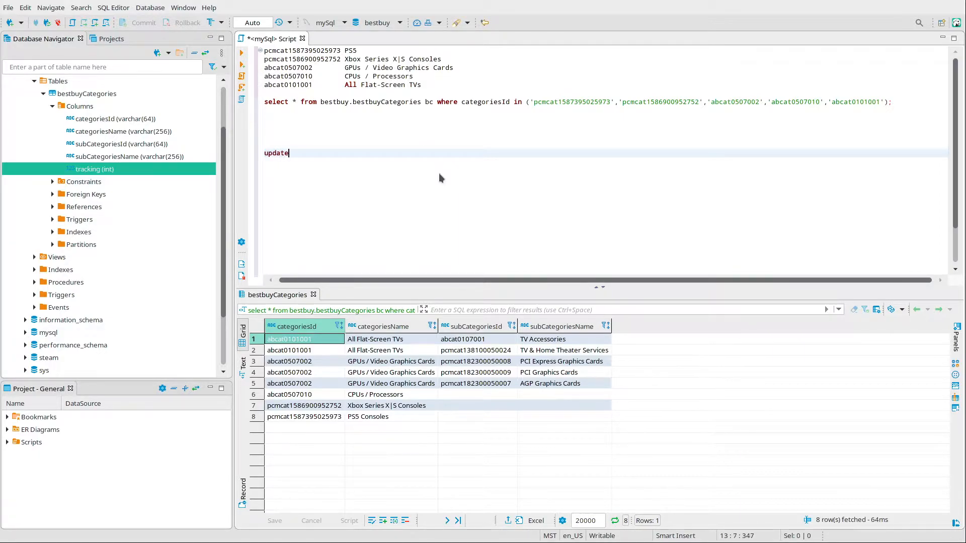
pyautogui.write('be')
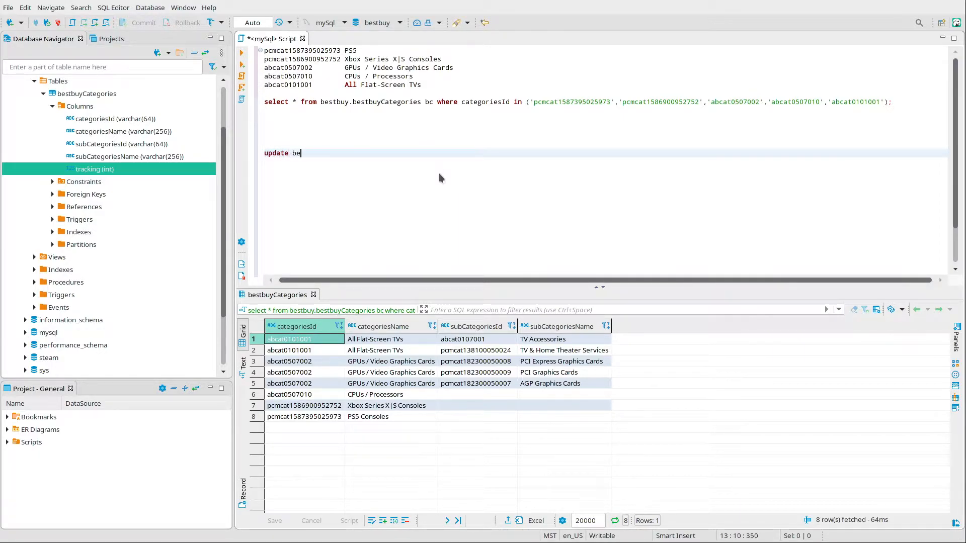
pyautogui.write('stbuy.bestbuyCategories')
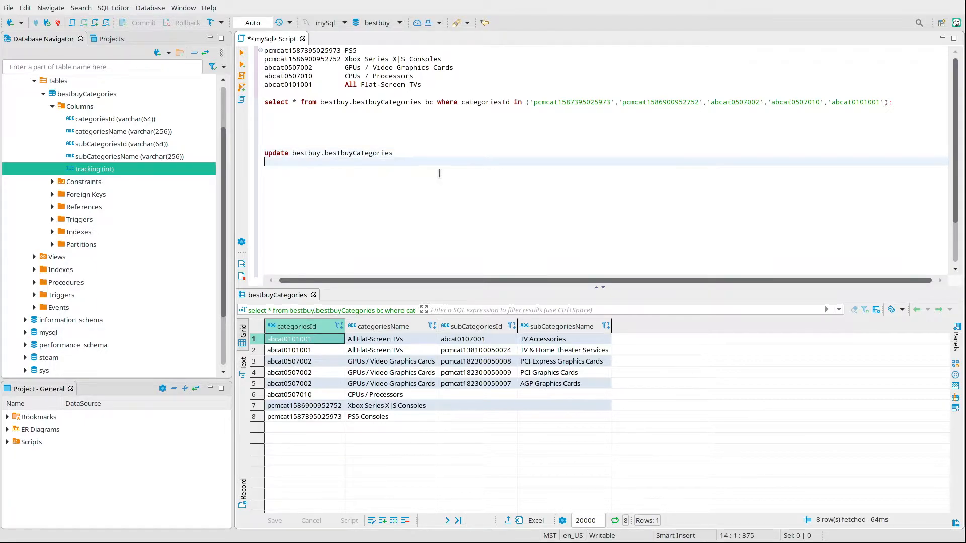
pyautogui.write('set')
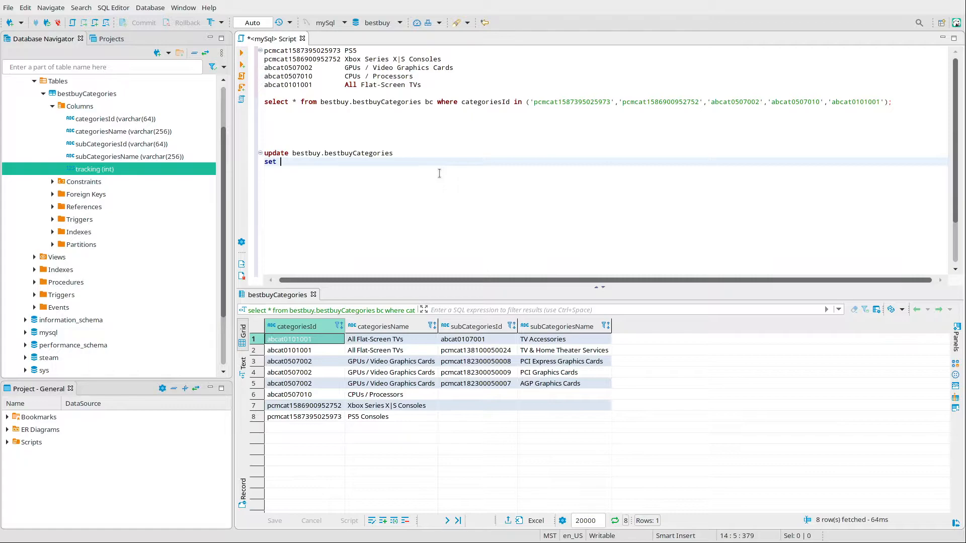
pyautogui.write('tracking = 1')
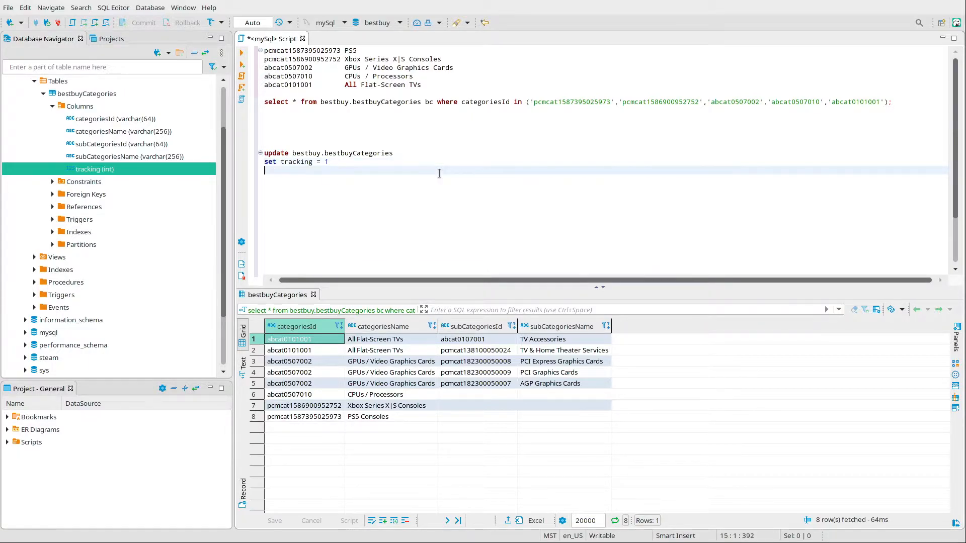
pyautogui.write('where ca')
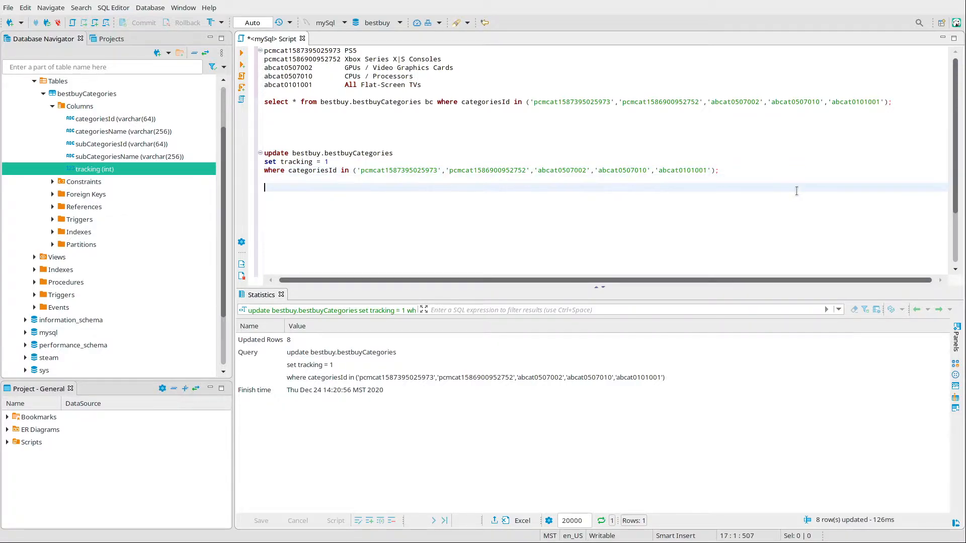
# Run SELECT * FROM bestbuy.bestbuyCategories WHERE tracking = 1, returning 8 rows
pyautogui.write('select')
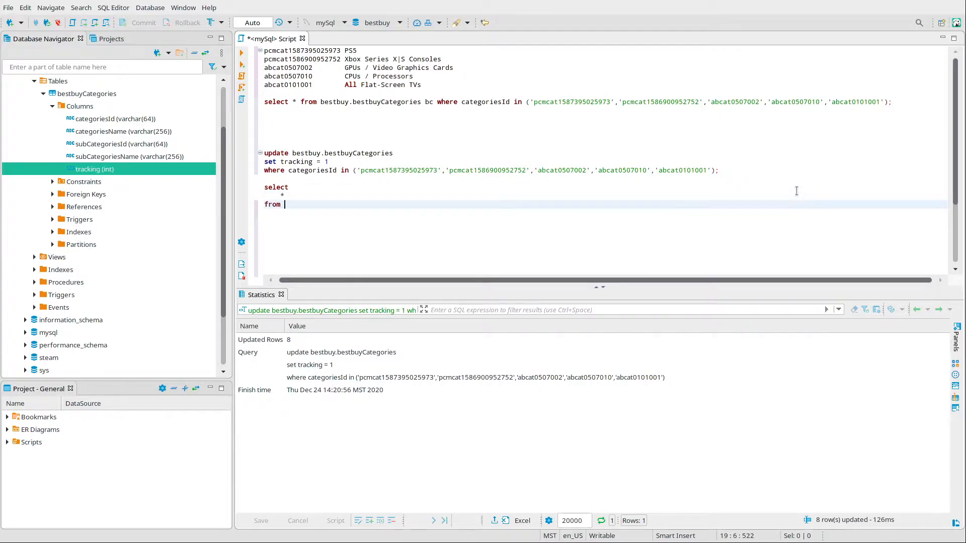
pyautogui.write('bestbuy.bestbuyCategories bc')
pyautogui.write('where')
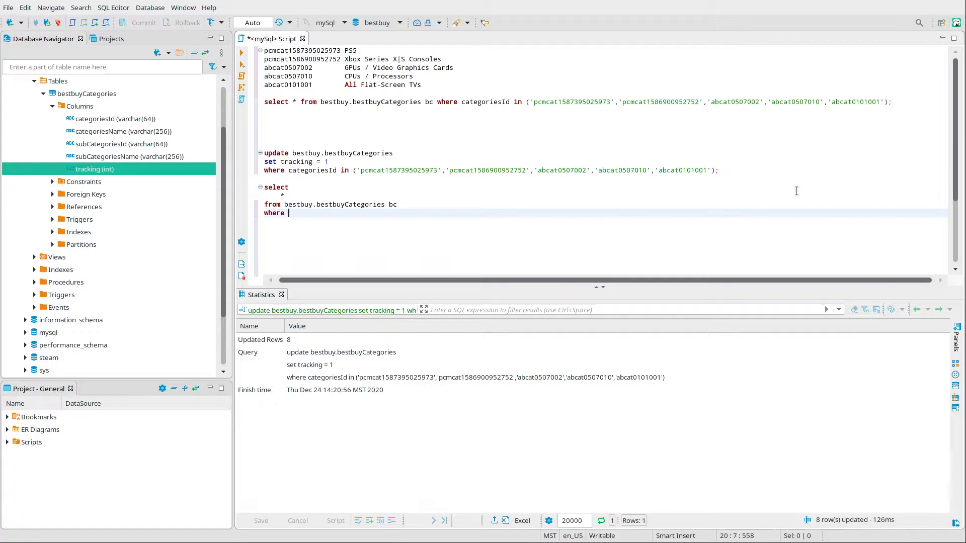
pyautogui.write('tracking =')
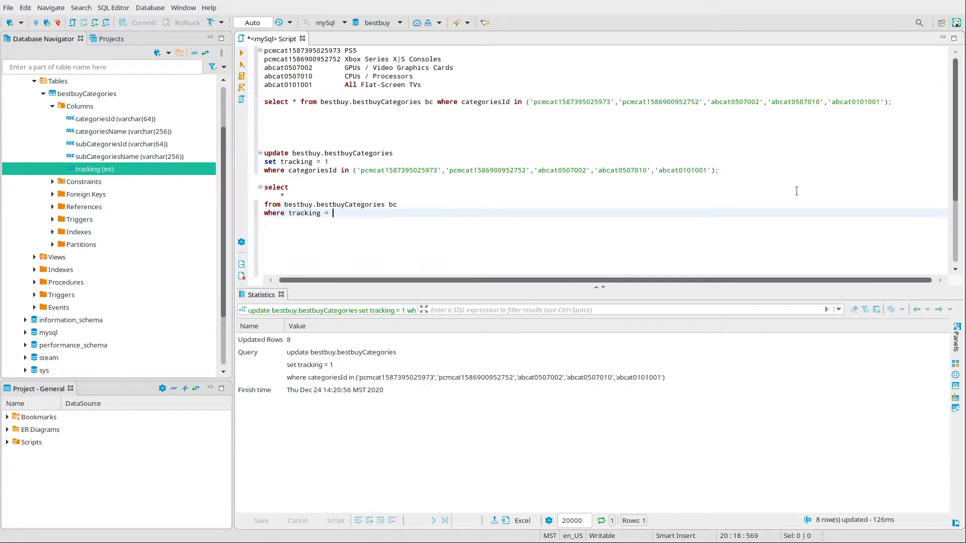
pyautogui.write('1;')
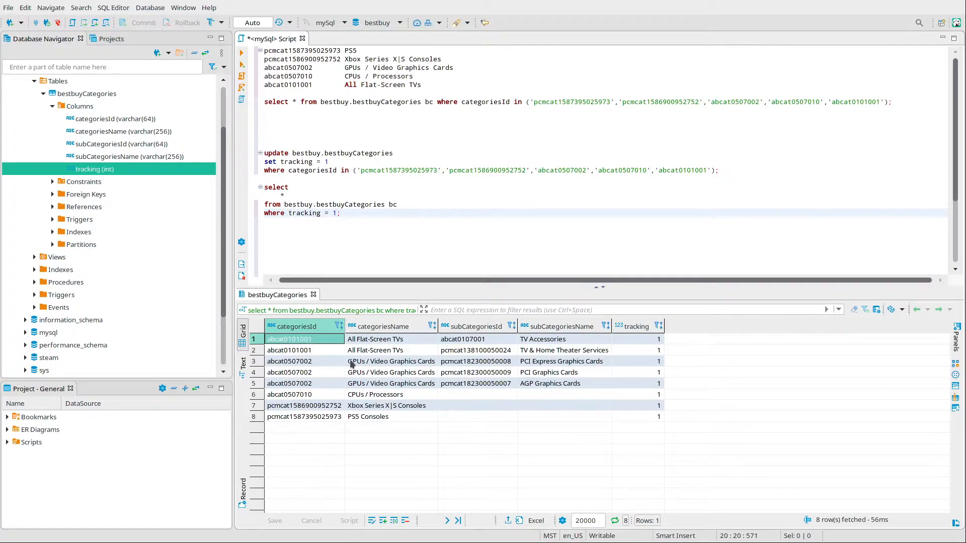
pyautogui.moveTo(301, 192)
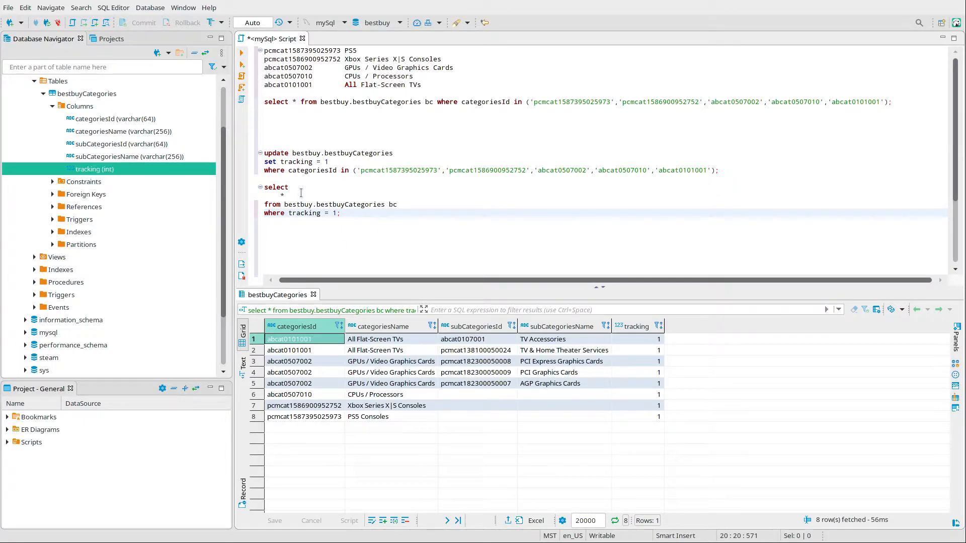
# Change the query to select DISTINCT categoriesId instead of *
pyautogui.click(435, 212)
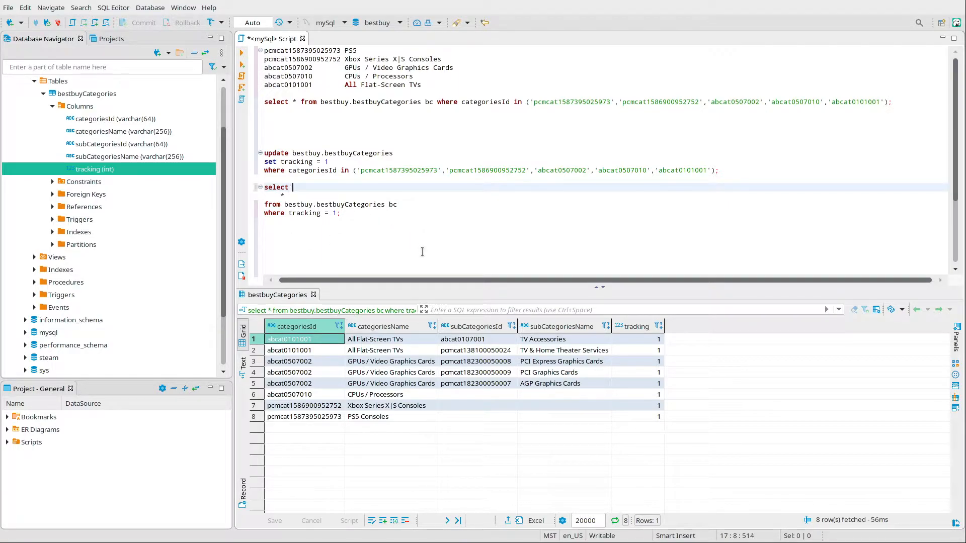
pyautogui.write('distinct')
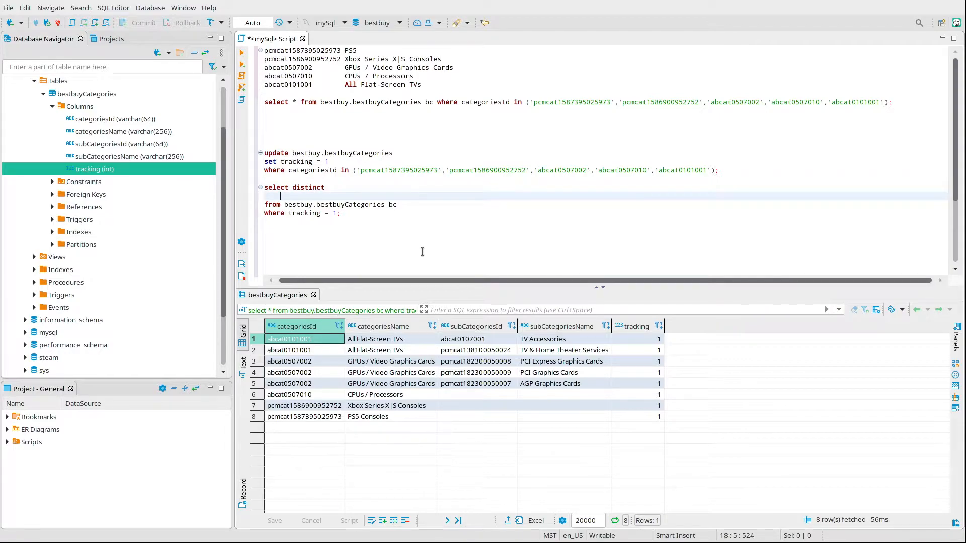
pyautogui.write('cat')
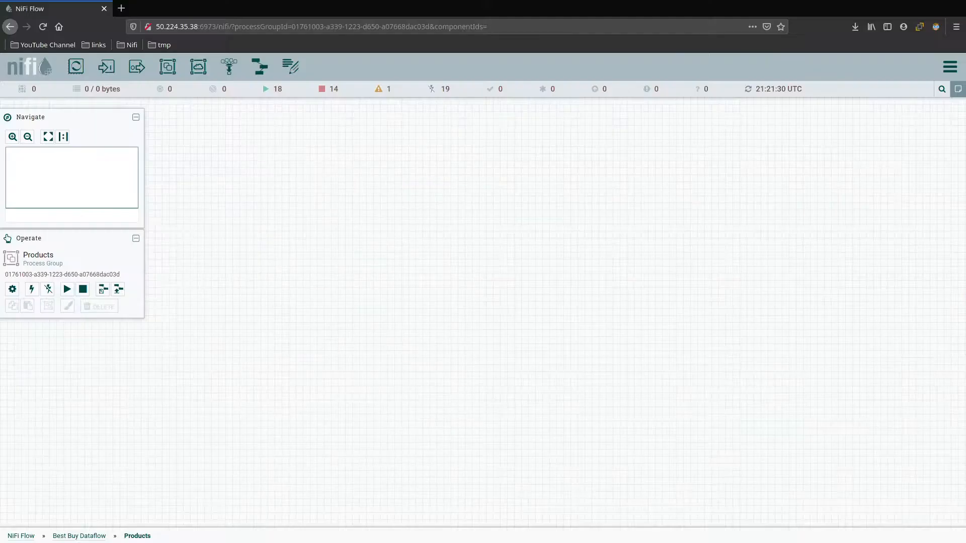
pyautogui.moveTo(931, 157)
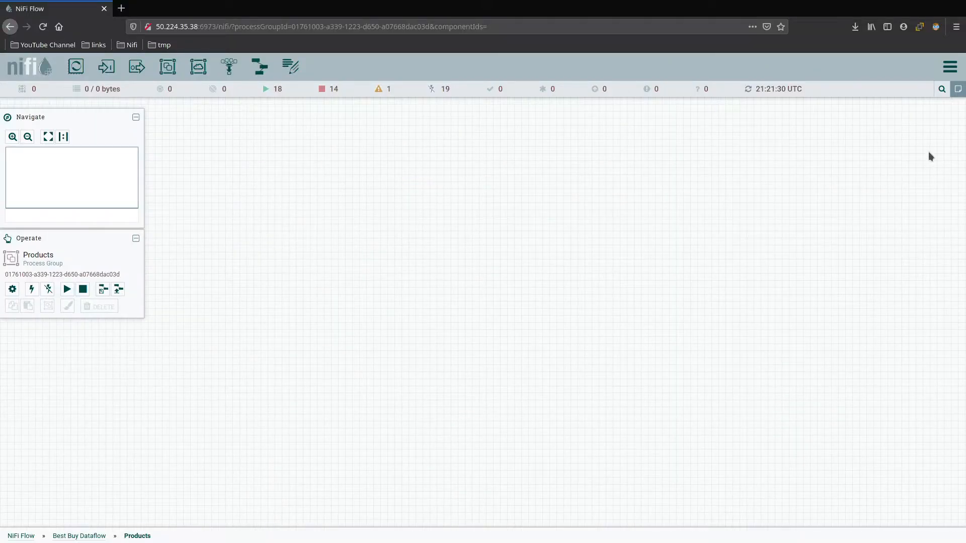
pyautogui.moveTo(523, 219)
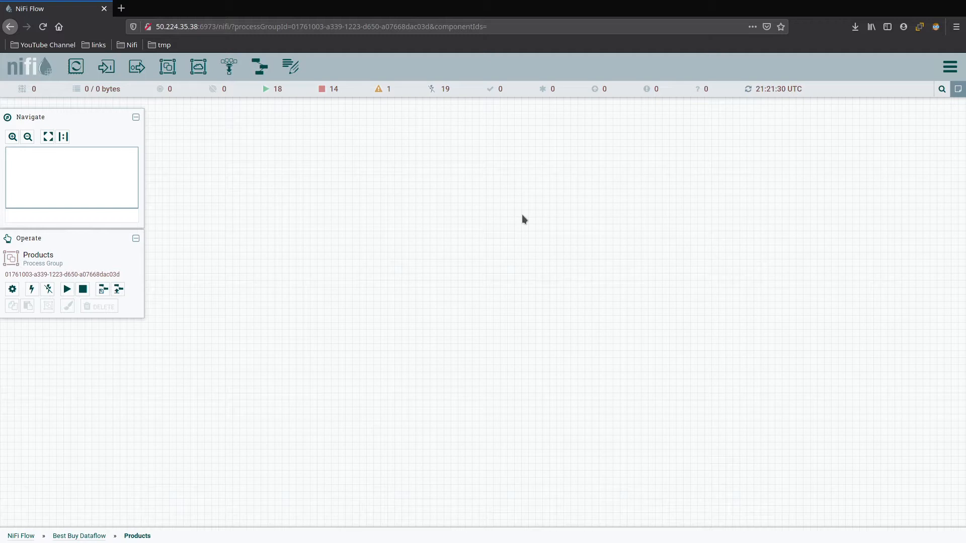
pyautogui.moveTo(454, 181)
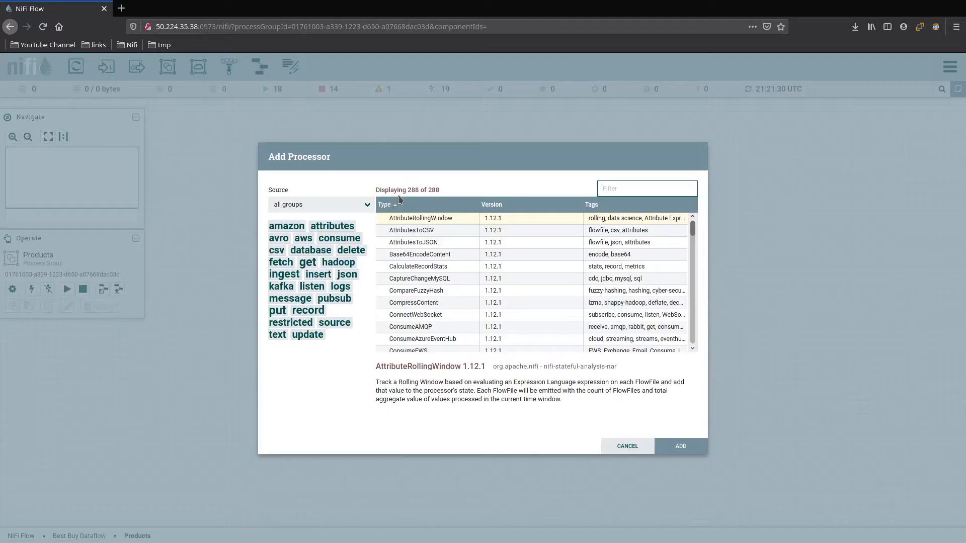
# Add an ExecuteSQLRecord processor to the Products canvas, filtering the type list by 'exe'
pyautogui.write('ex')
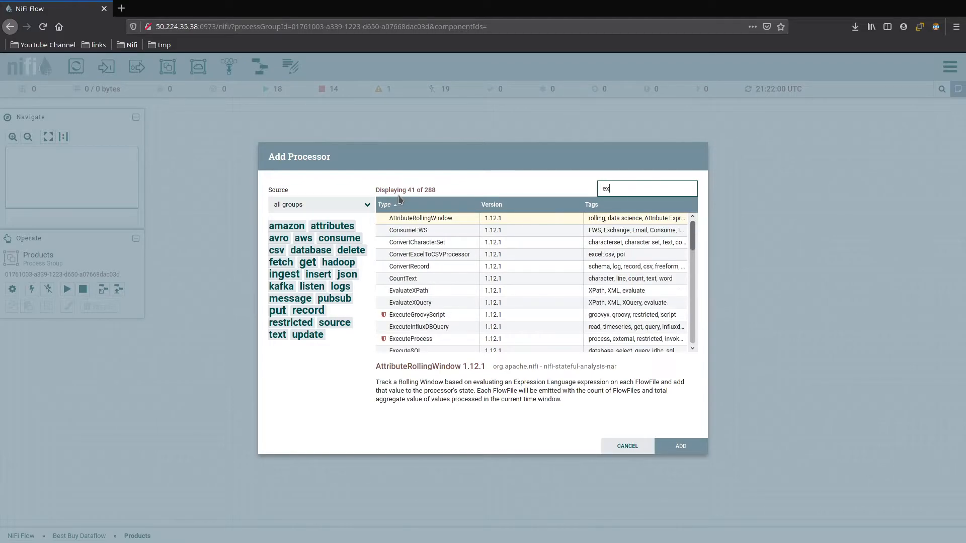
pyautogui.write('e')
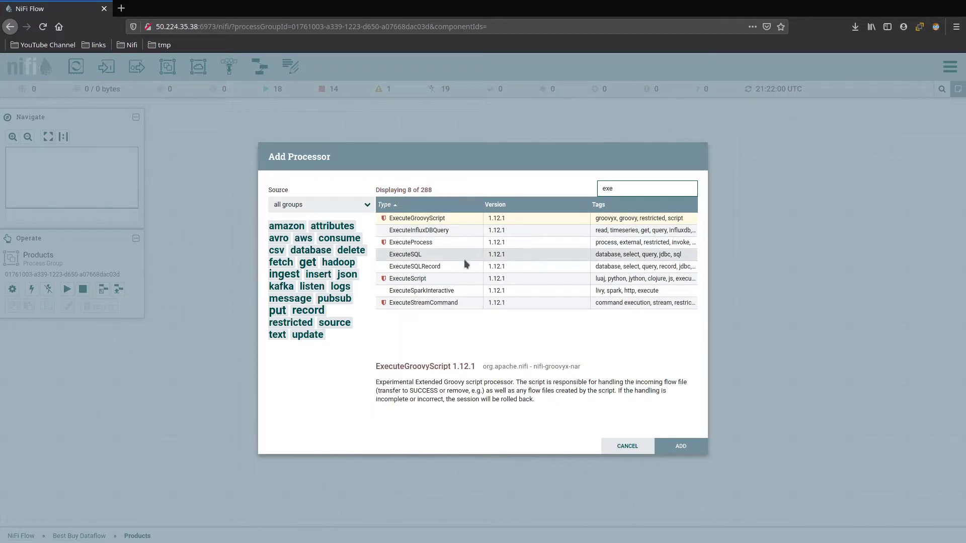
pyautogui.click(414, 265)
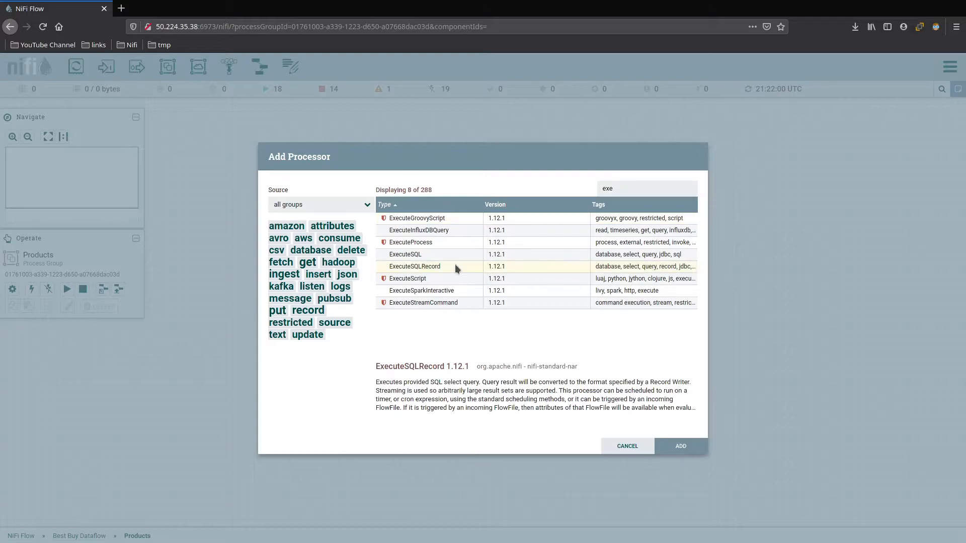
pyautogui.click(680, 445)
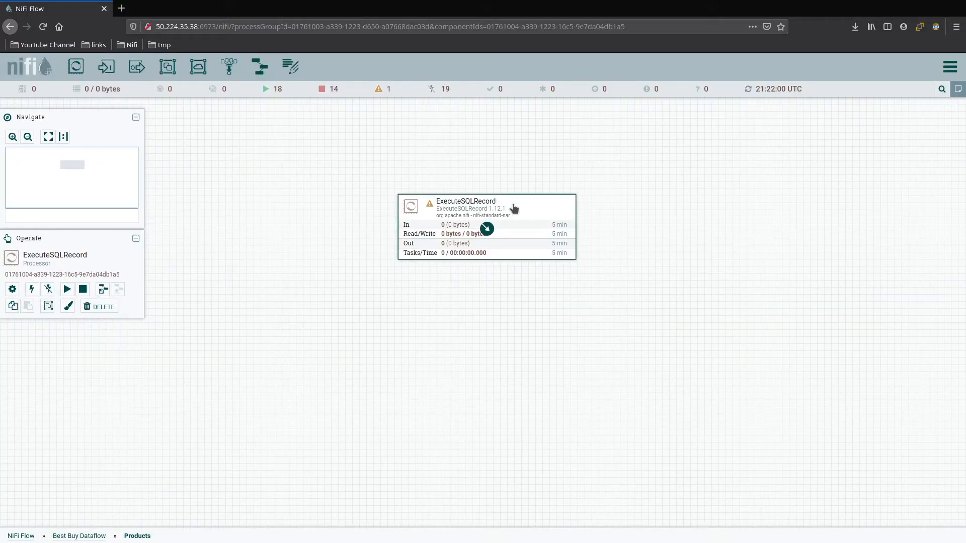
pyautogui.moveTo(500, 291)
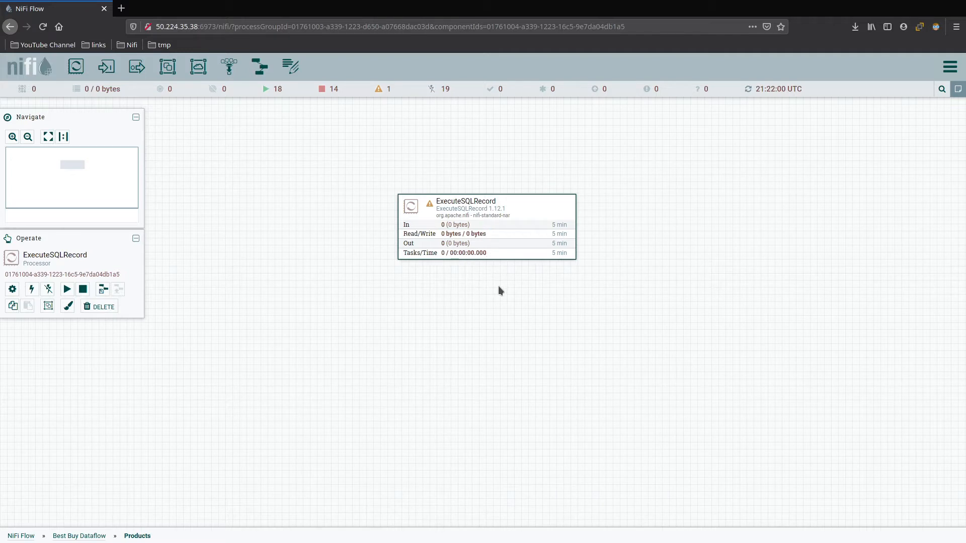
pyautogui.moveTo(552, 208)
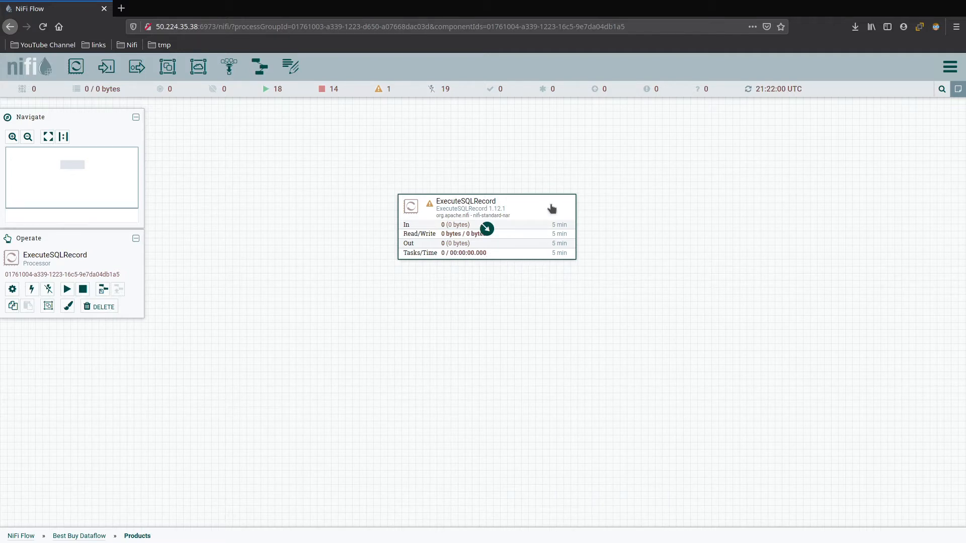
# Schedule the processor every 5 min and set its connection pool to the mySql Server service
pyautogui.doubleClick(484, 207)
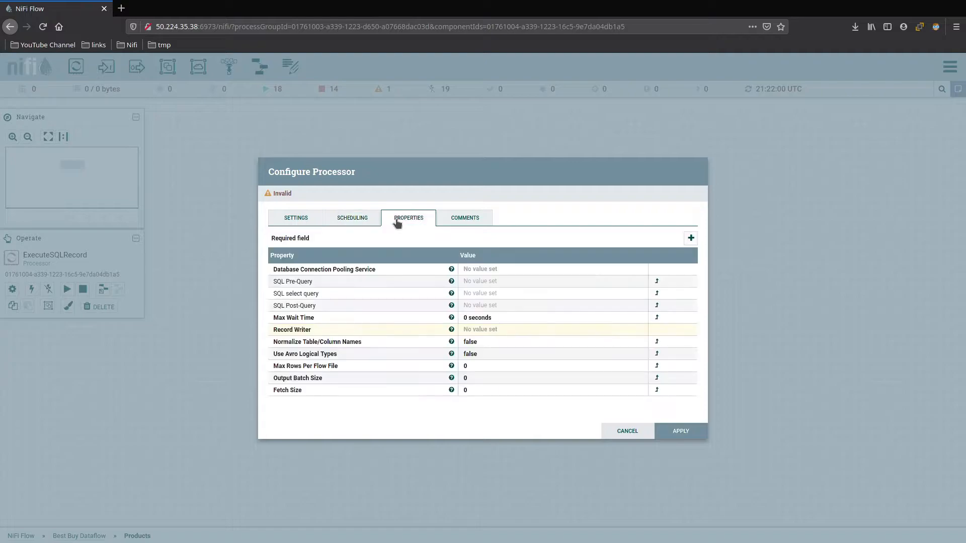
pyautogui.click(352, 217)
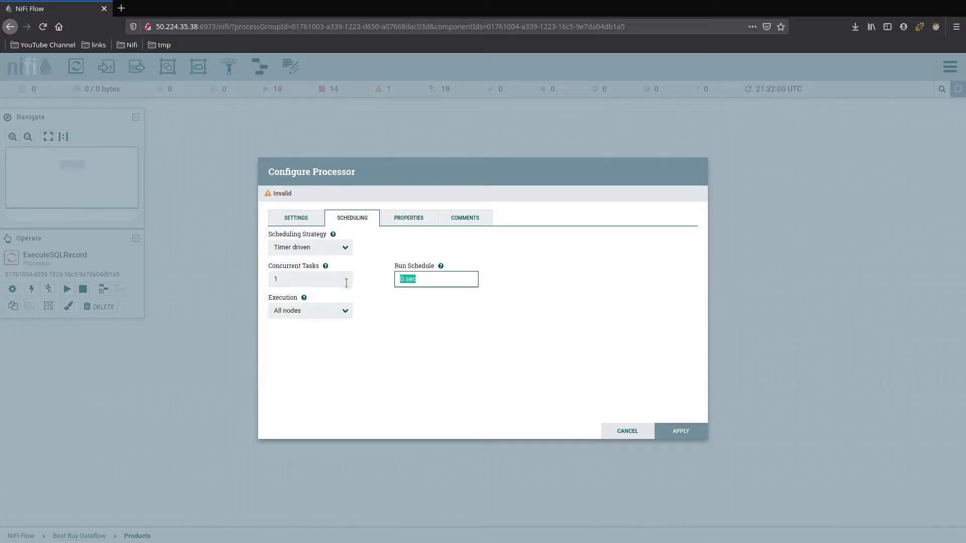
pyautogui.write('5 min')
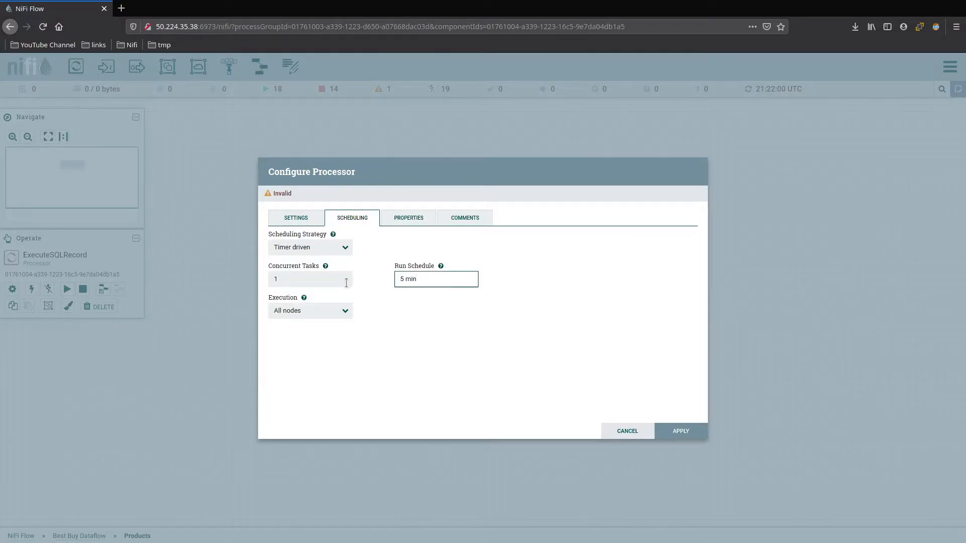
pyautogui.click(407, 217)
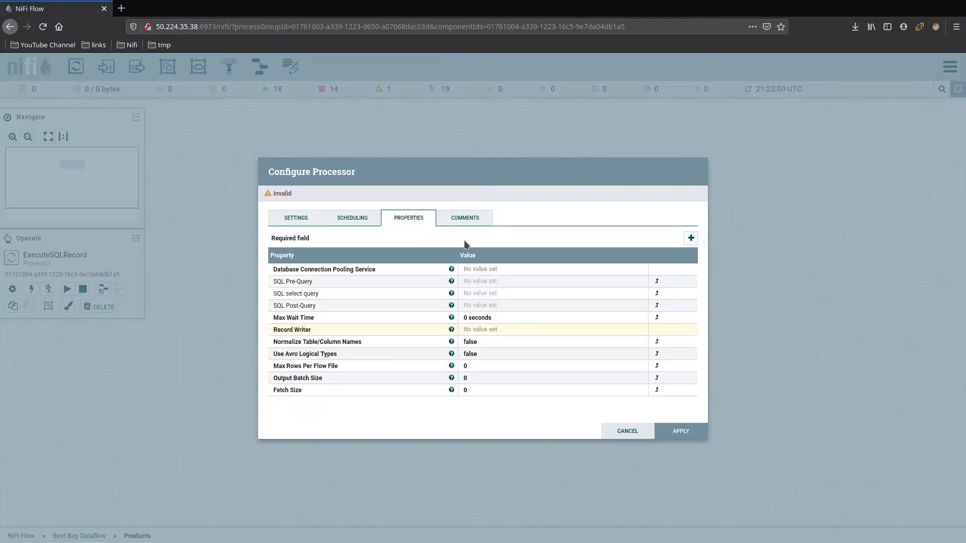
pyautogui.click(551, 269)
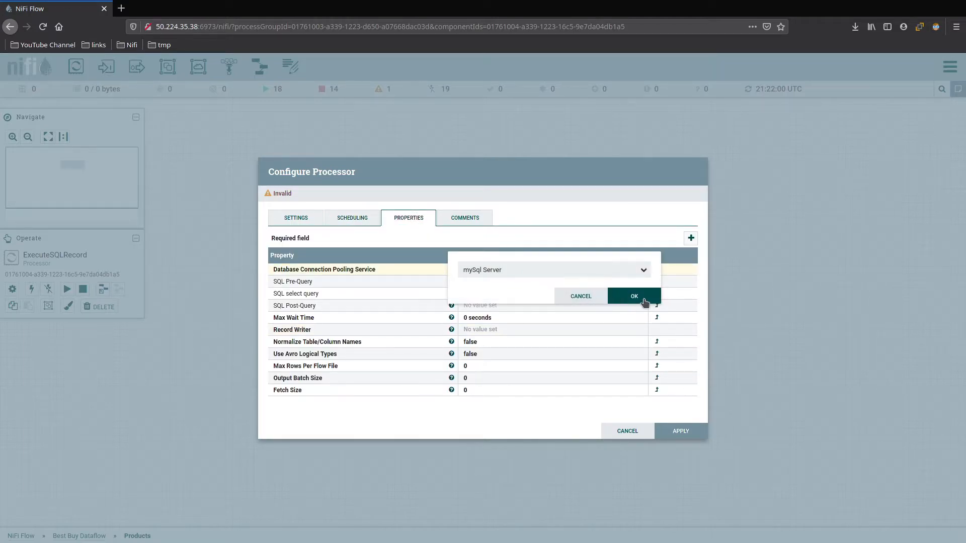
pyautogui.click(633, 296)
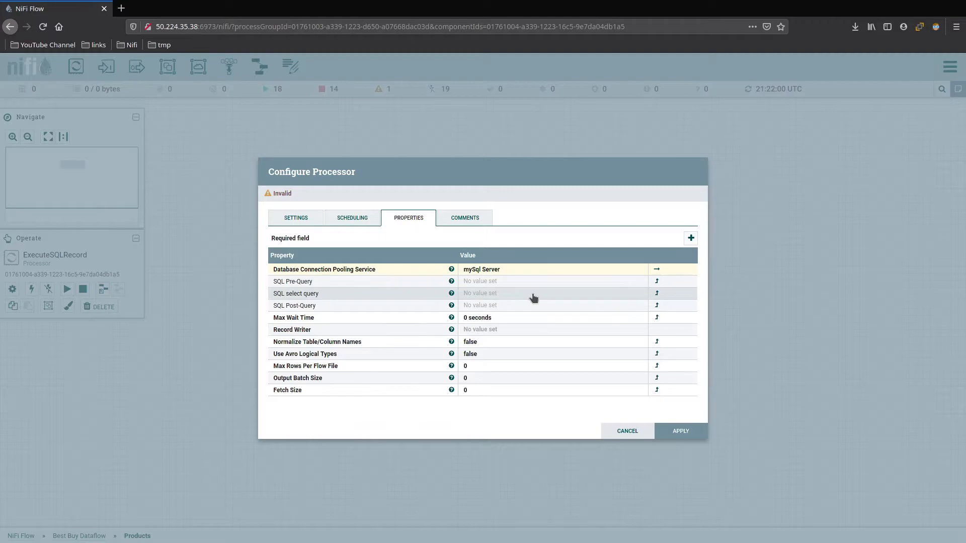
pyautogui.moveTo(222, 253)
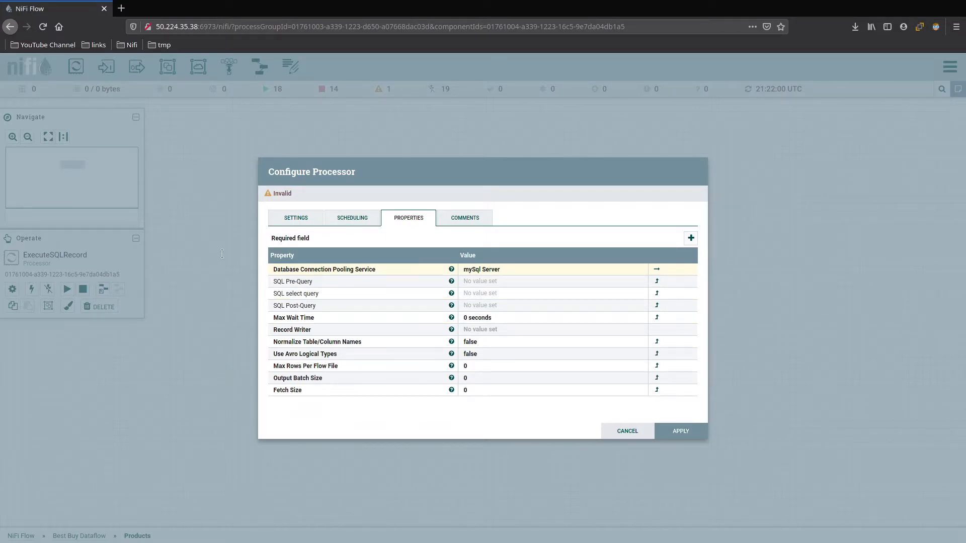
pyautogui.moveTo(253, 251)
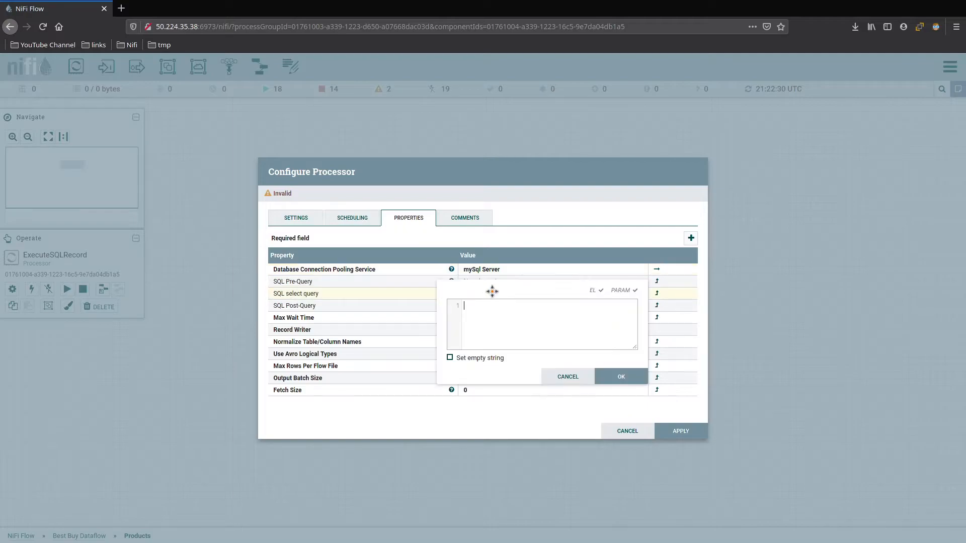
# Enter the distinct categoriesId select query, one row per flow file, with JsonRecordSetWriterBASIC as Record Writer
pyautogui.click(621, 376)
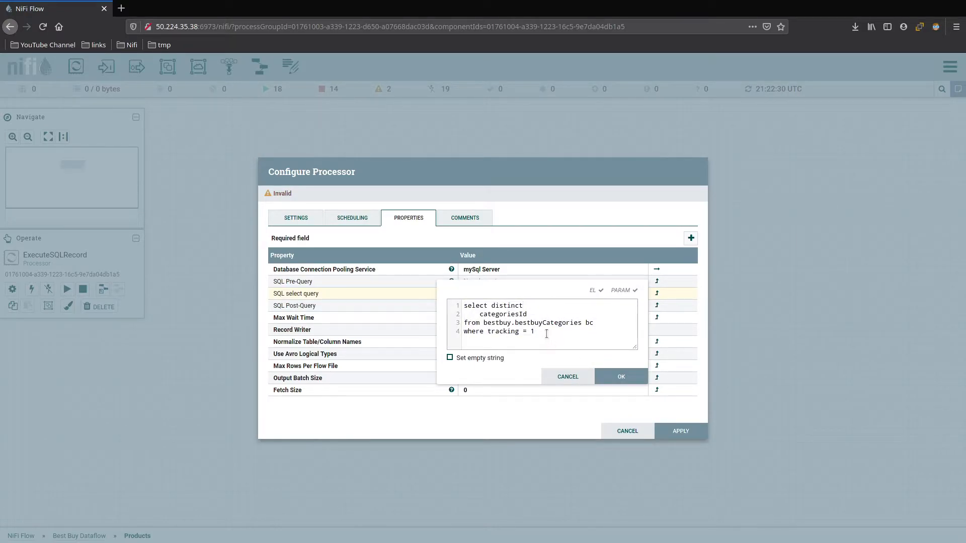
pyautogui.click(621, 377)
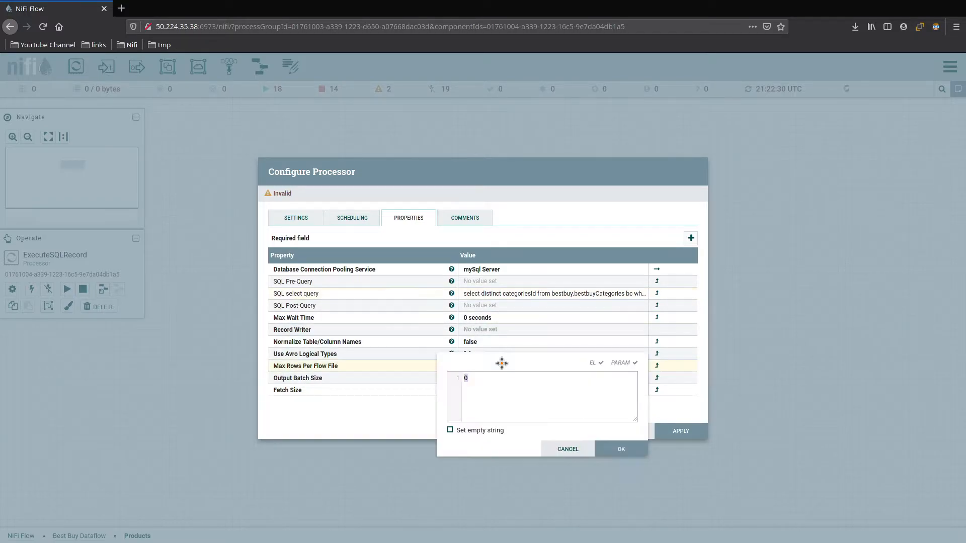
pyautogui.click(621, 449)
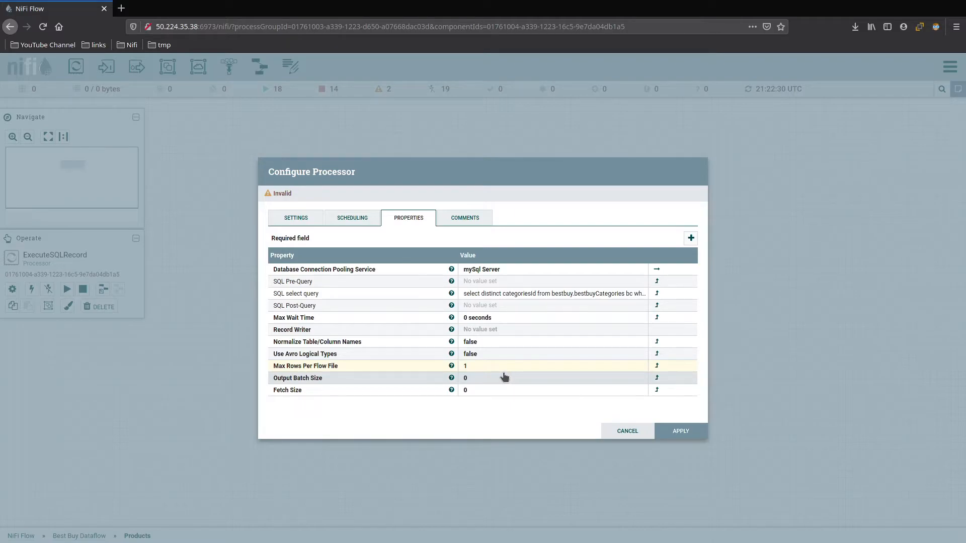
pyautogui.moveTo(497, 356)
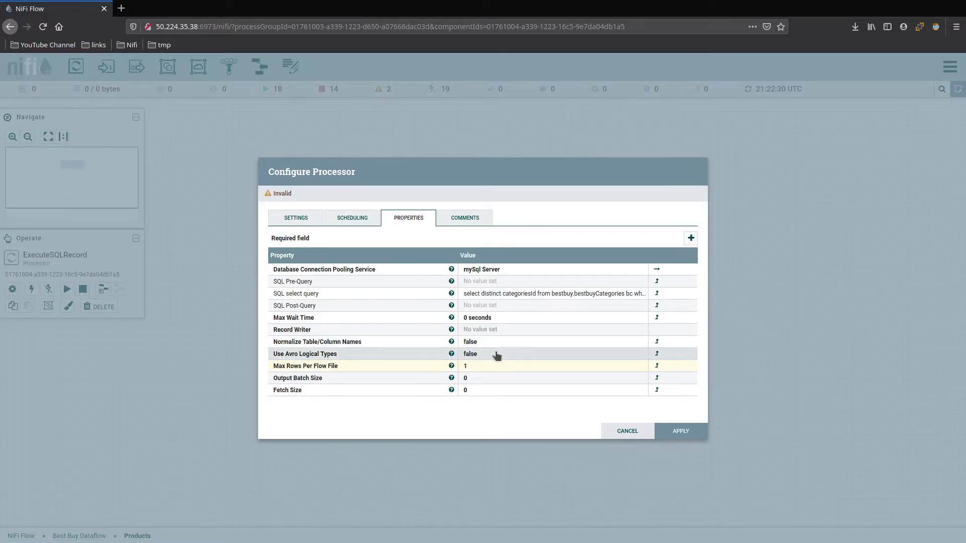
pyautogui.moveTo(509, 419)
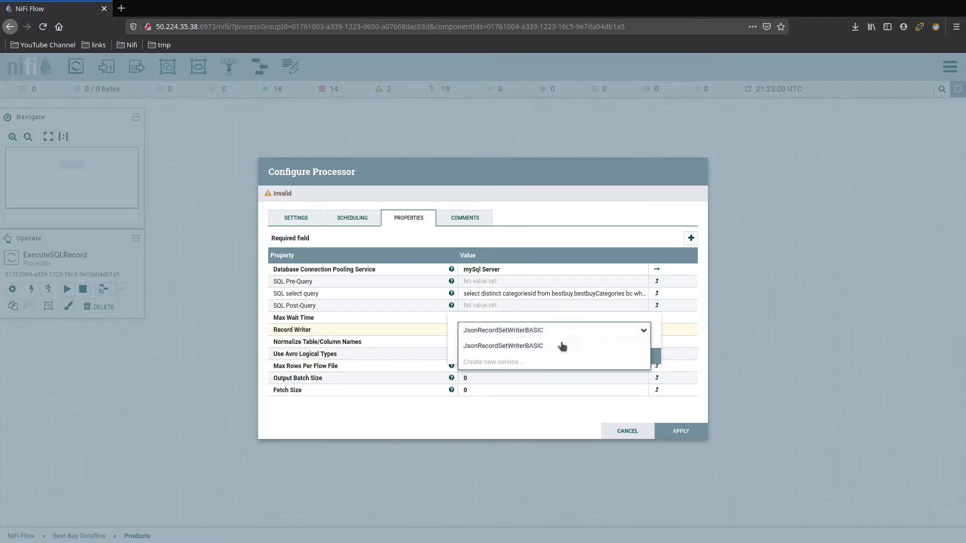
pyautogui.moveTo(493, 361)
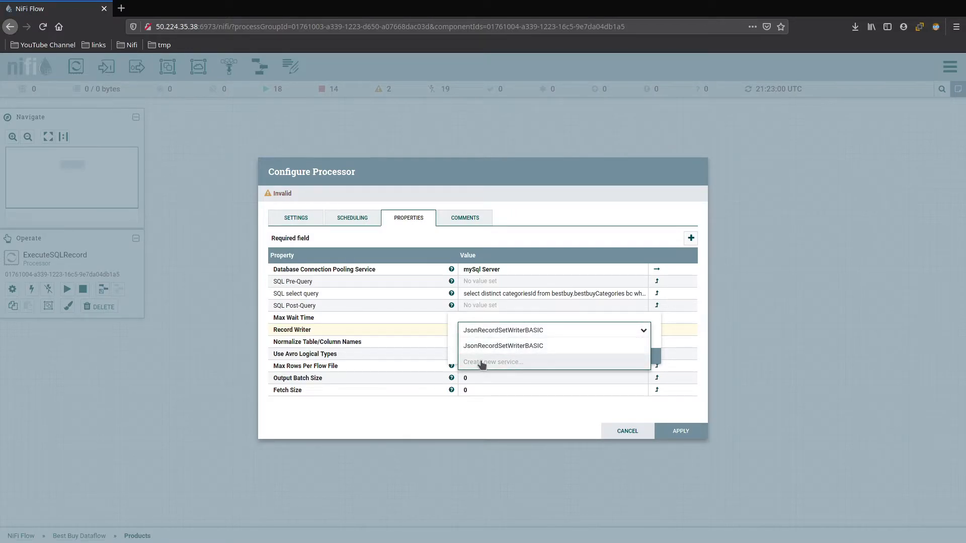
pyautogui.click(503, 345)
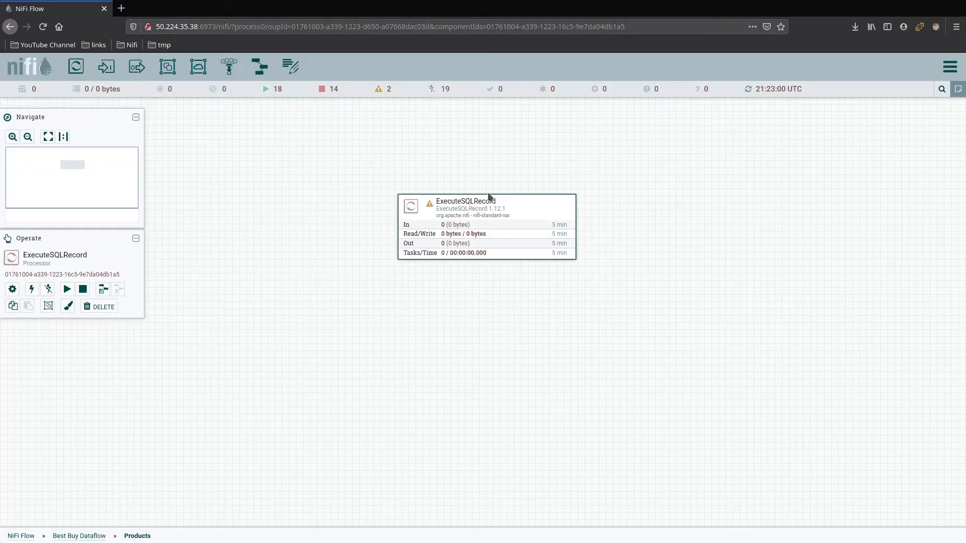
# Review JsonRecordSetWriterBASIC's properties, keeping Output Grouping as One Line Per Object, and close the services window
pyautogui.doubleClick(486, 205)
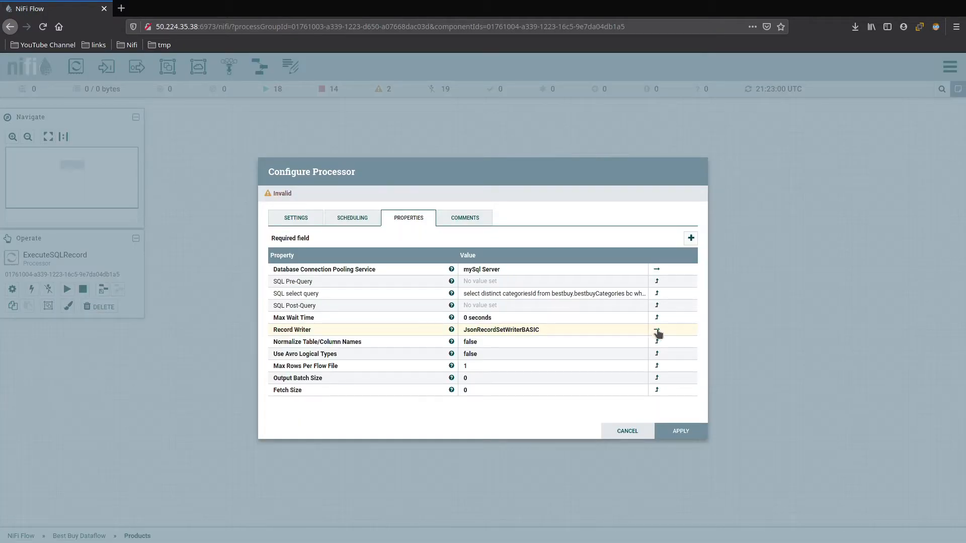
pyautogui.click(657, 333)
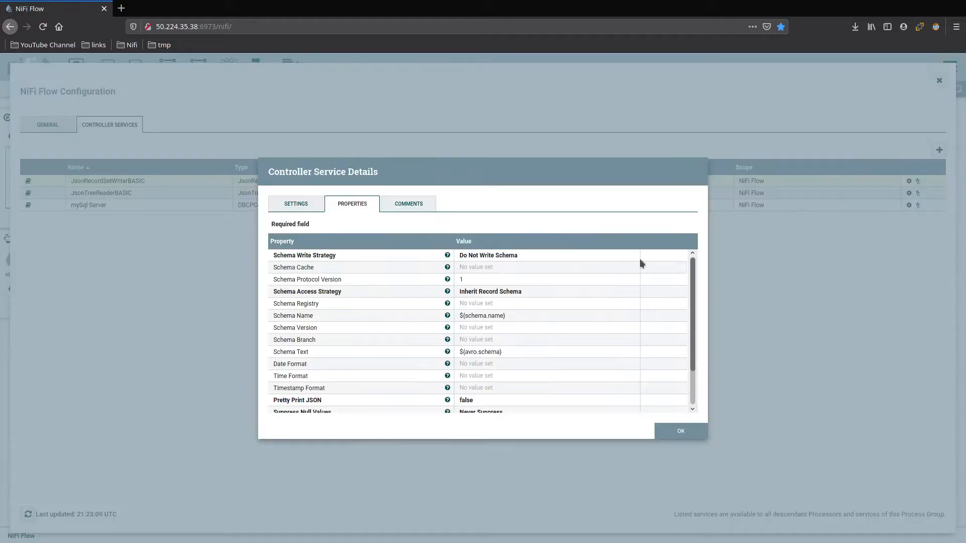
pyautogui.moveTo(536, 310)
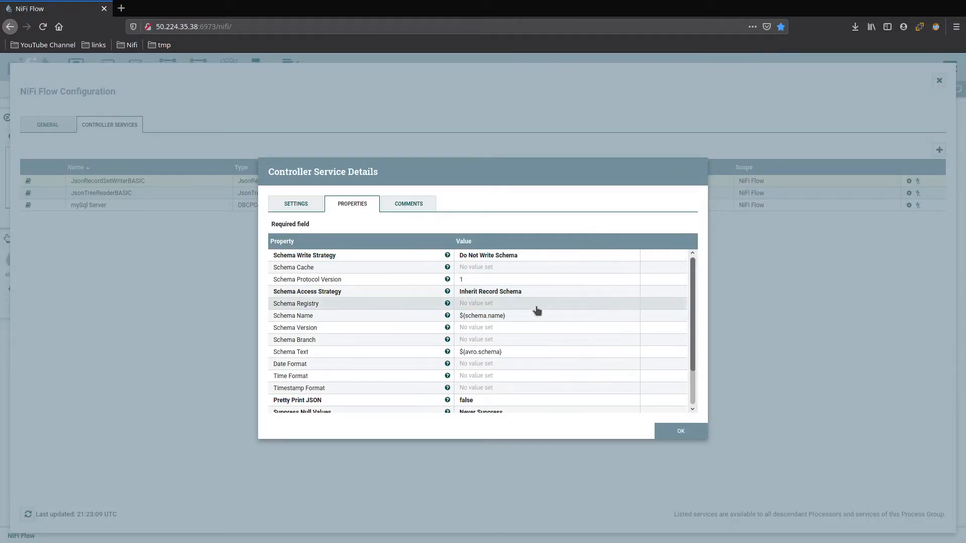
pyautogui.moveTo(525, 384)
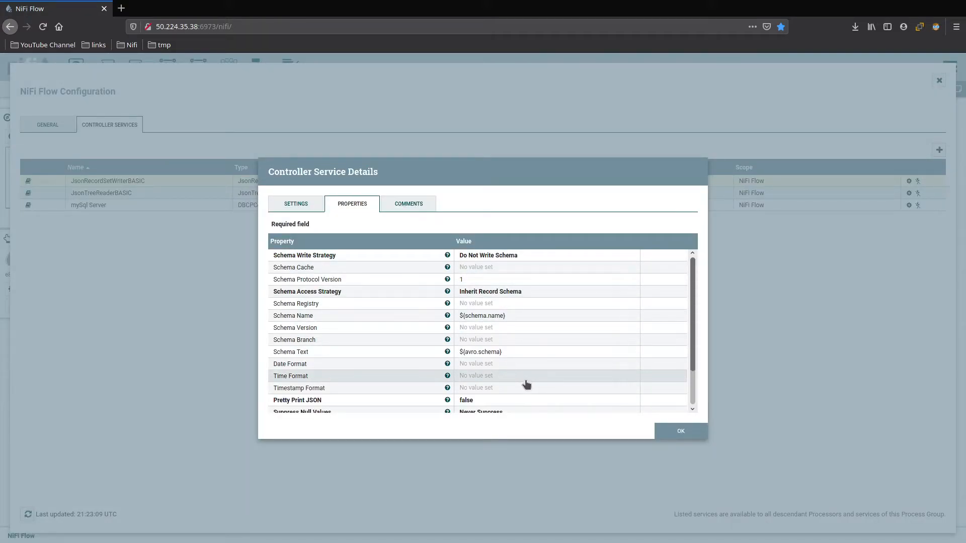
pyautogui.scroll(-3)
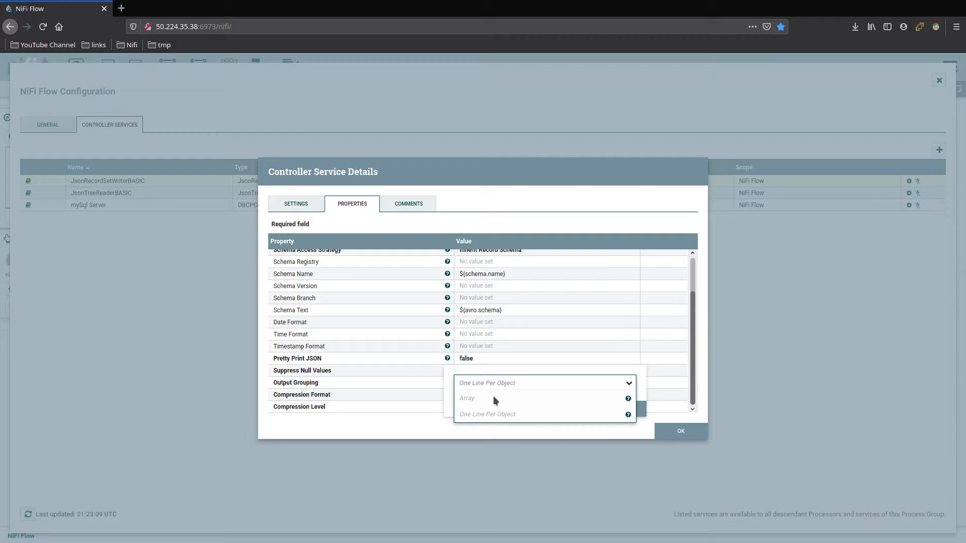
pyautogui.moveTo(569, 376)
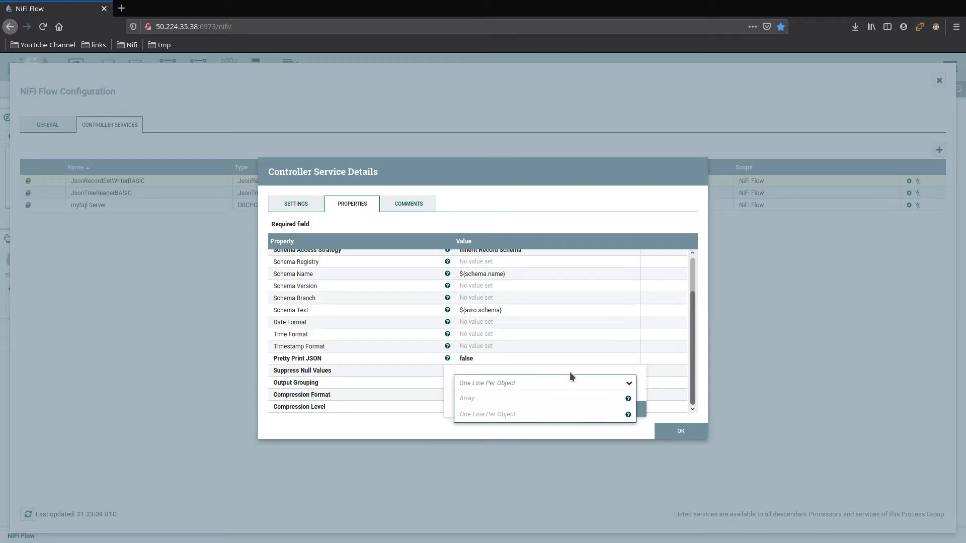
pyautogui.click(486, 414)
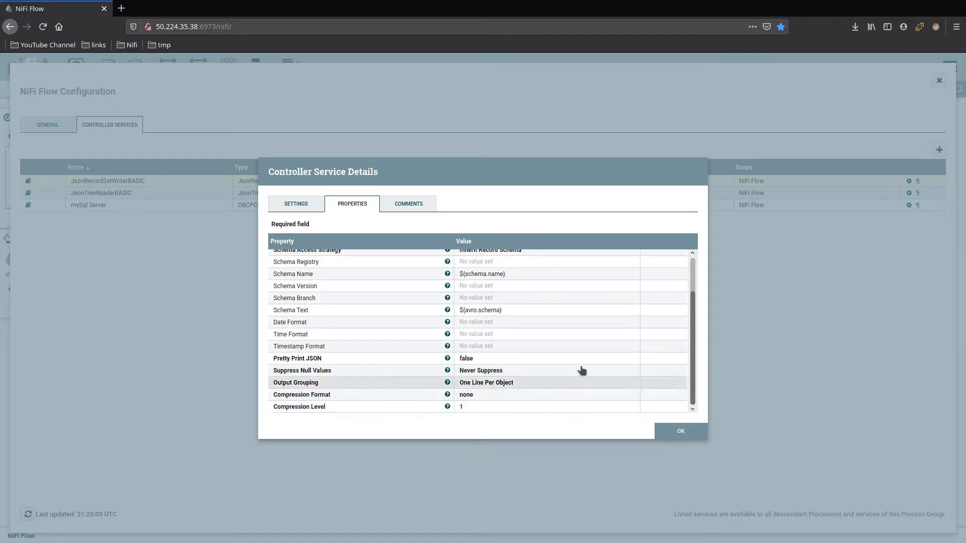
pyautogui.click(680, 431)
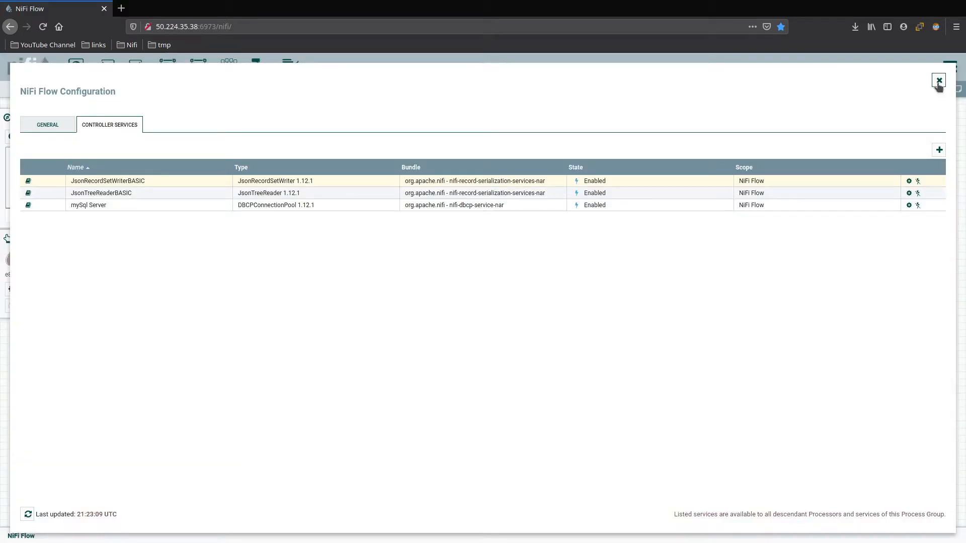
pyautogui.click(938, 80)
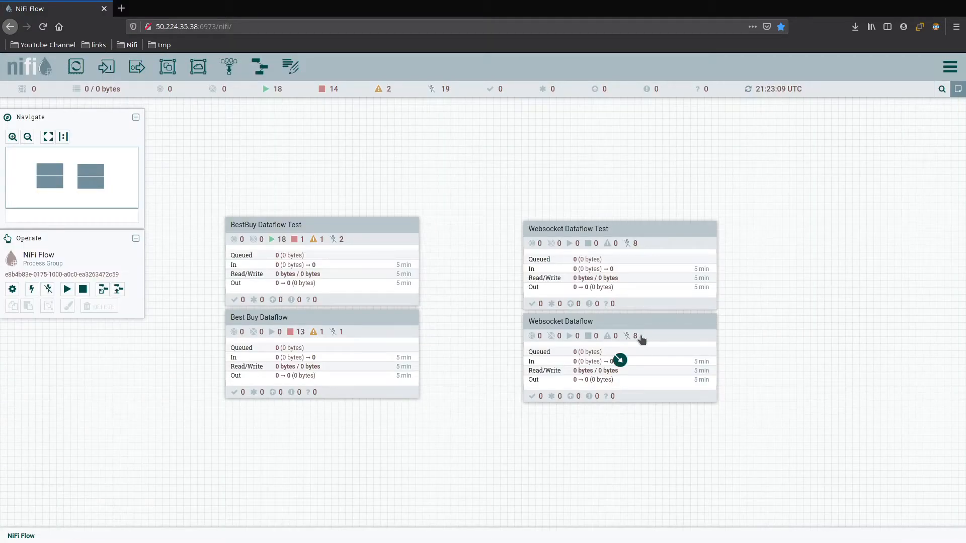
pyautogui.moveTo(363, 325)
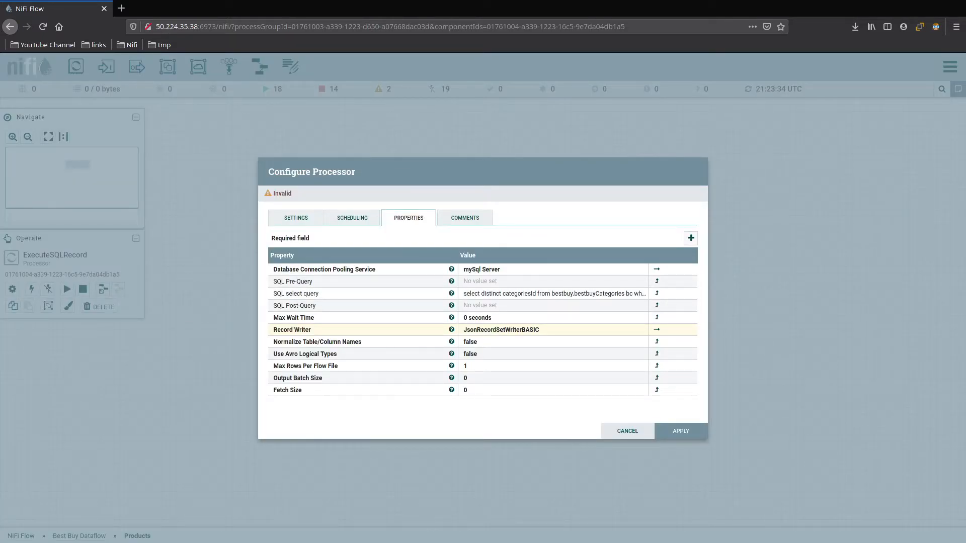
# Rename the ExecuteSQLRecord processor to getTrackedCategories and apply after checking Scheduling and Properties
pyautogui.click(294, 217)
pyautogui.write('get')
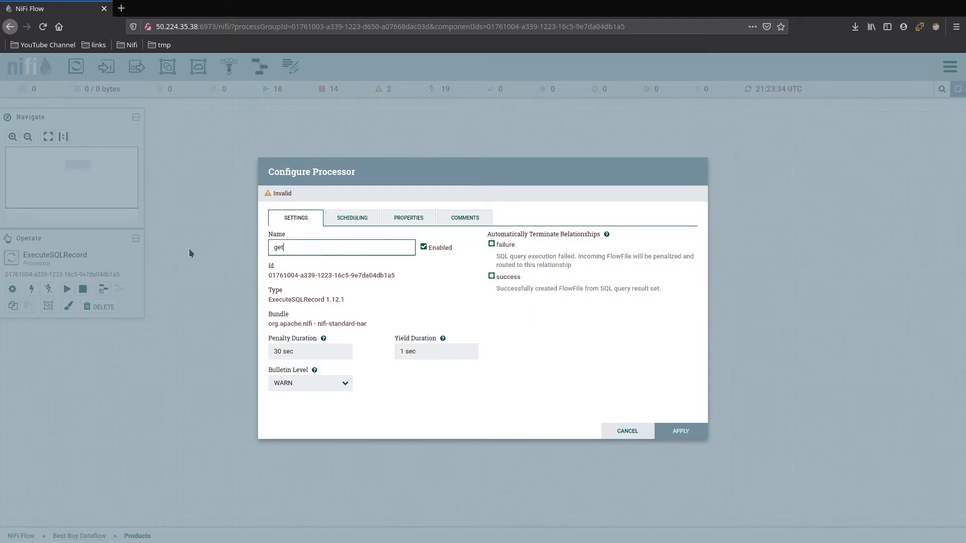
pyautogui.write('Tracket')
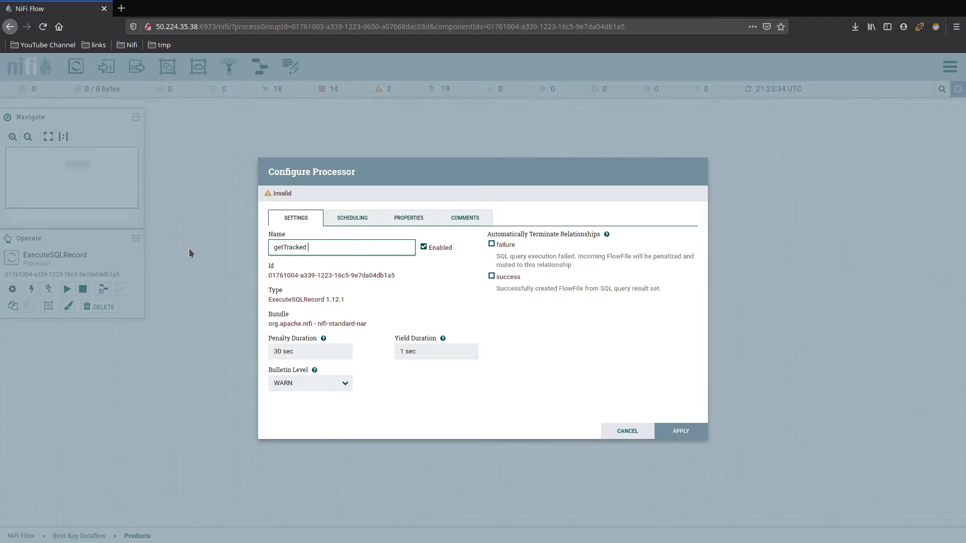
pyautogui.write('Categorie')
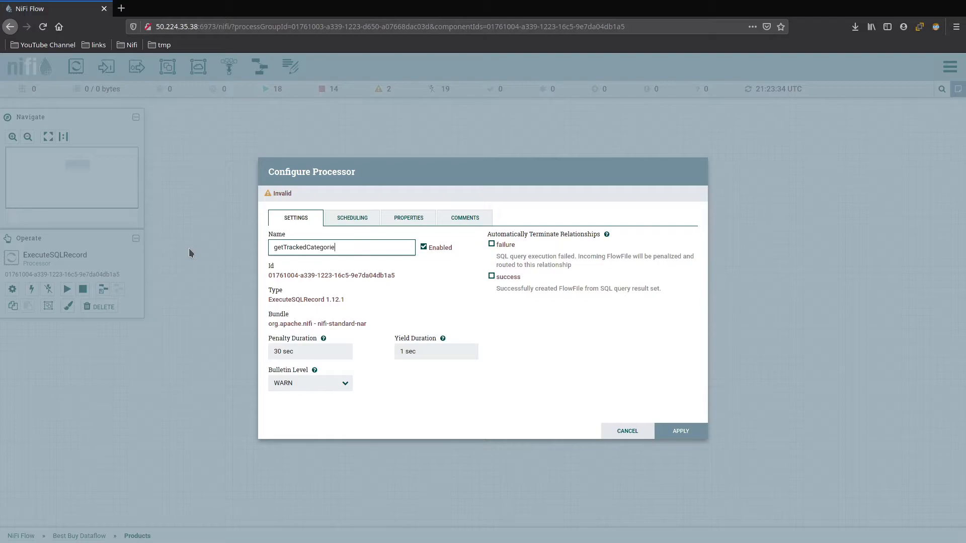
pyautogui.click(352, 217)
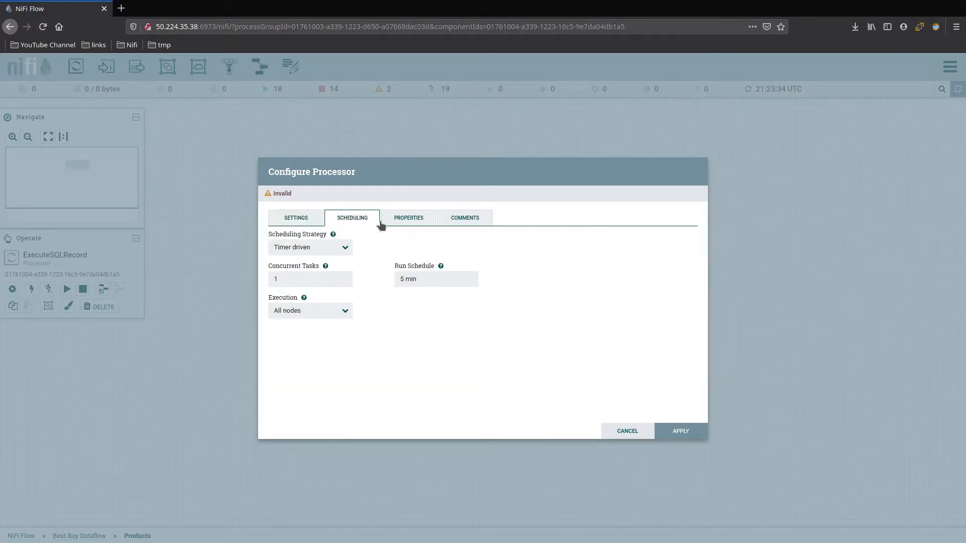
pyautogui.click(407, 218)
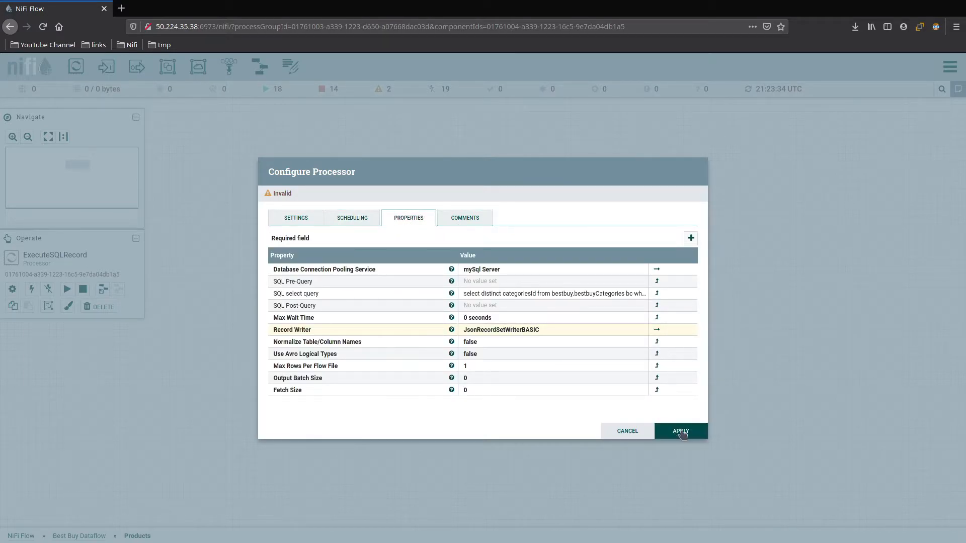
pyautogui.click(680, 430)
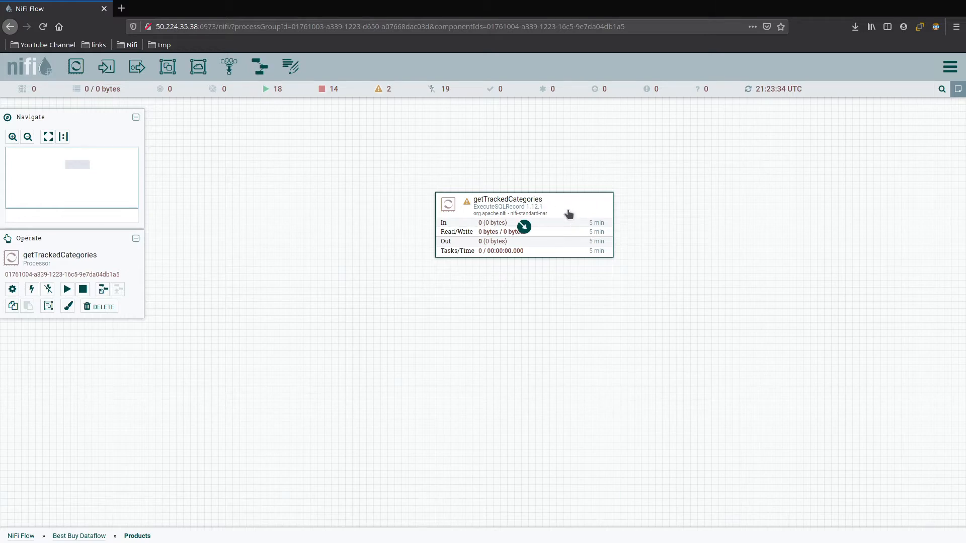
pyautogui.moveTo(547, 287)
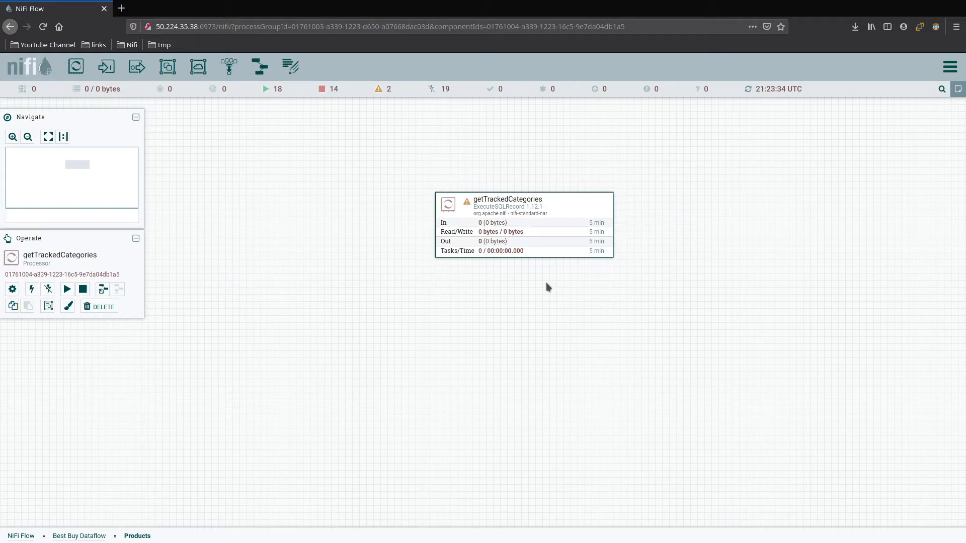
pyautogui.moveTo(547, 233)
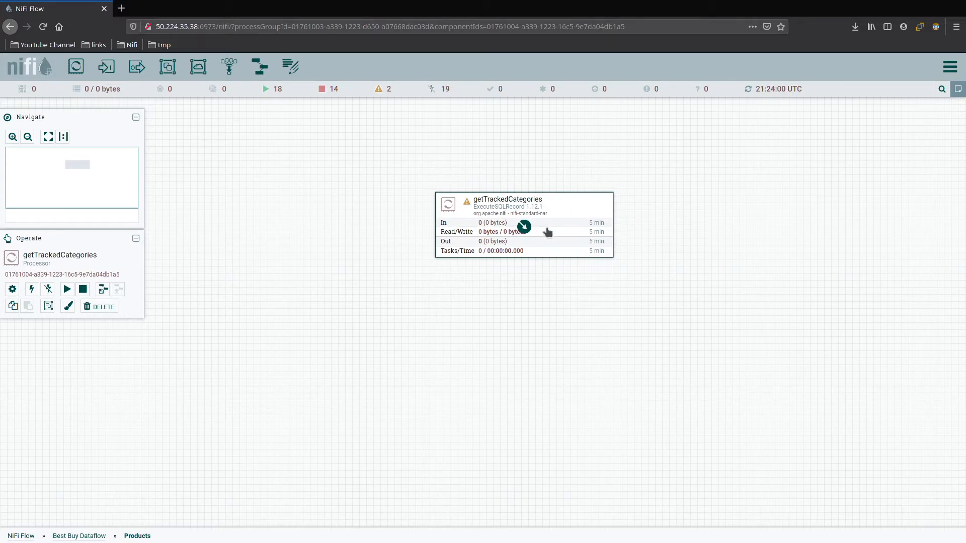
pyautogui.moveTo(523, 280)
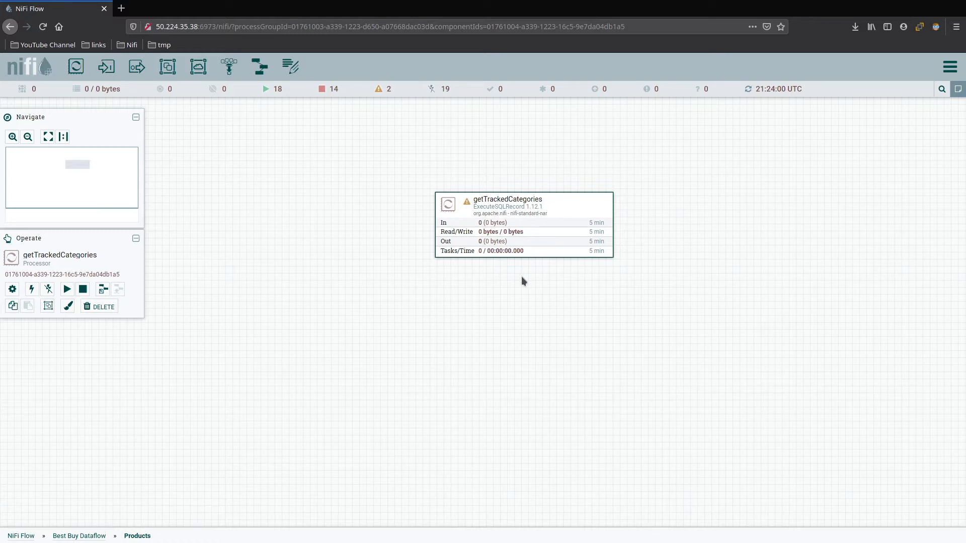
pyautogui.moveTo(503, 265)
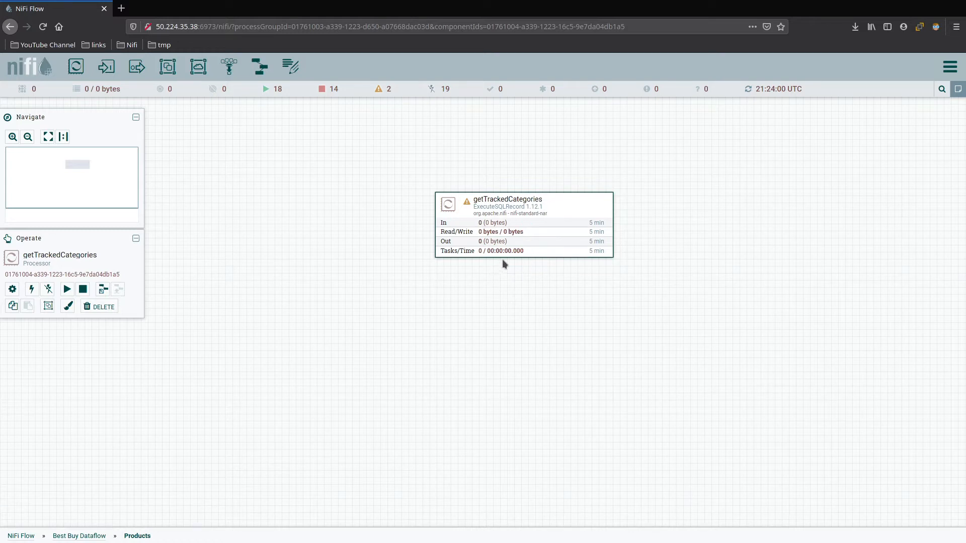
pyautogui.moveTo(505, 274)
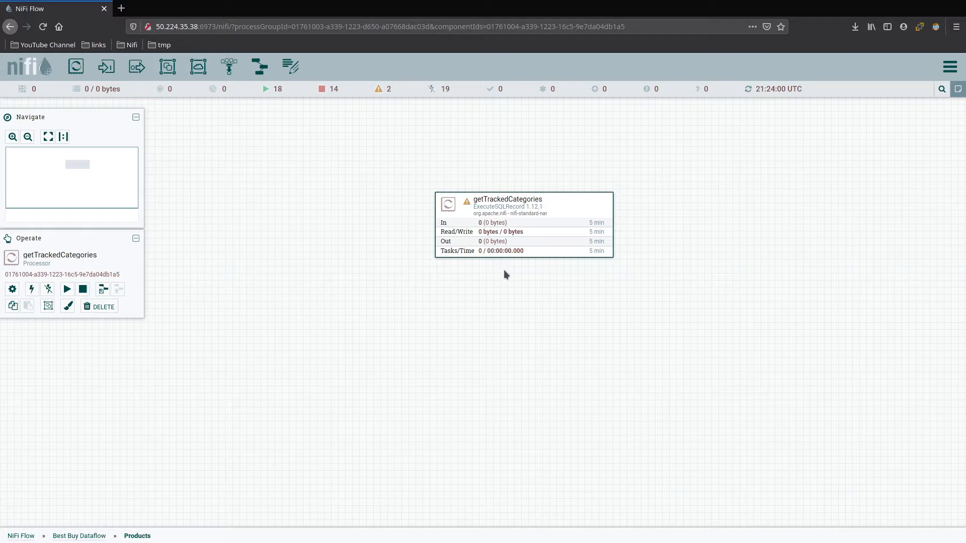
pyautogui.moveTo(528, 271)
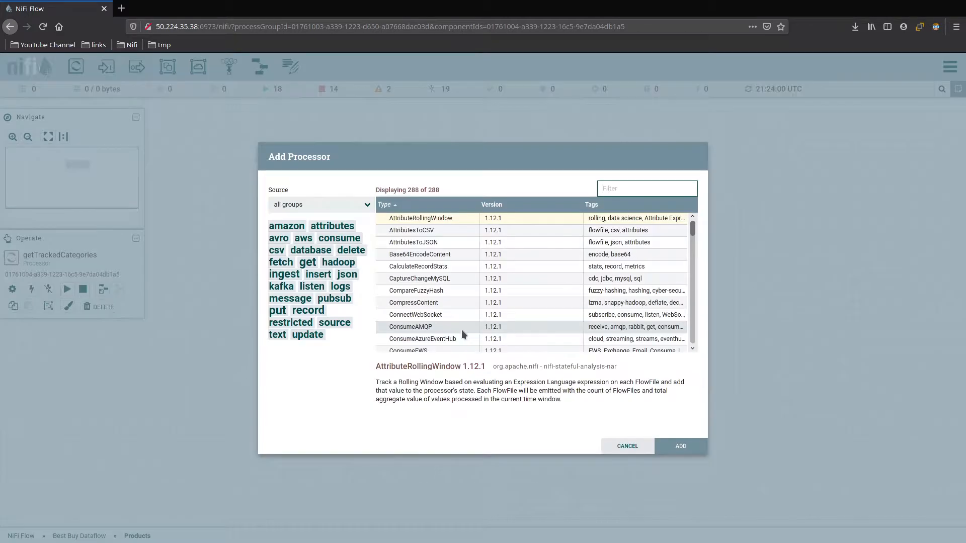
# Add an EvaluateJsonPath processor fed by getTrackedCategories on success, with failure looped back to getTrackedCategories
pyautogui.write('eve')
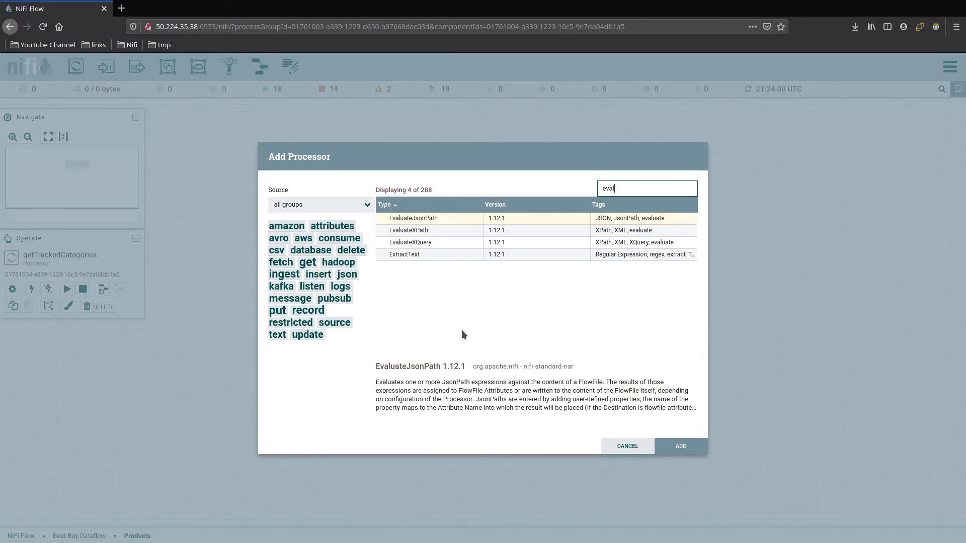
pyautogui.click(680, 446)
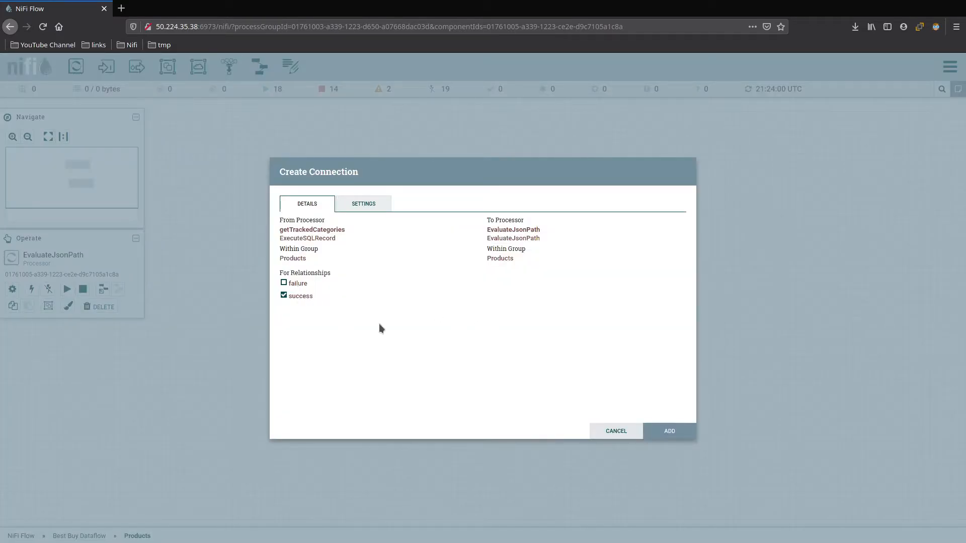
pyautogui.click(669, 430)
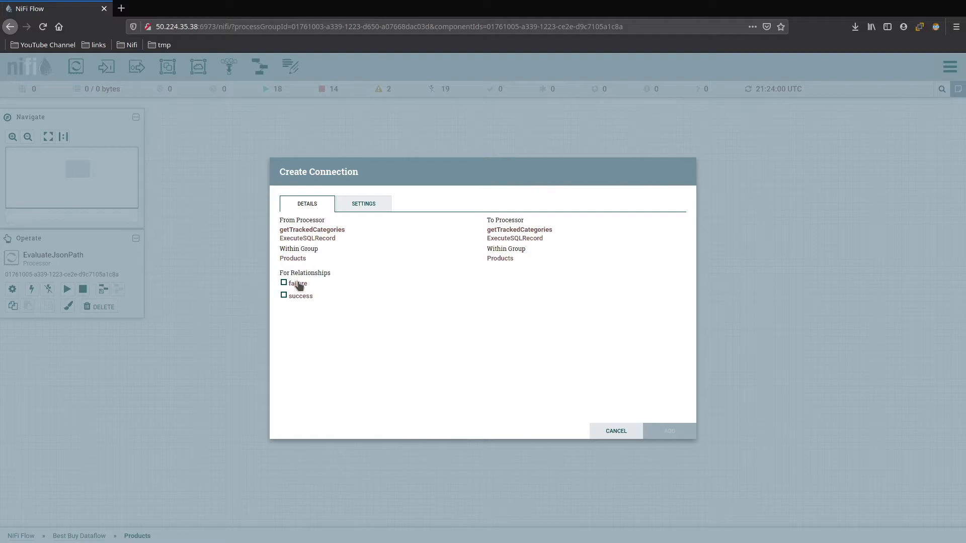
pyautogui.click(284, 282)
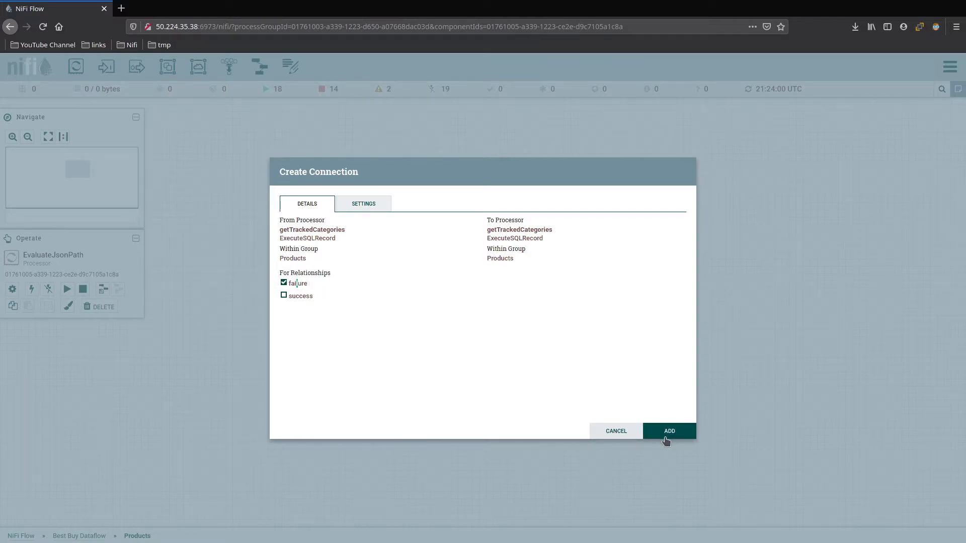
pyautogui.click(669, 431)
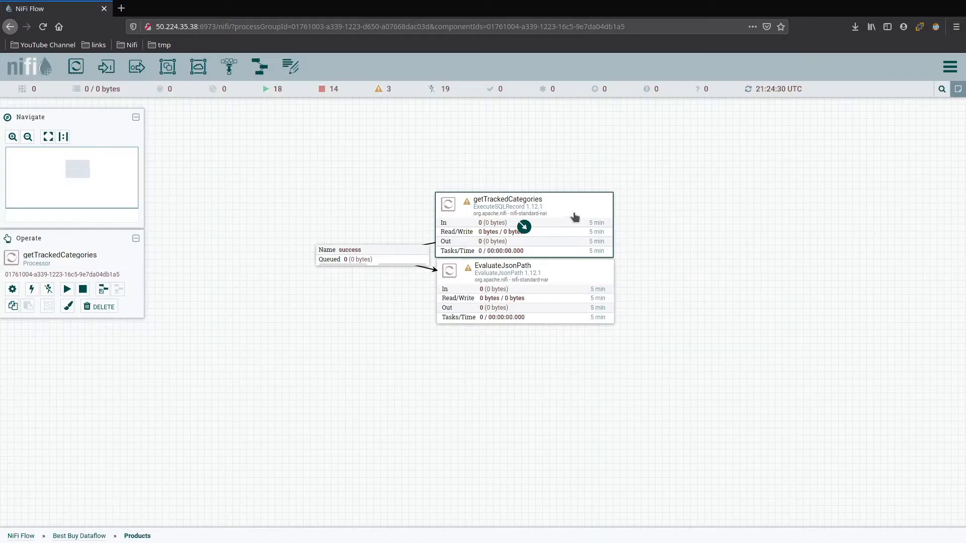
pyautogui.moveTo(598, 218)
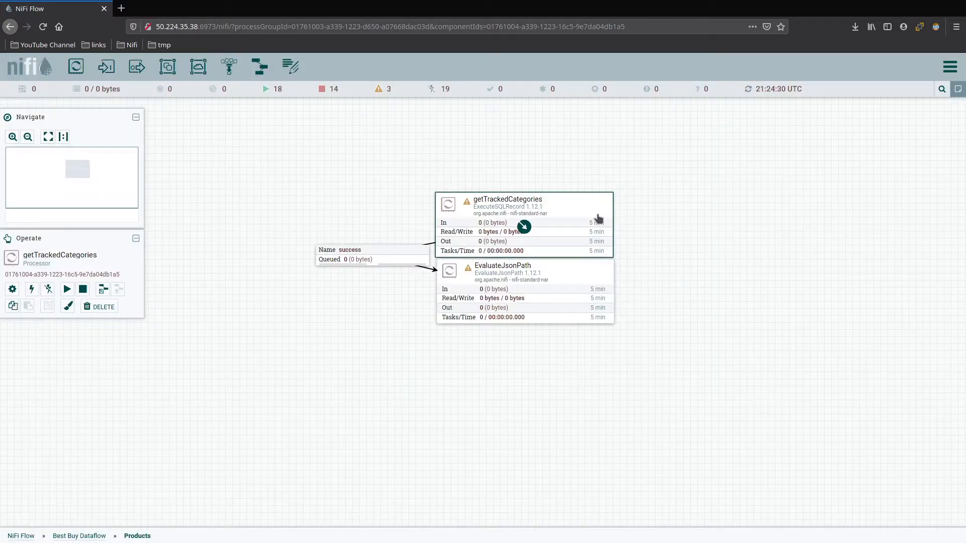
# Start getTrackedCategories so it runs its query once
pyautogui.doubleClick(505, 199)
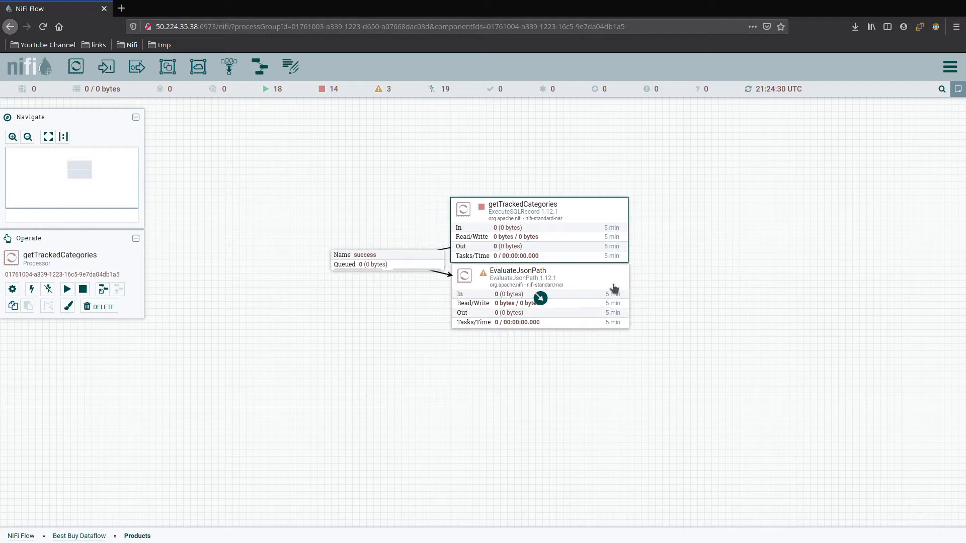
pyautogui.click(675, 274)
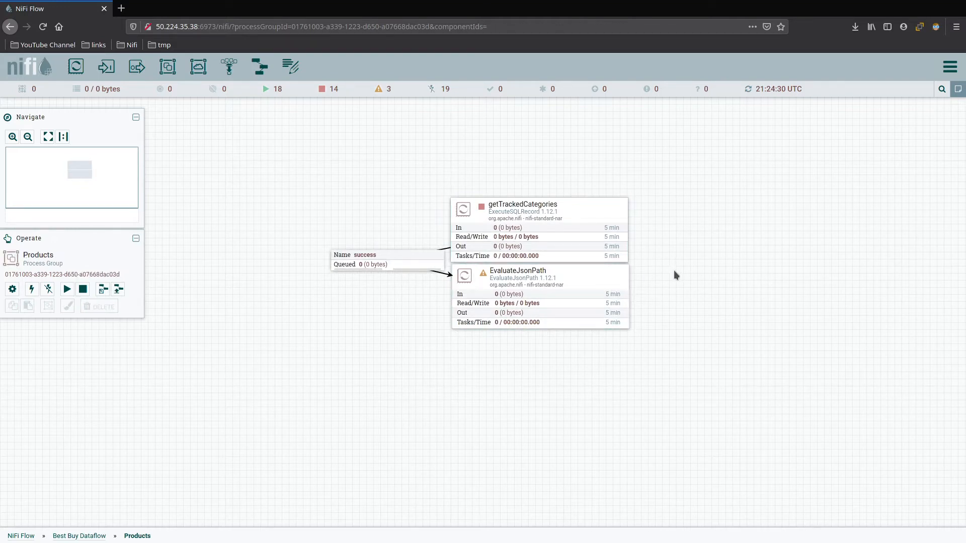
pyautogui.rightClick(539, 229)
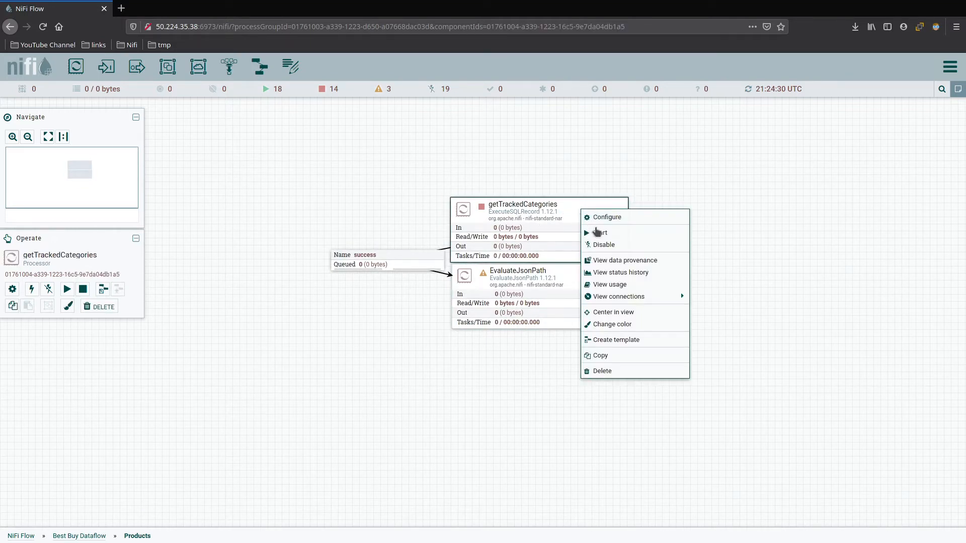
pyautogui.click(600, 233)
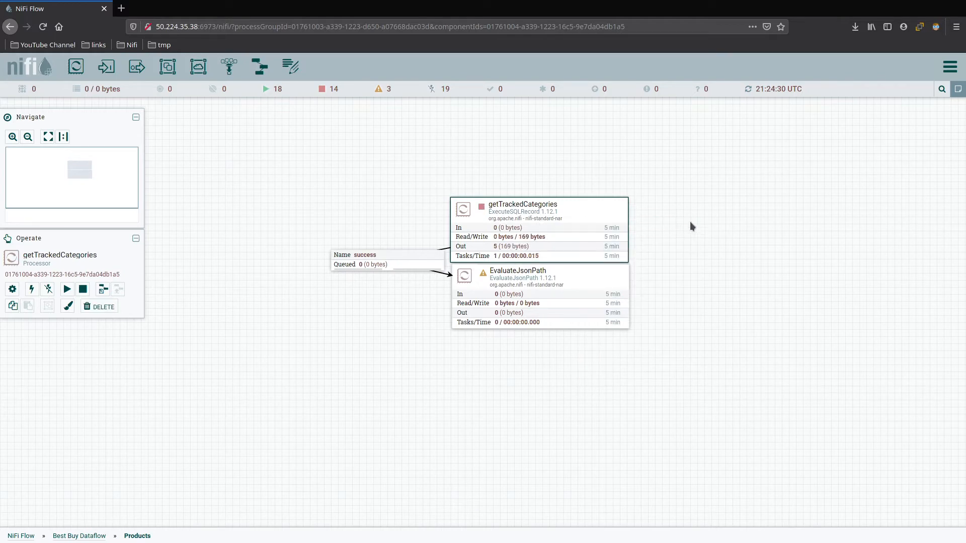
# List the five categoriesId flowfiles in the success queue, view one's content, and close the listing
pyautogui.click(386, 260)
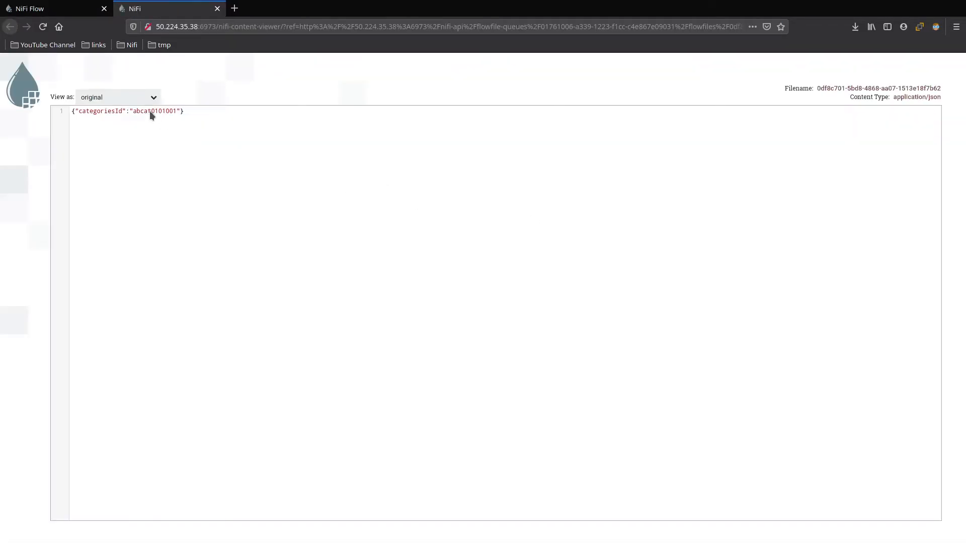
pyautogui.moveTo(228, 123)
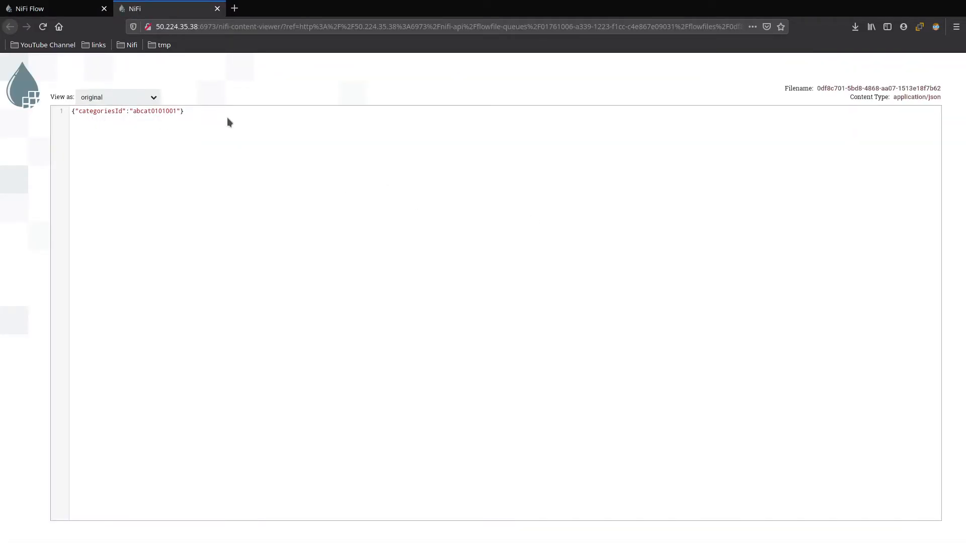
pyautogui.click(217, 8)
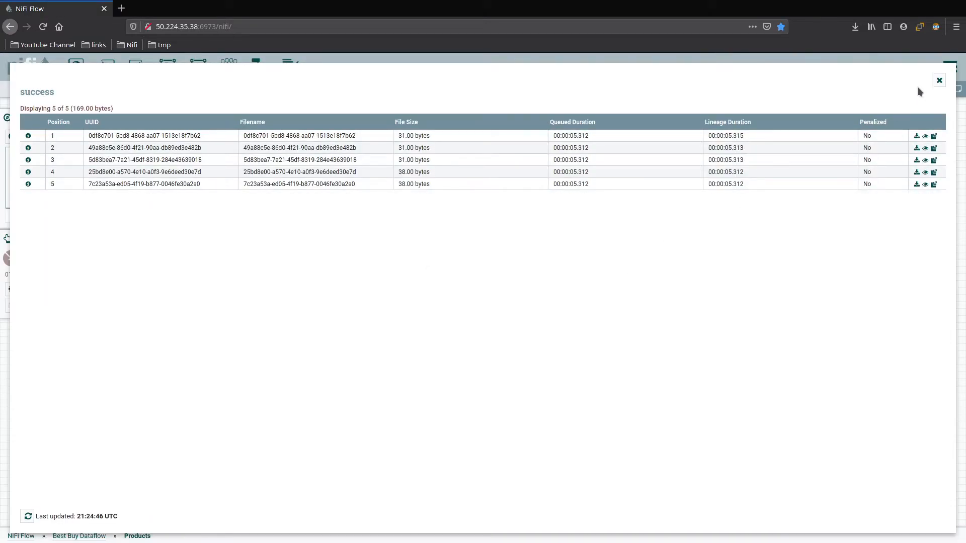
pyautogui.click(938, 80)
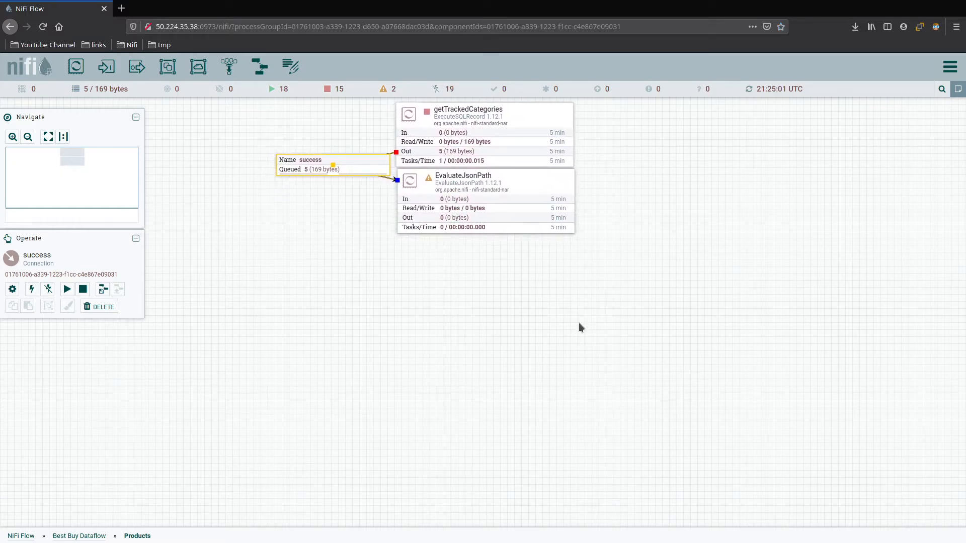
pyautogui.click(79, 535)
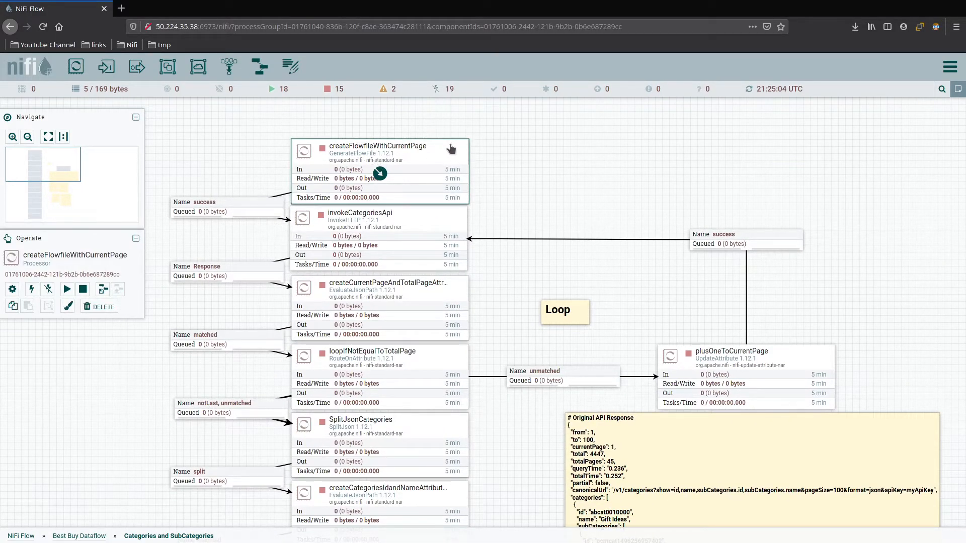
pyautogui.moveTo(499, 160)
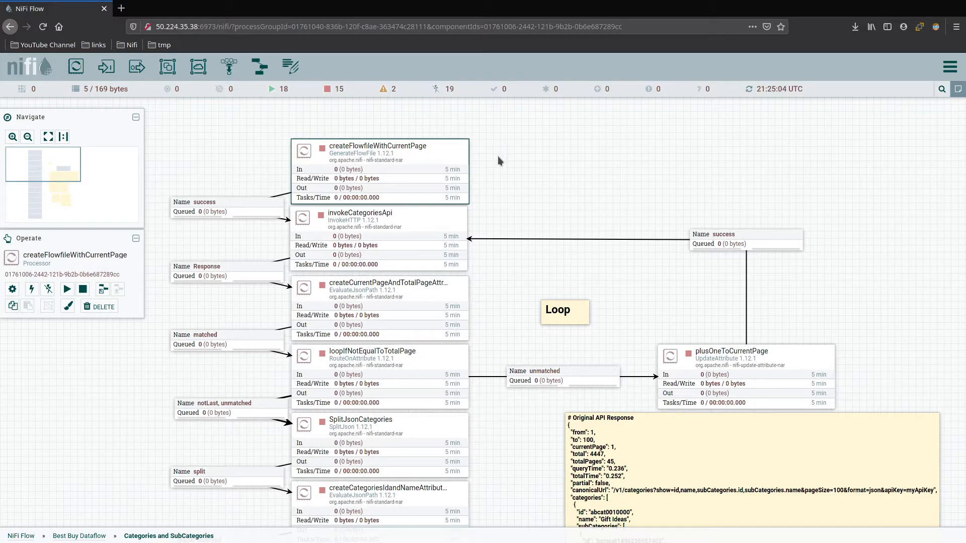
pyautogui.moveTo(478, 183)
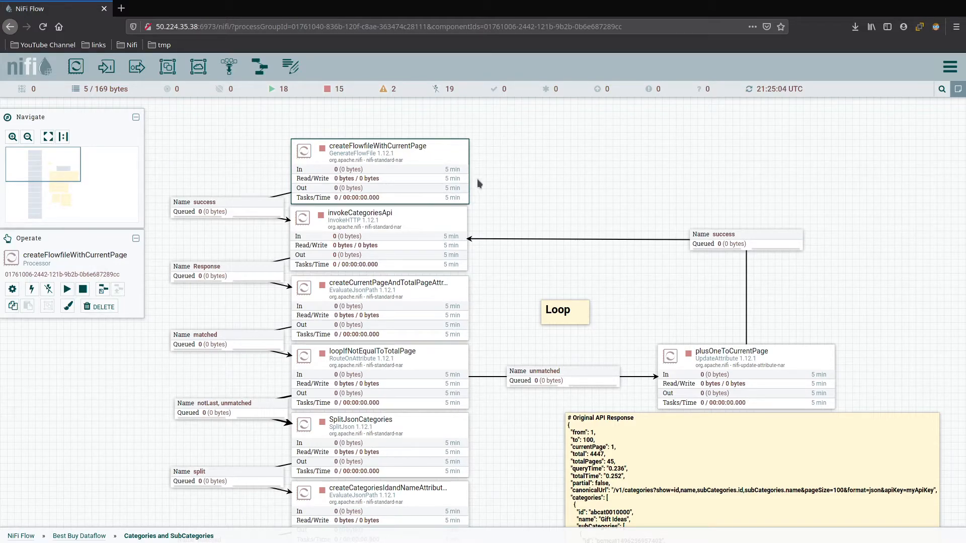
# Review createFlowfileWithCurrentPage's properties, confirming currentPage is 1, and close the dialog
pyautogui.click(378, 240)
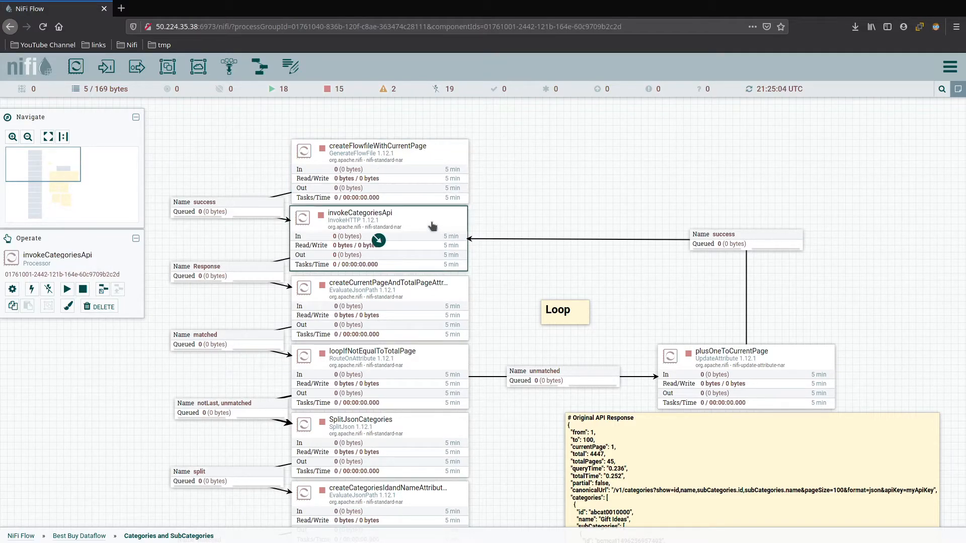
pyautogui.moveTo(447, 232)
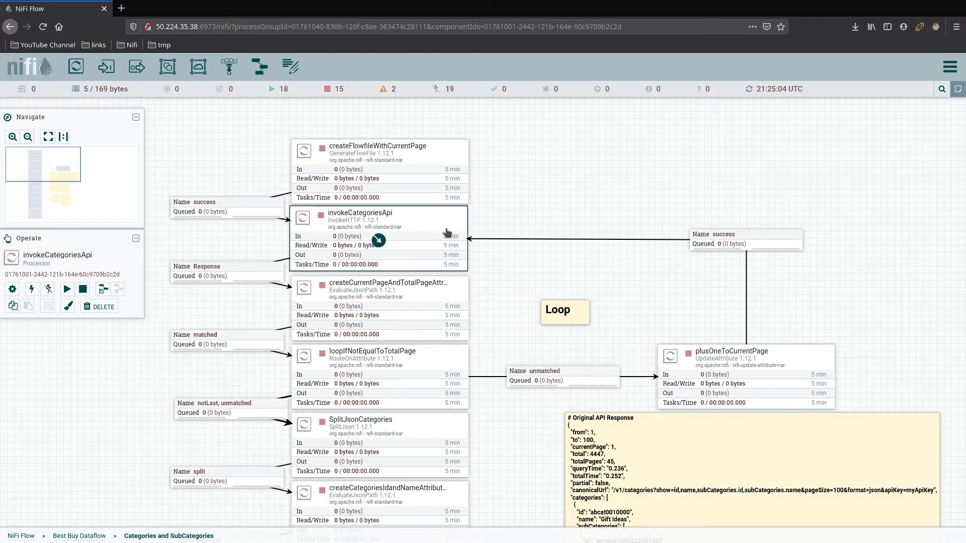
pyautogui.moveTo(441, 156)
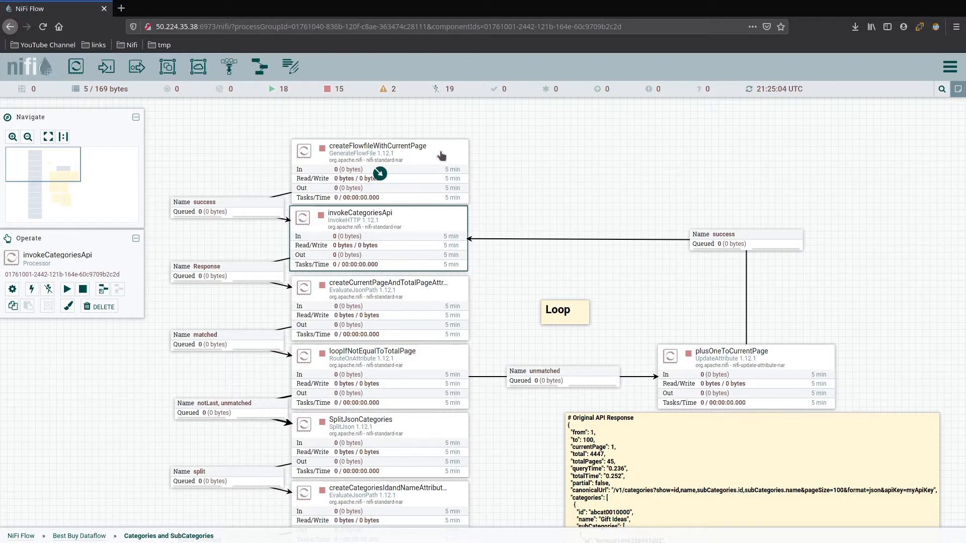
pyautogui.doubleClick(377, 150)
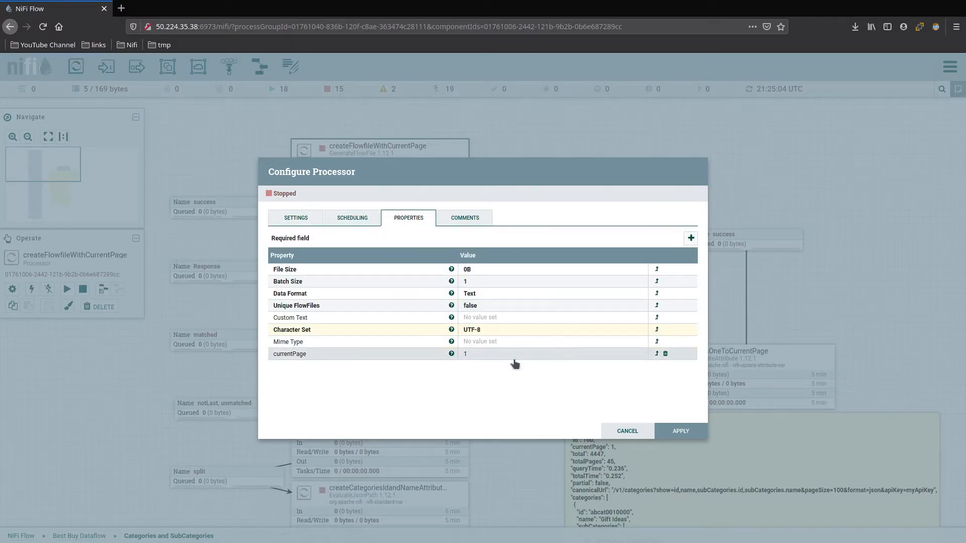
pyautogui.moveTo(493, 358)
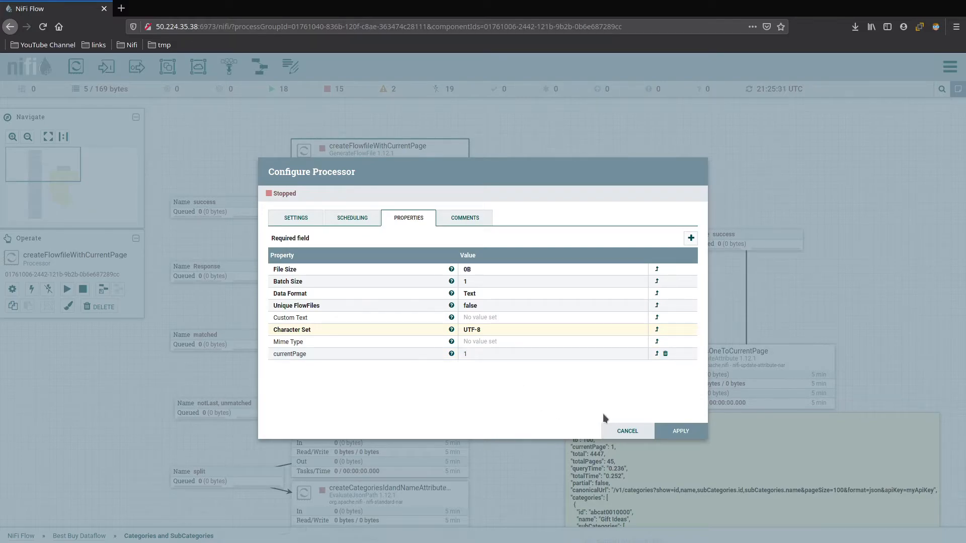
pyautogui.moveTo(607, 438)
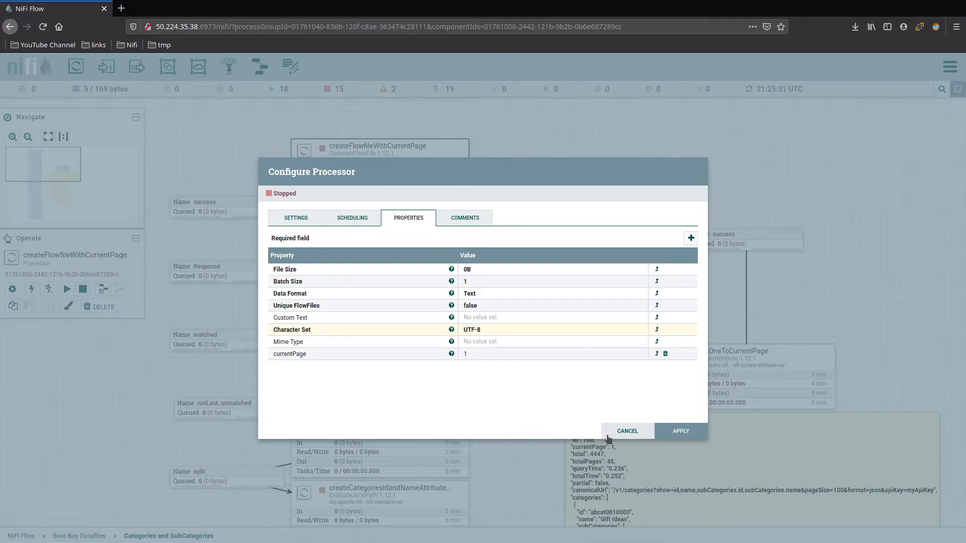
pyautogui.moveTo(680, 430)
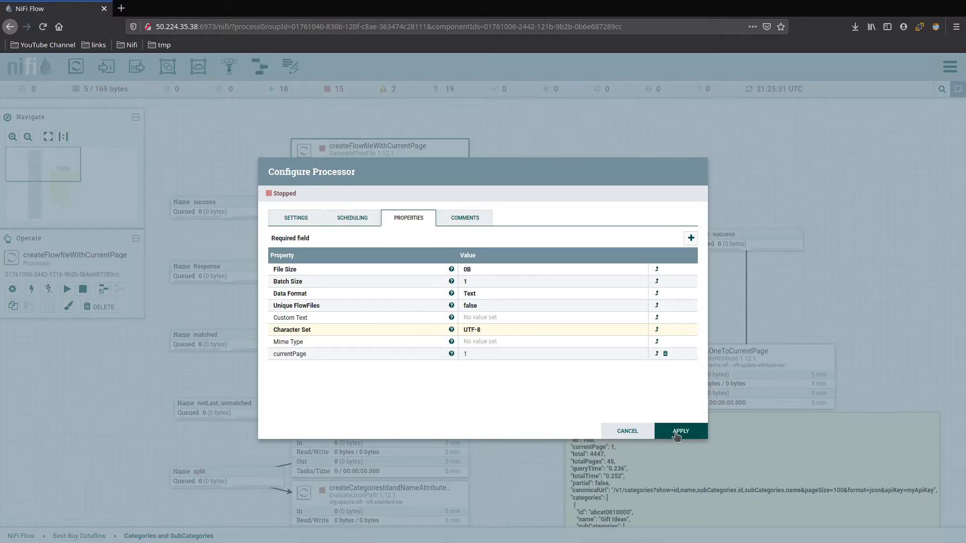
pyautogui.moveTo(282, 365)
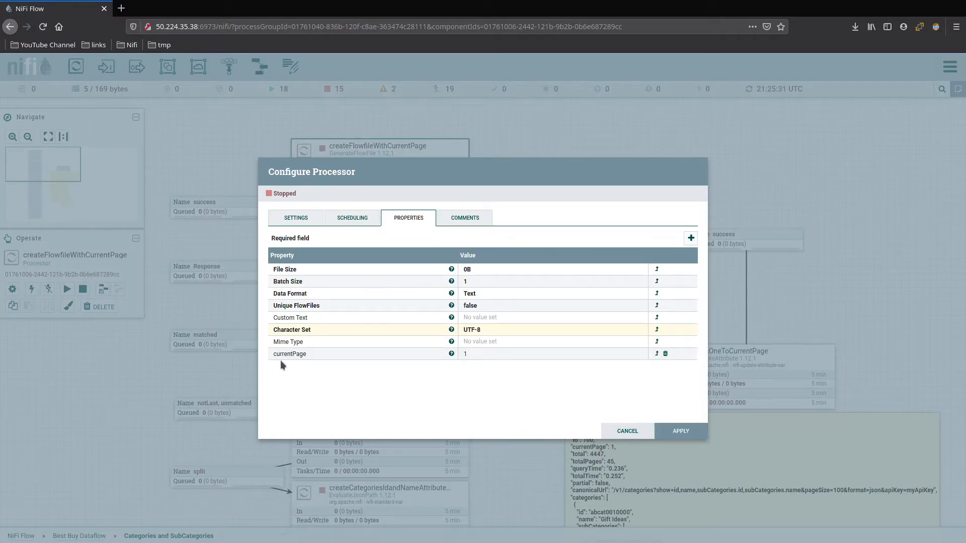
pyautogui.click(626, 430)
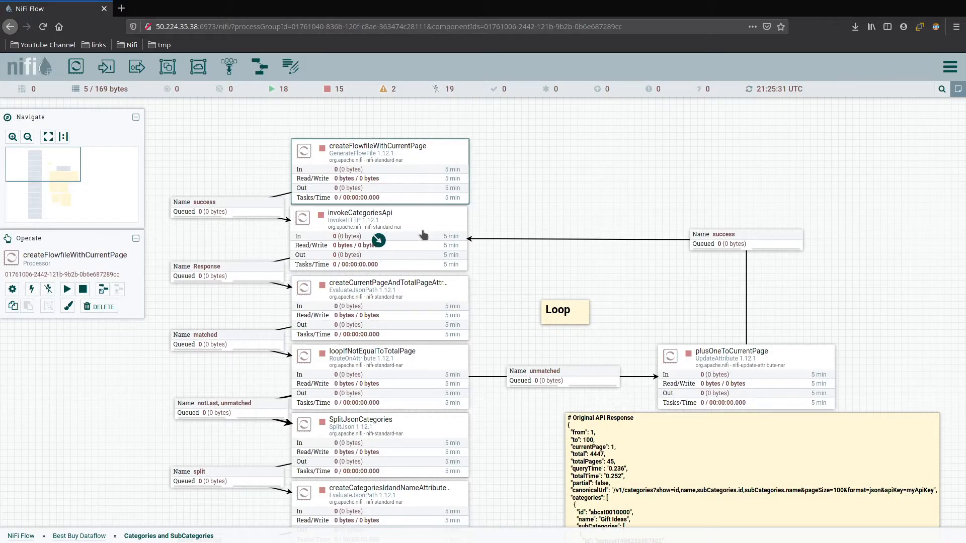
# Copy the invokeCategoriesApi loop into Products and start a connection from EvaluateJsonPath
pyautogui.click(378, 238)
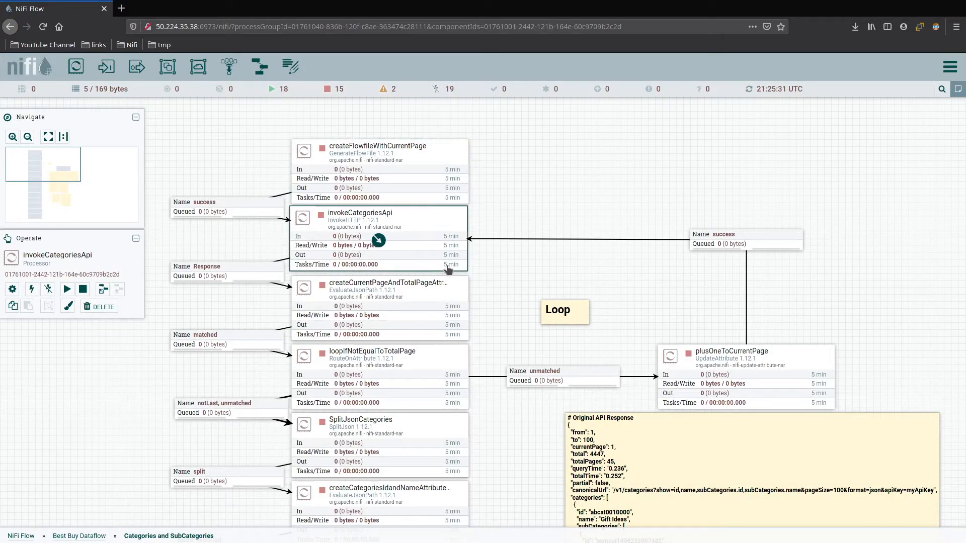
pyautogui.moveTo(417, 229)
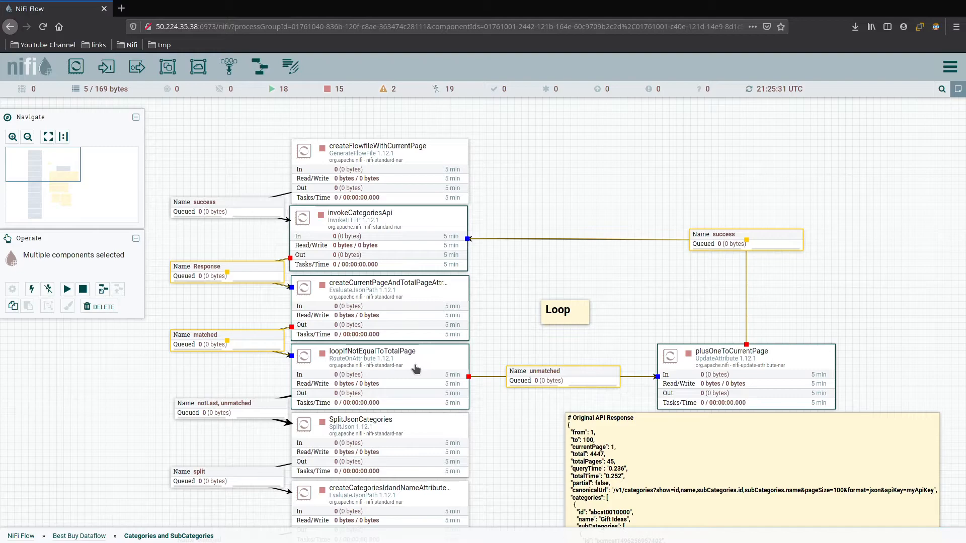
pyautogui.click(79, 536)
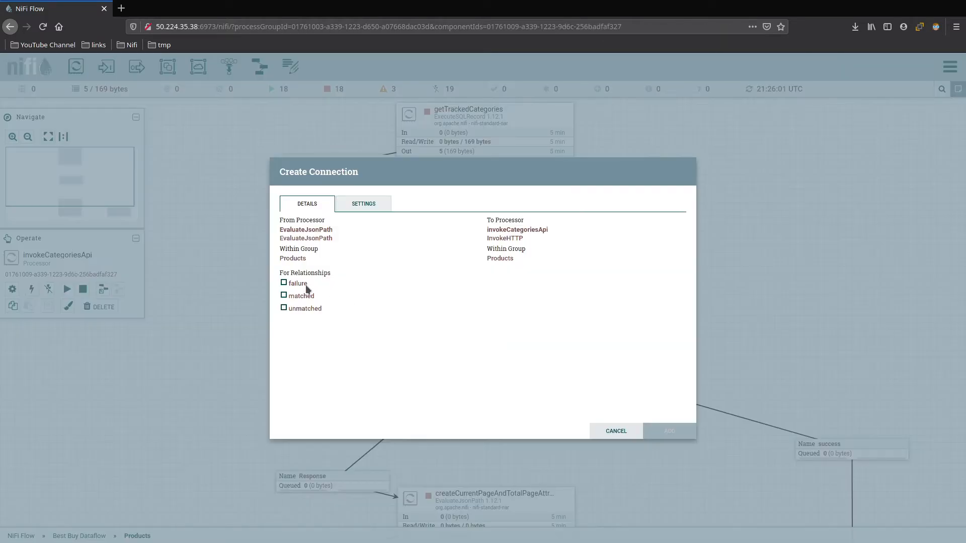
# Add the matched connection to invokeCategoriesApi and auto-terminate EvaluateJsonPath's failure and unmatched relationships
pyautogui.click(668, 430)
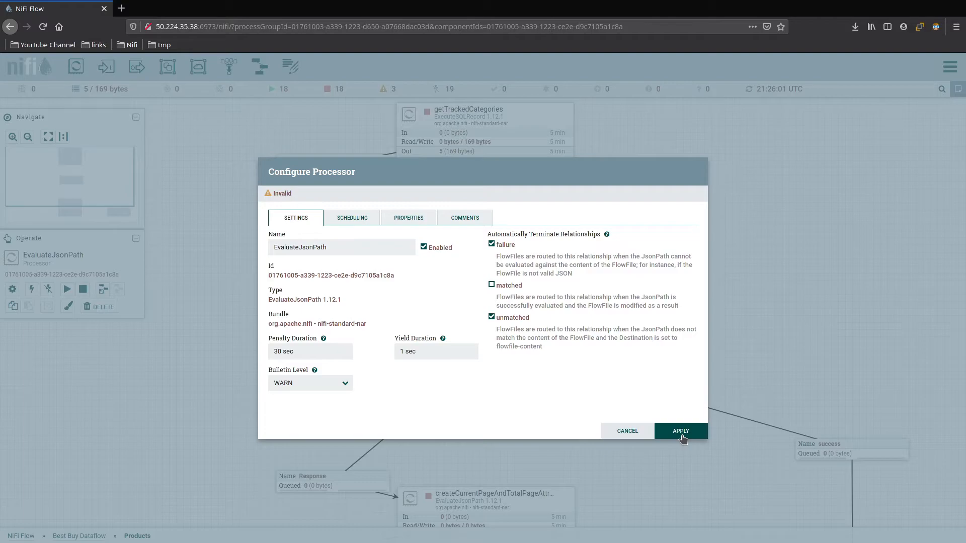
pyautogui.click(680, 430)
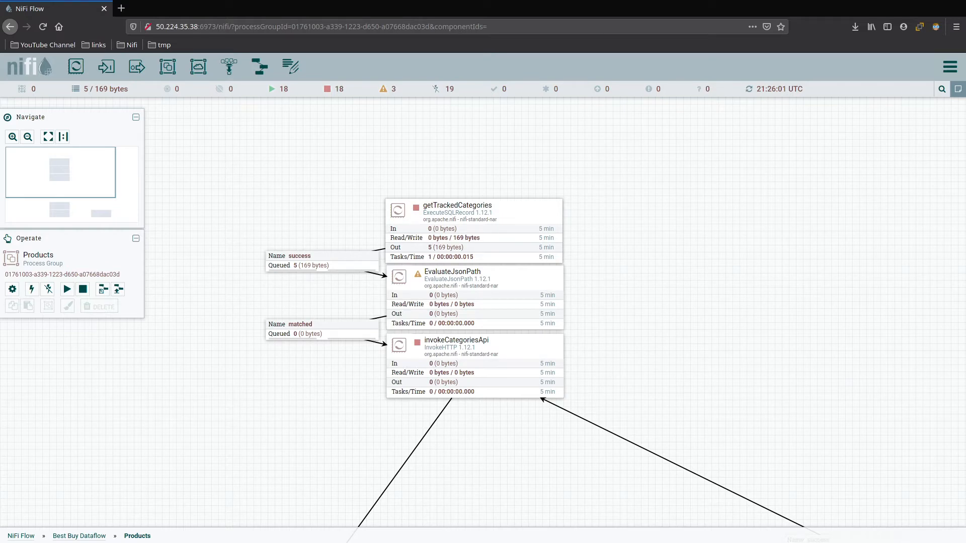
pyautogui.moveTo(498, 282)
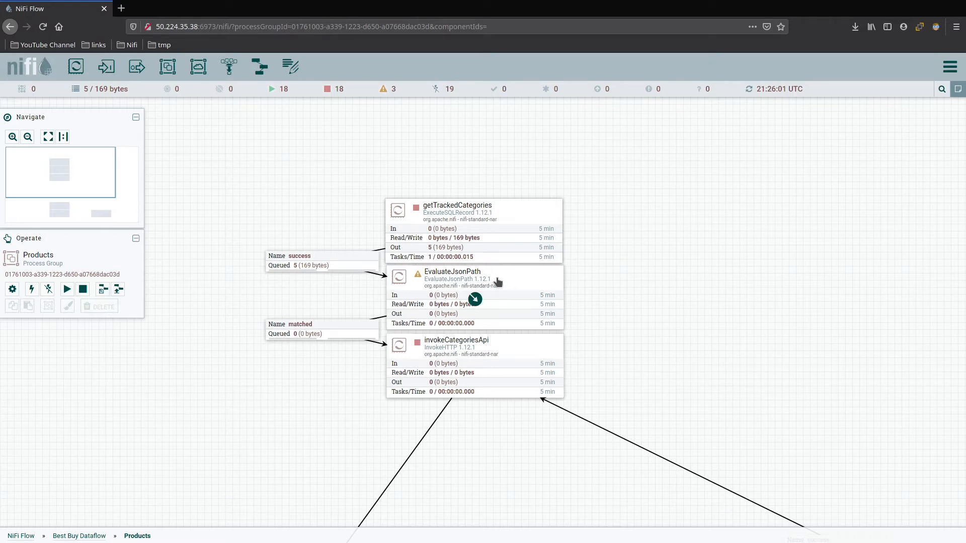
# Add '1 as currentPage' after categoriesId in getTrackedCategories' SQL select query
pyautogui.click(473, 297)
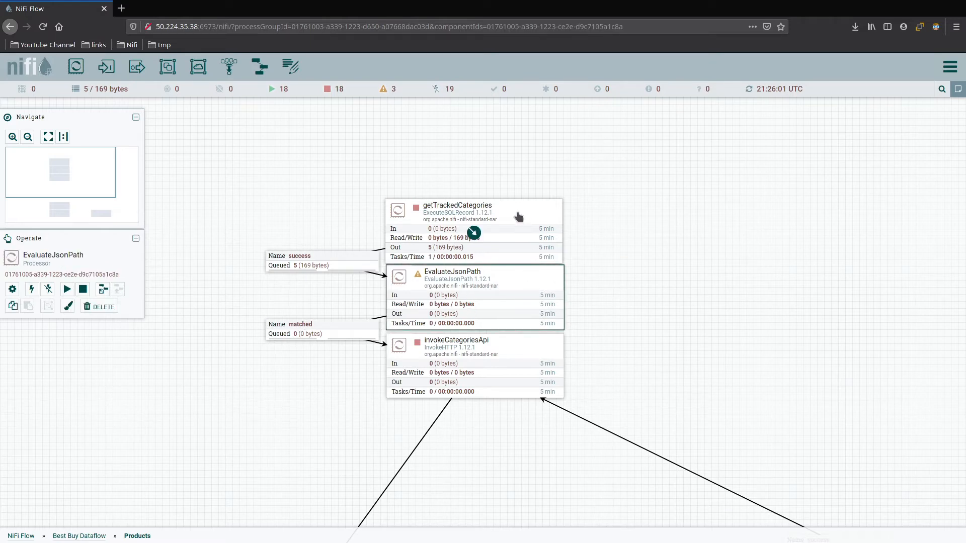
pyautogui.doubleClick(456, 212)
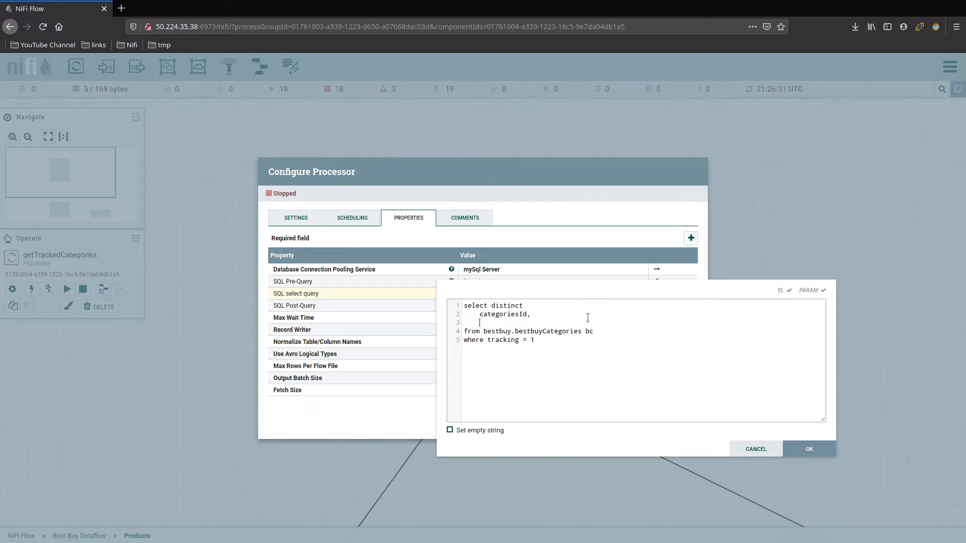
pyautogui.write('1')
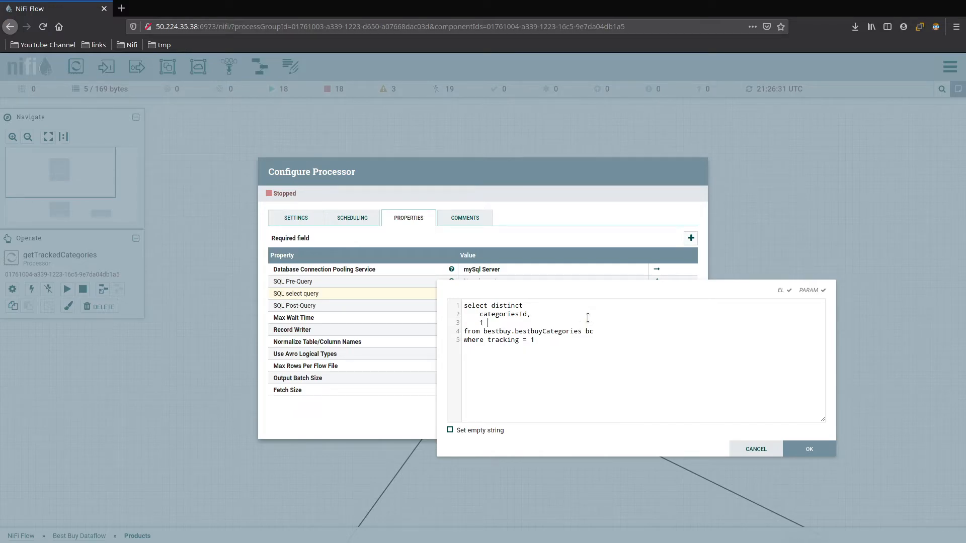
pyautogui.write('as curr')
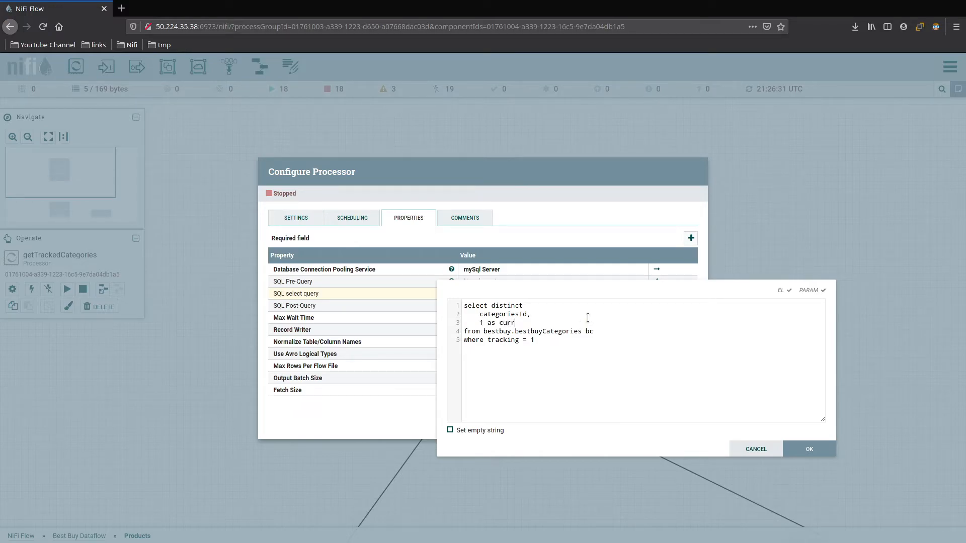
pyautogui.write('entPage')
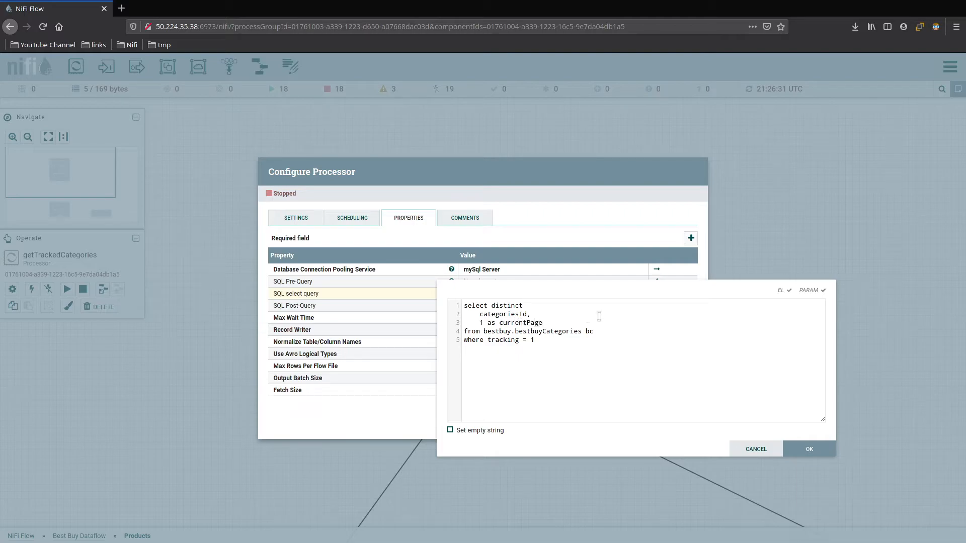
pyautogui.click(809, 449)
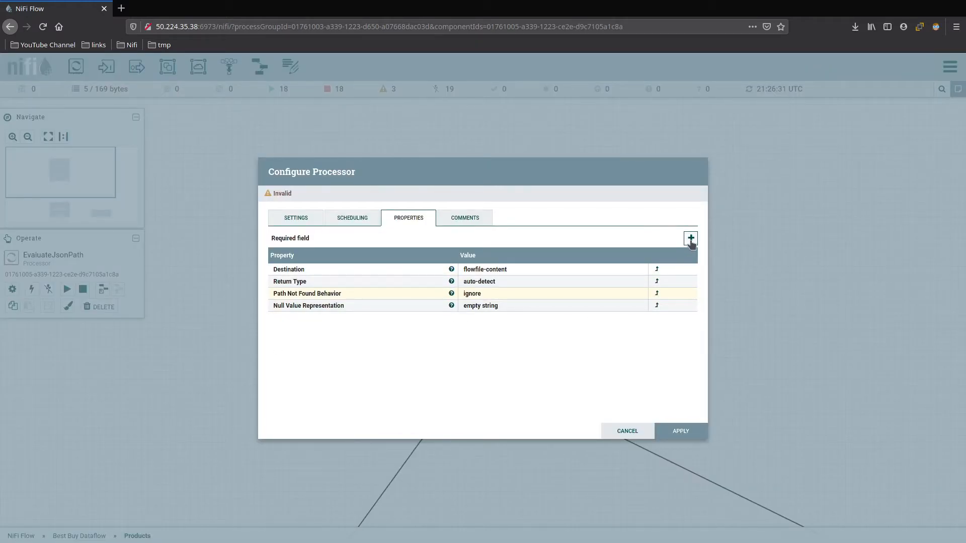
pyautogui.moveTo(539, 273)
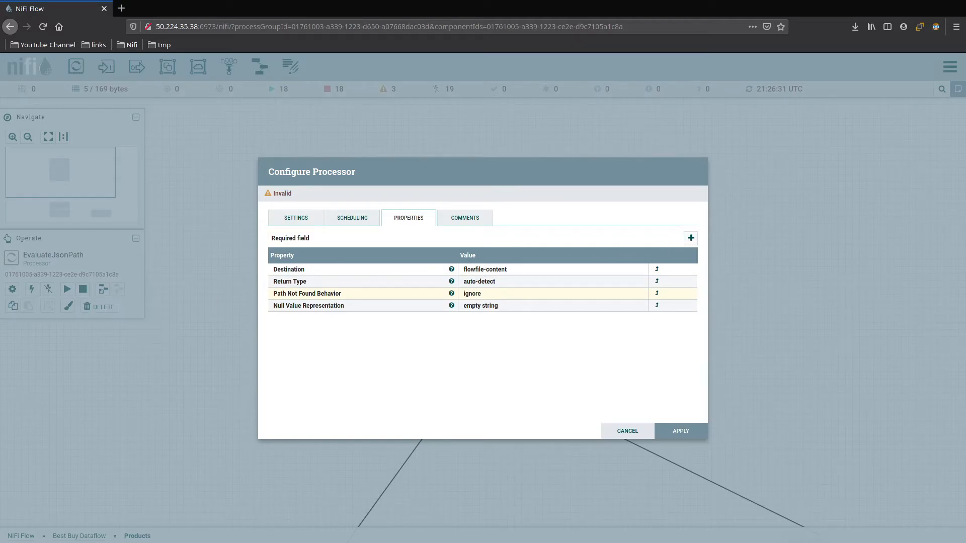
pyautogui.moveTo(508, 283)
pyautogui.write('categoriesId')
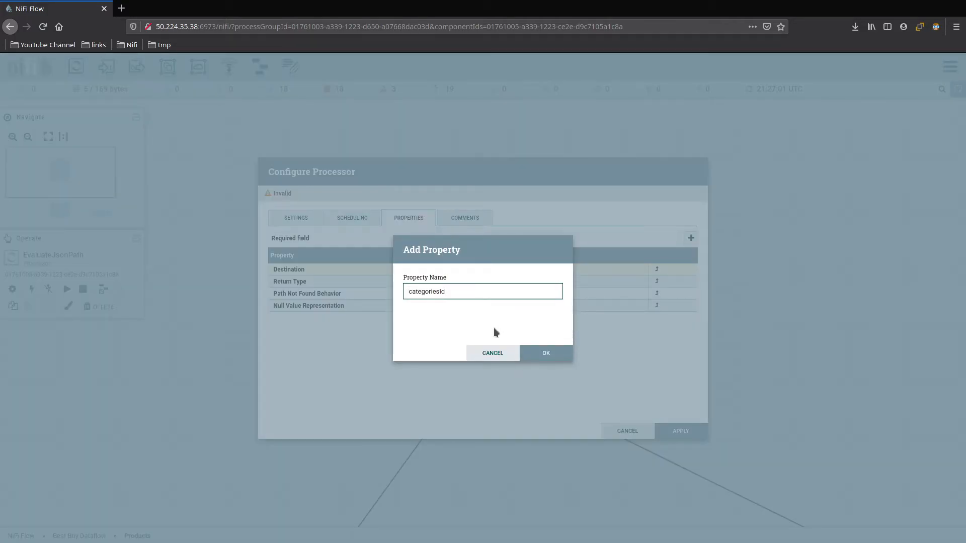
# Set categoriesId to $.categoriesId and add a new currentPage property
pyautogui.click(545, 353)
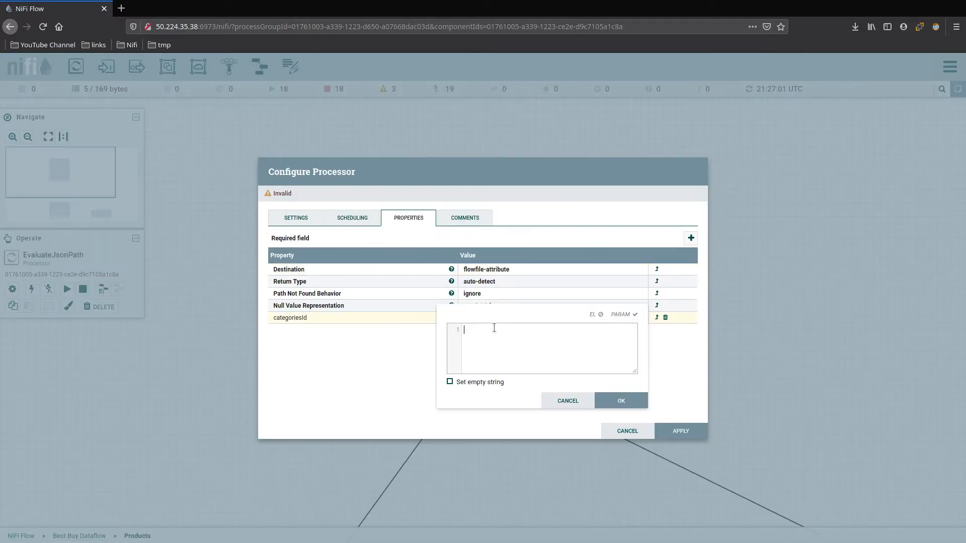
pyautogui.click(621, 401)
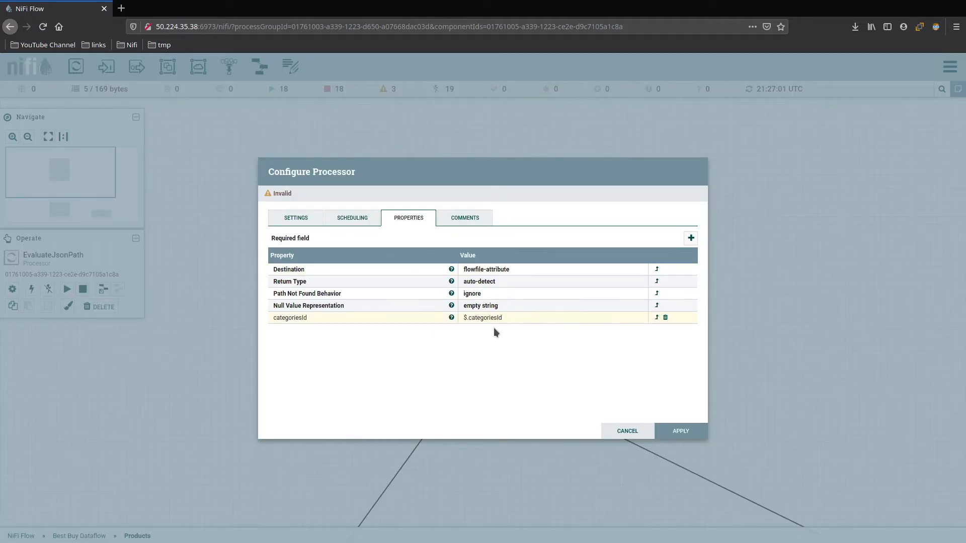
pyautogui.click(689, 239)
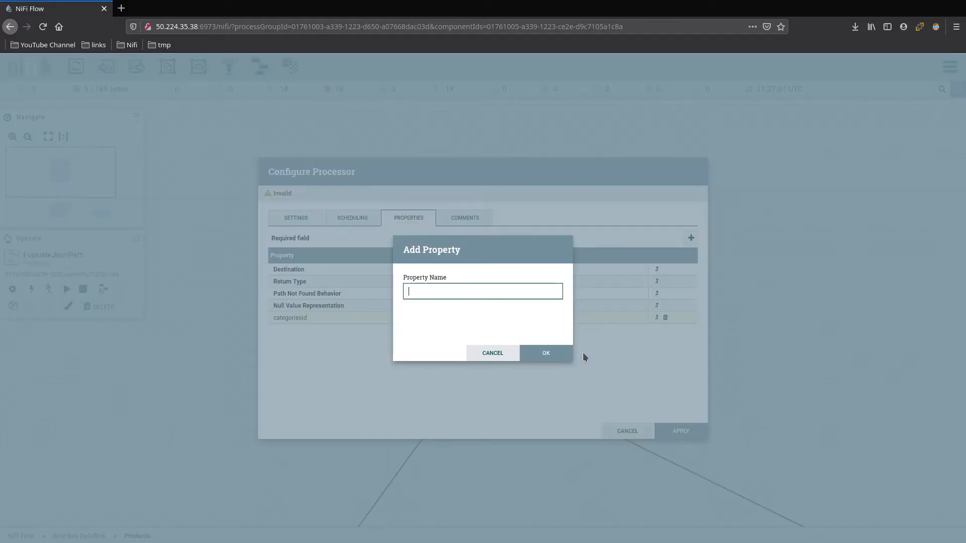
pyautogui.write('cu')
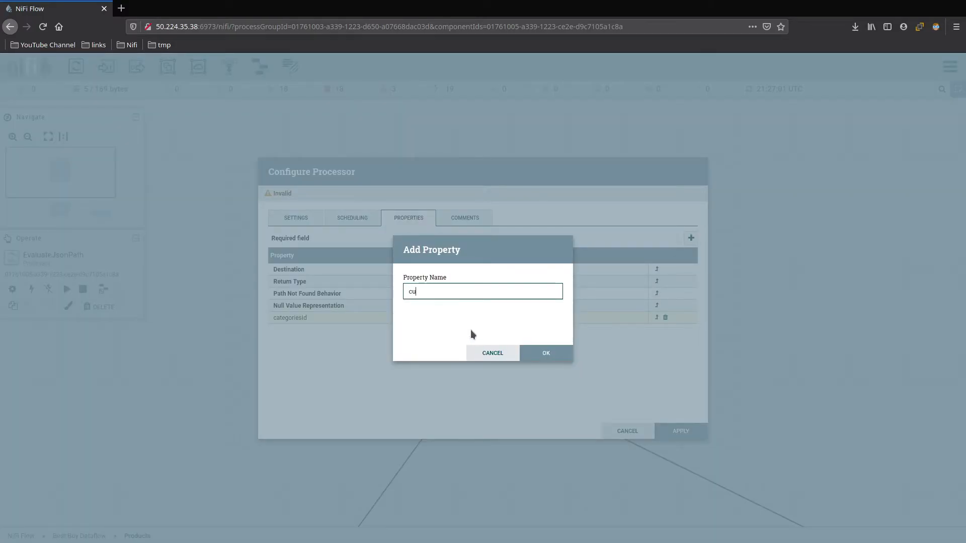
pyautogui.write('rrentPage')
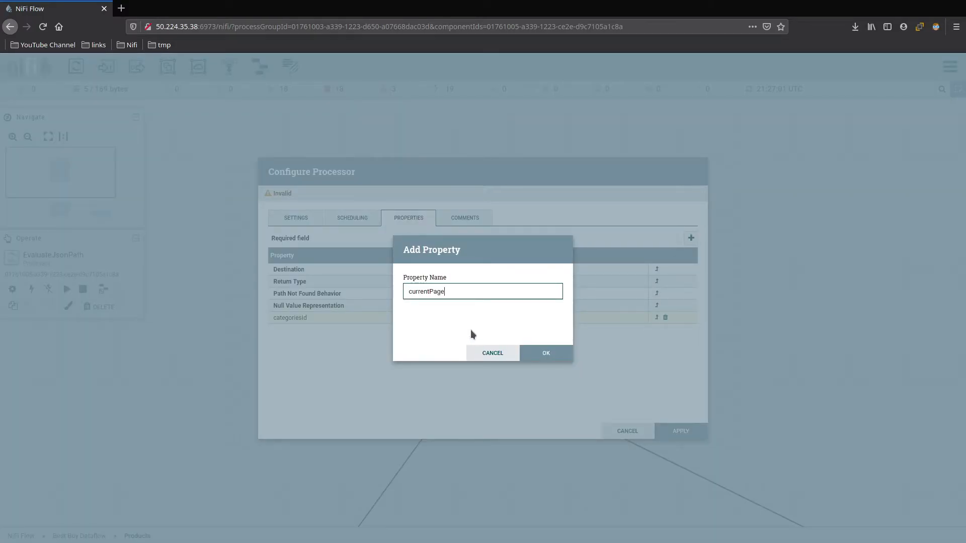
pyautogui.click(544, 353)
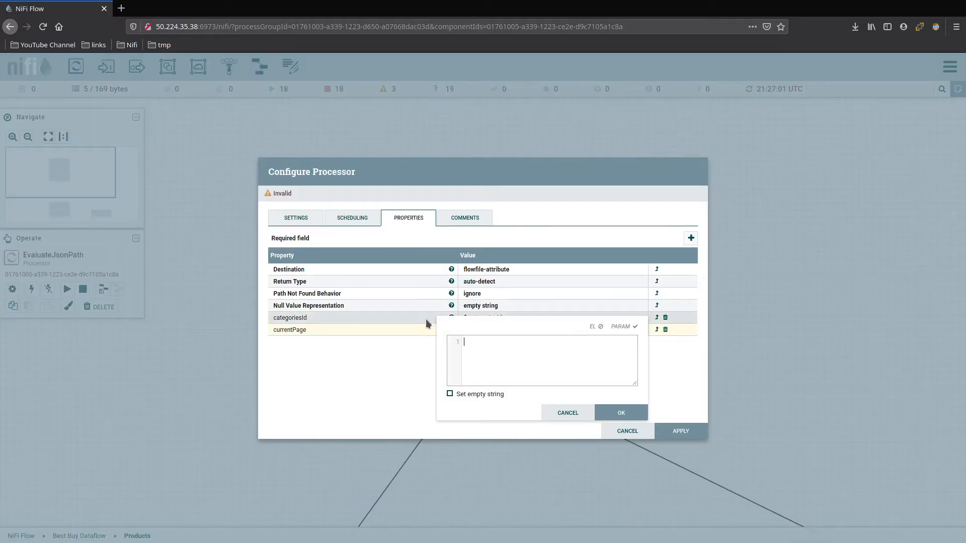
# Give currentPage the value $.currentPage, fix its typo and apply the EvaluateJsonPath changes
pyautogui.write('$.')
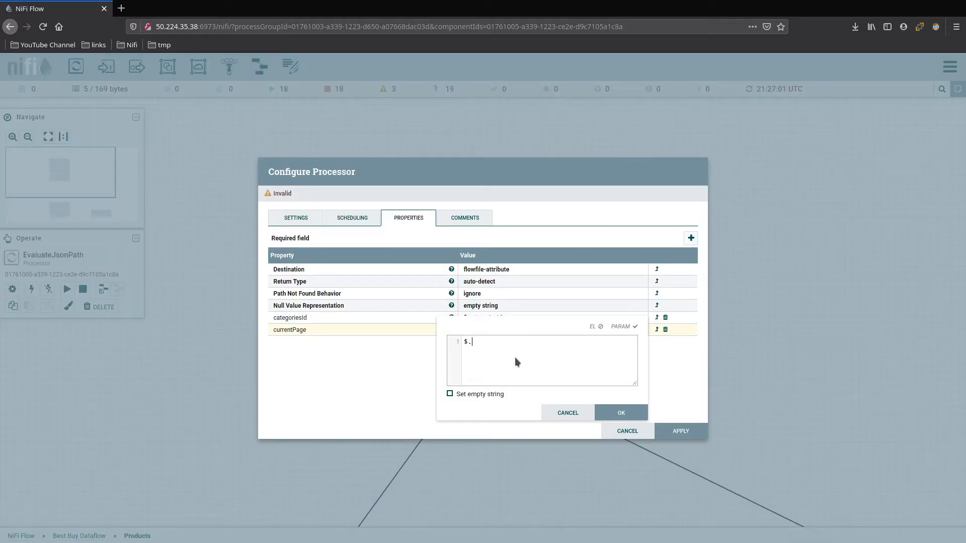
pyautogui.write('cur')
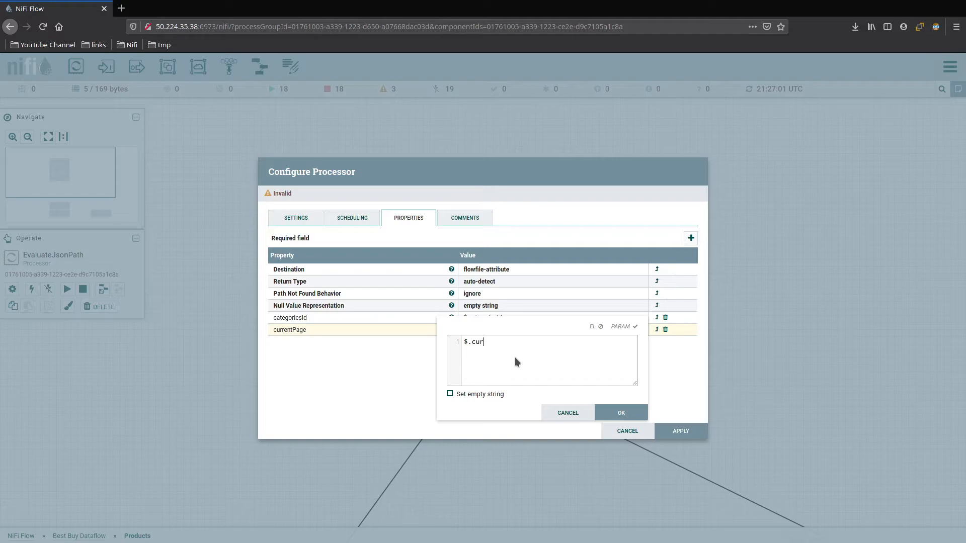
pyautogui.click(620, 413)
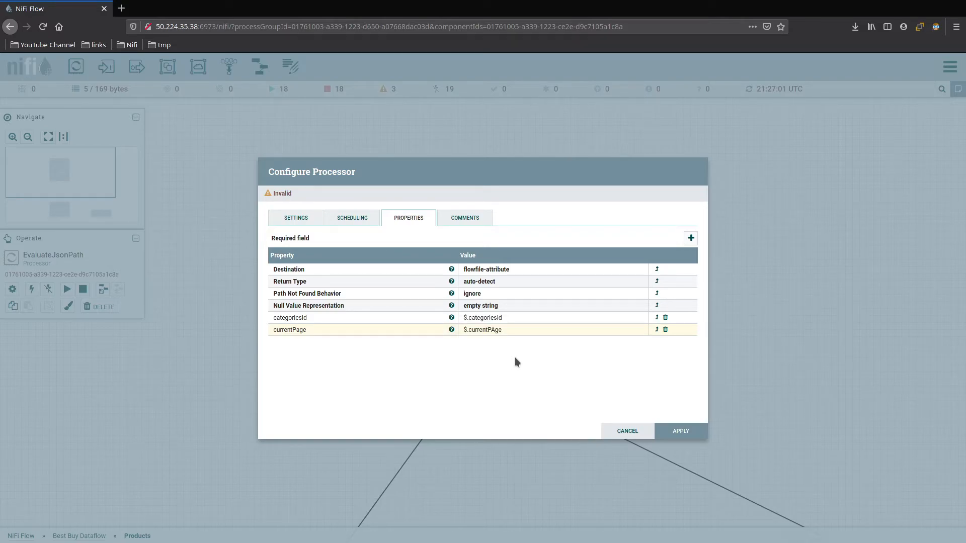
pyautogui.click(482, 330)
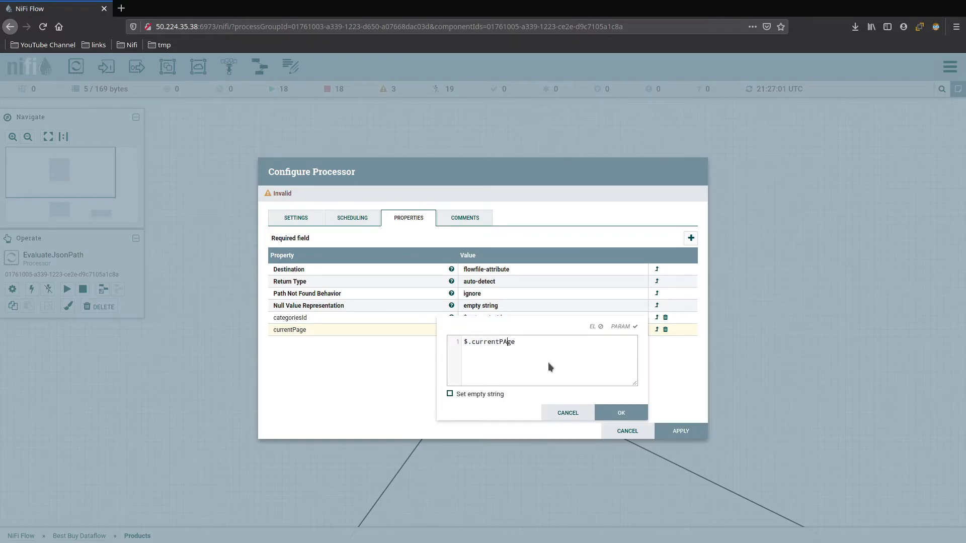
pyautogui.click(621, 412)
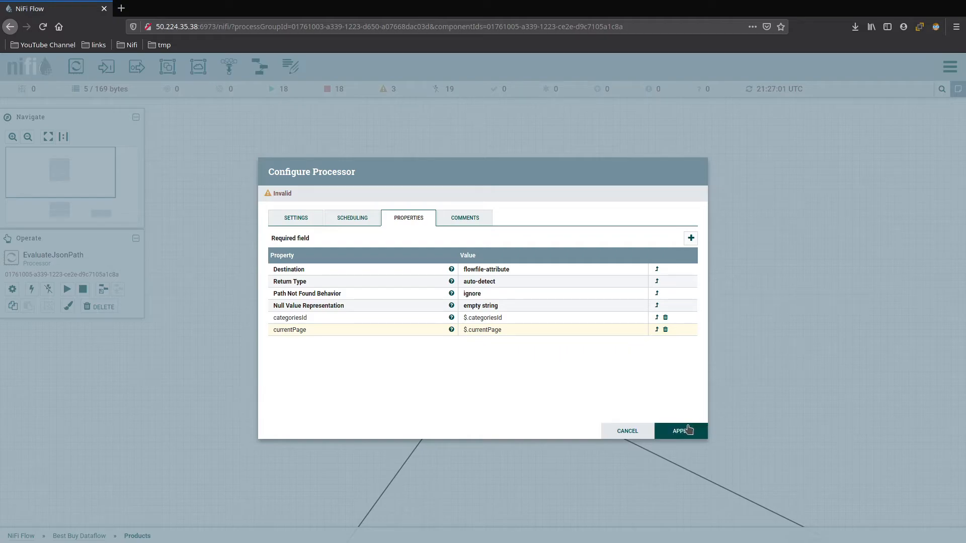
pyautogui.click(680, 430)
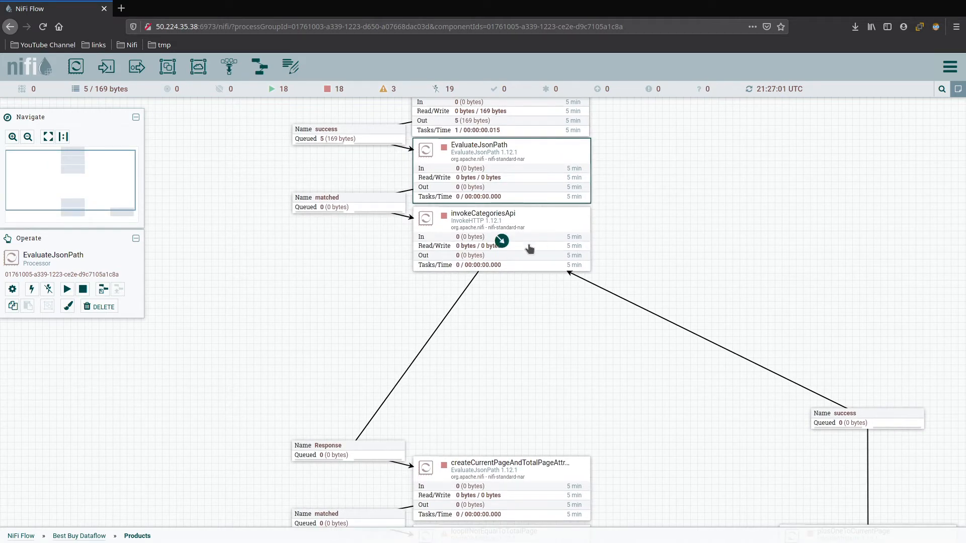
# Review invokeCategoriesApi's Remote URL without changes, then start EvaluateJsonPath
pyautogui.click(482, 214)
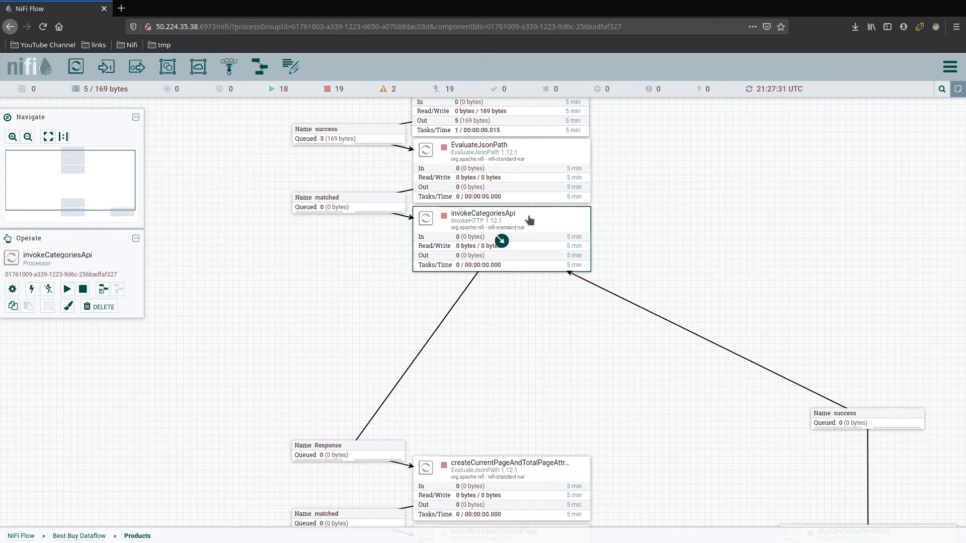
pyautogui.moveTo(531, 233)
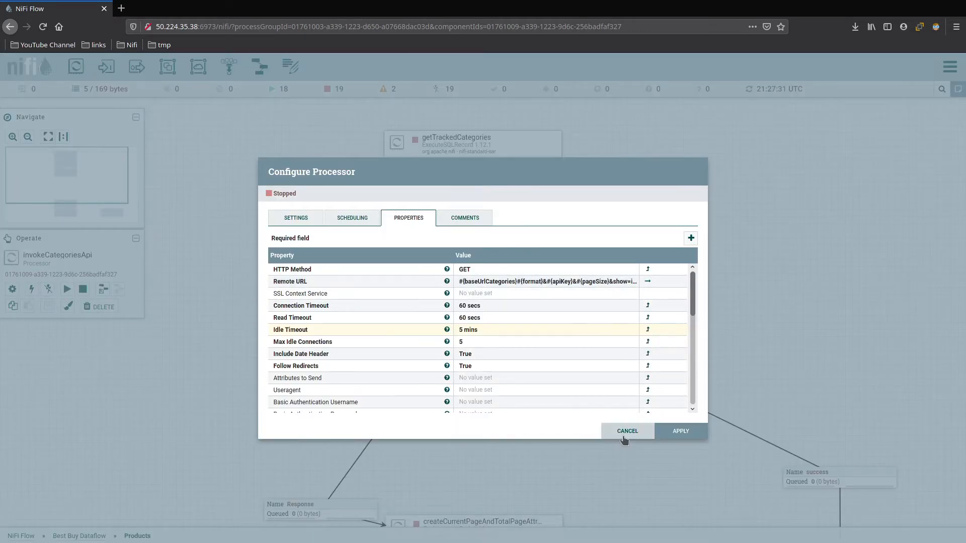
pyautogui.click(627, 430)
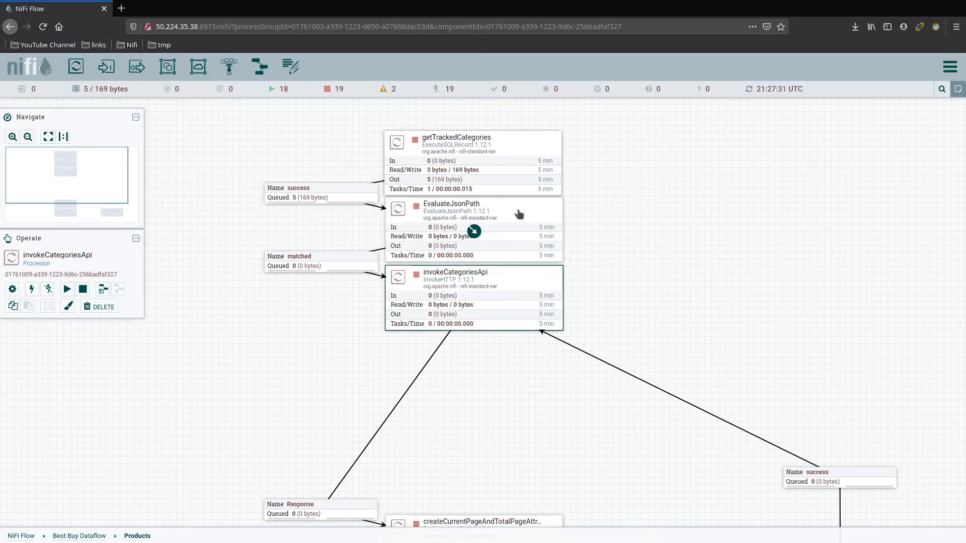
pyautogui.click(619, 230)
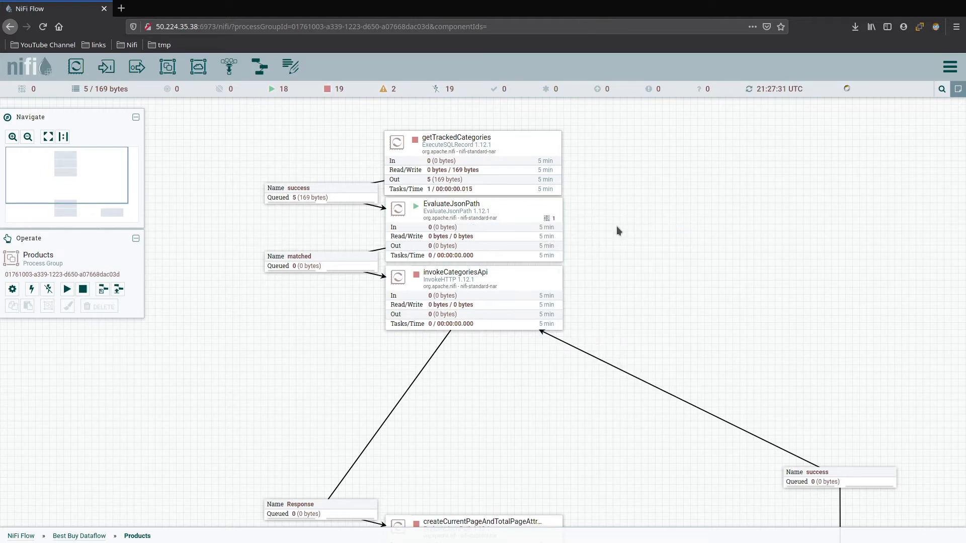
# List the matched queue and inspect a flow file's content and its categoriesId and currentPage attributes
pyautogui.click(320, 260)
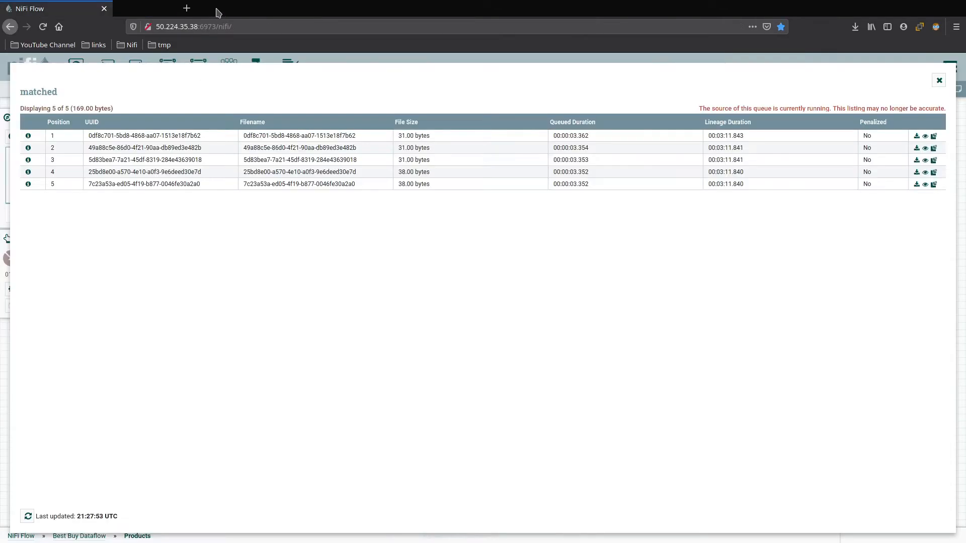
pyautogui.click(938, 80)
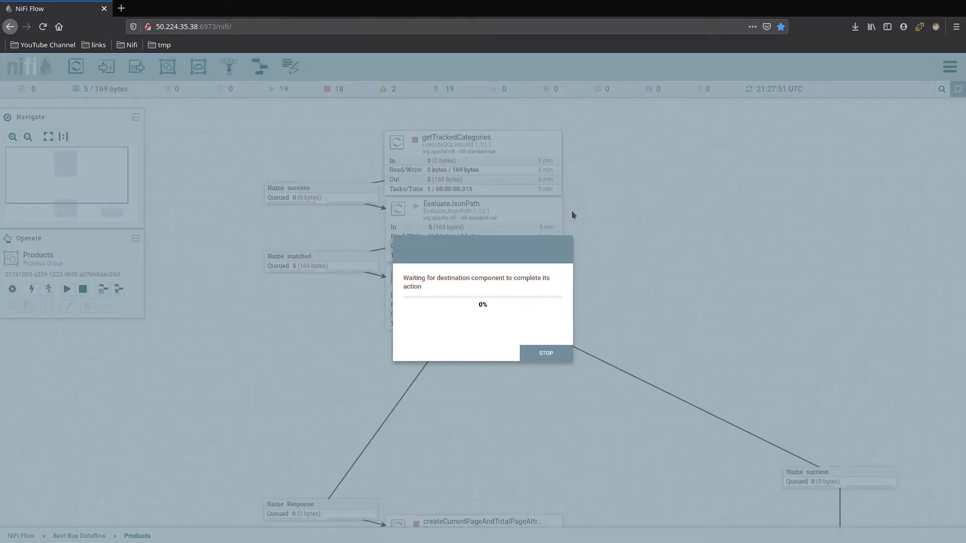
pyautogui.click(544, 353)
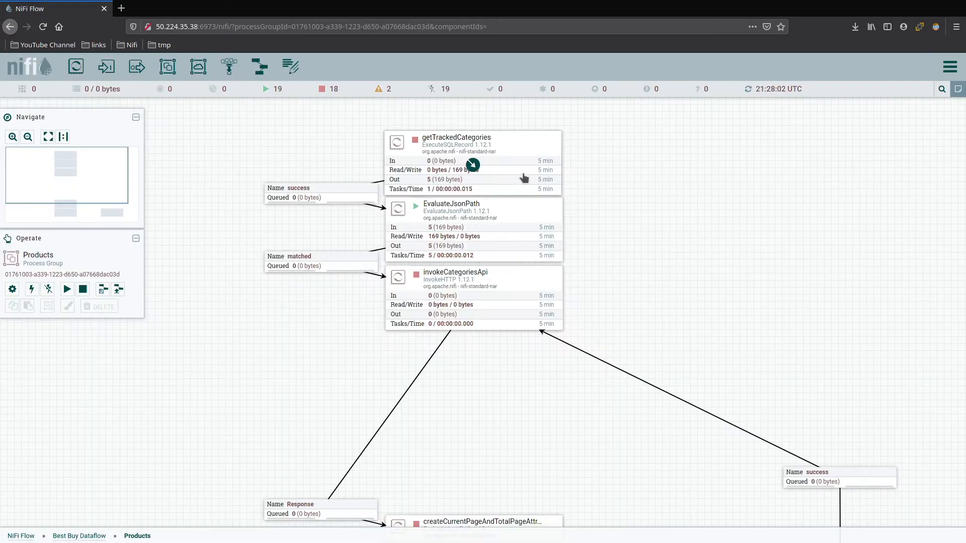
pyautogui.rightClick(456, 148)
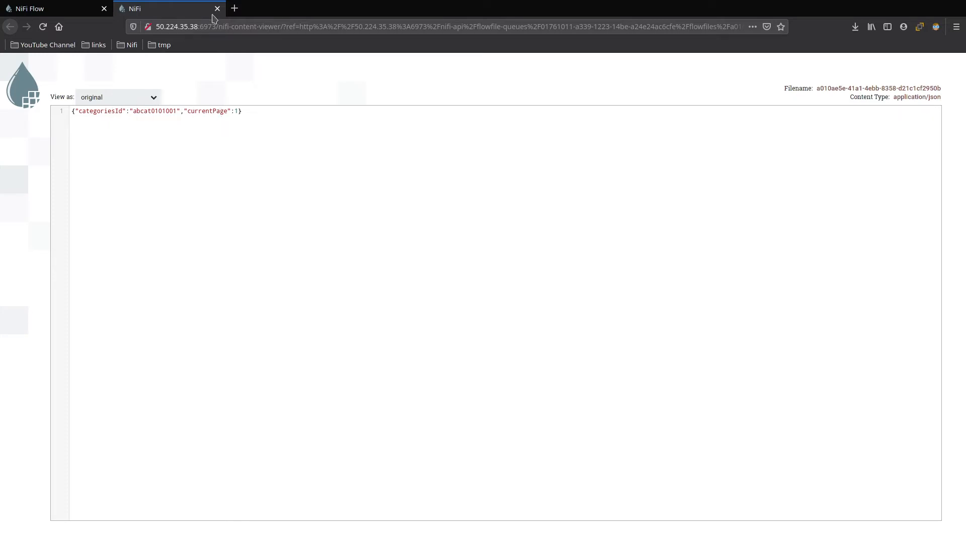
pyautogui.click(216, 8)
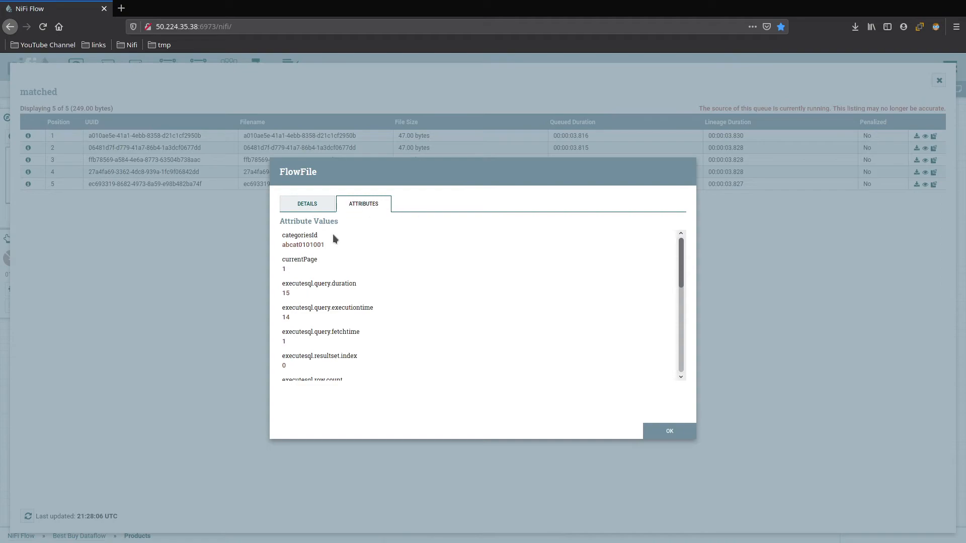
pyautogui.moveTo(287, 276)
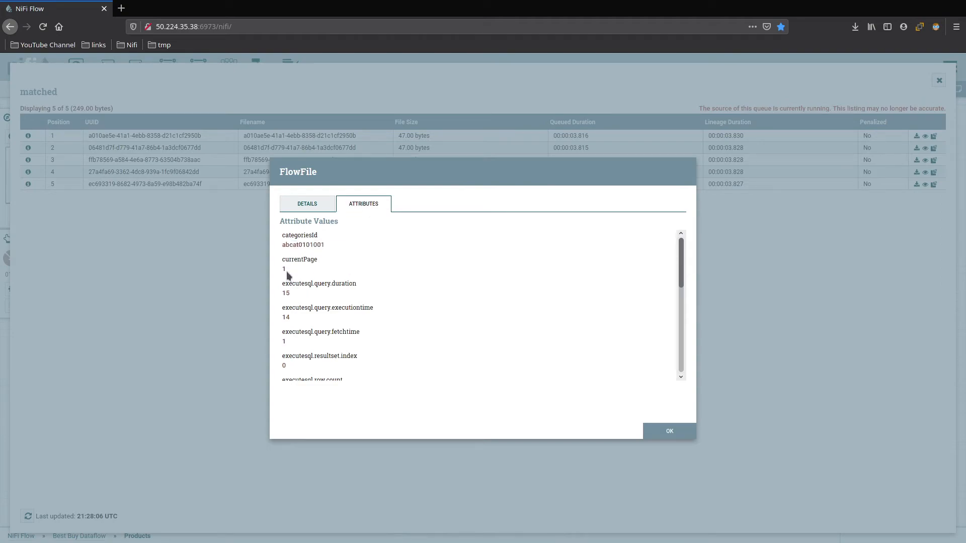
pyautogui.click(669, 430)
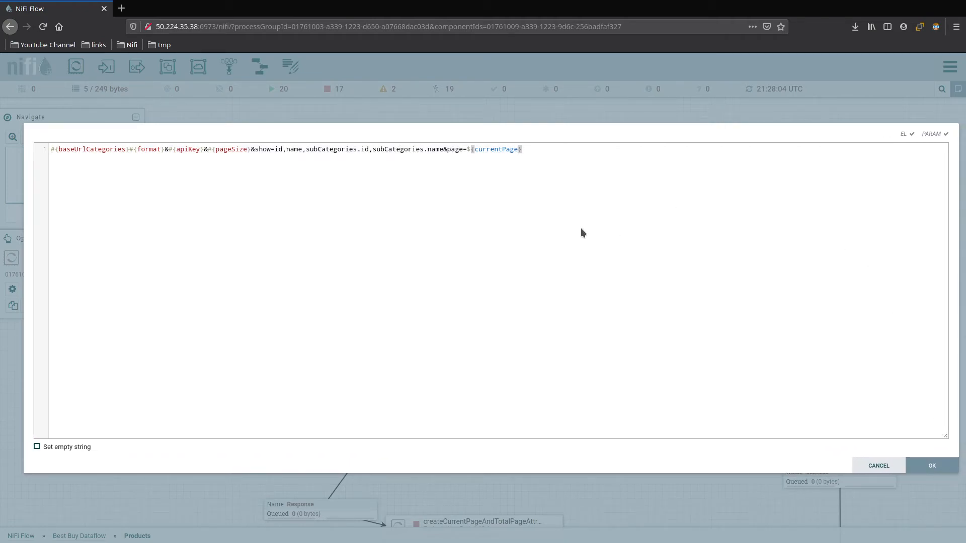
pyautogui.moveTo(273, 160)
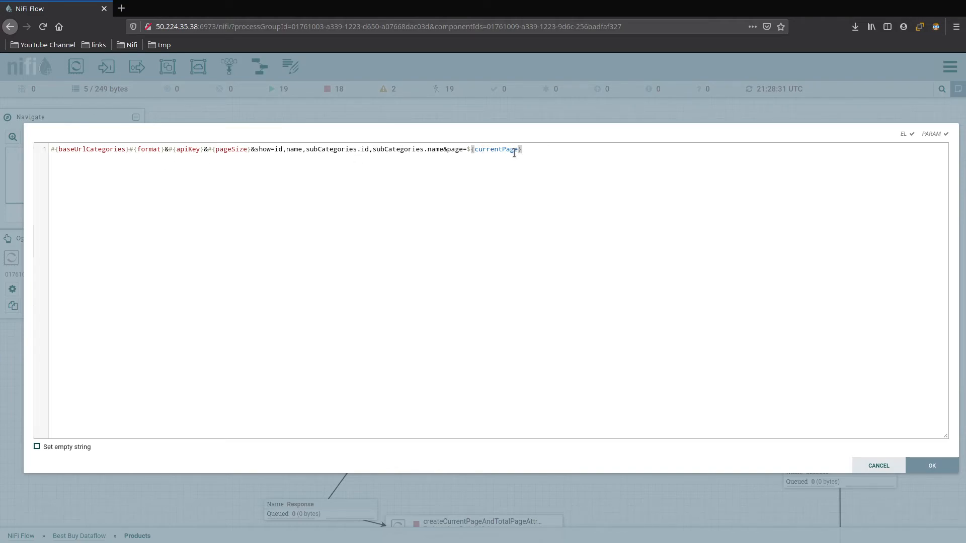
pyautogui.moveTo(96, 221)
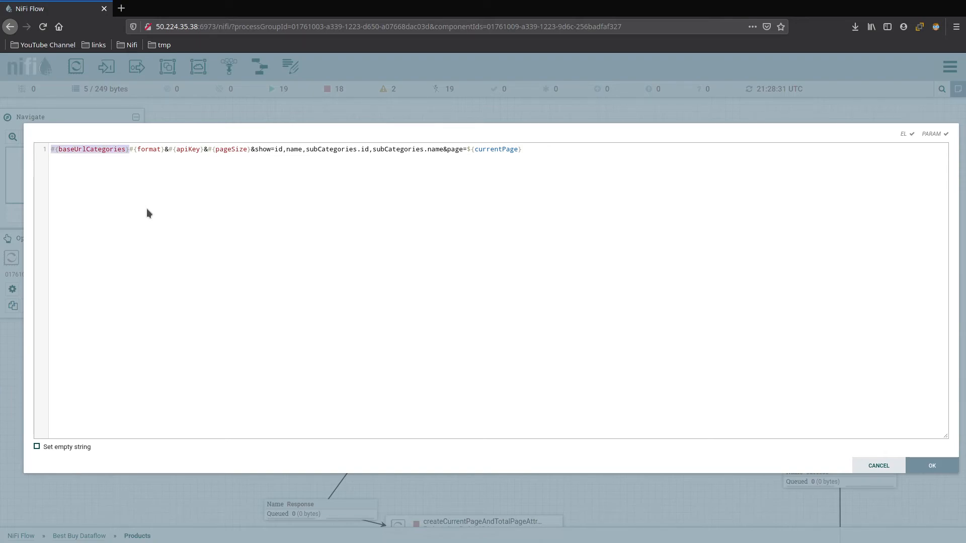
# Replace #{baseUrlCategories} with #{baseUrlProducts} in invokeCategoriesApi's Remote URL and apply
pyautogui.press('BackSpace')
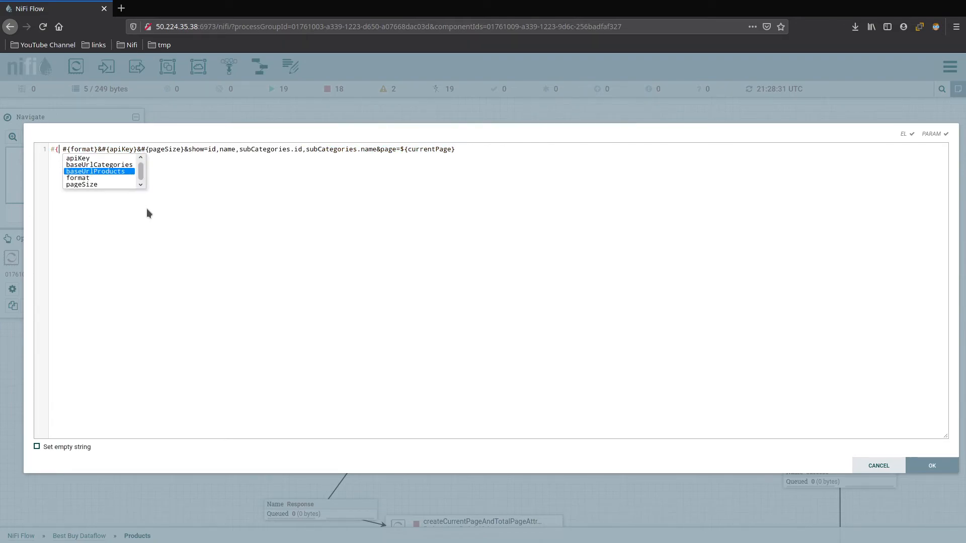
pyautogui.click(99, 171)
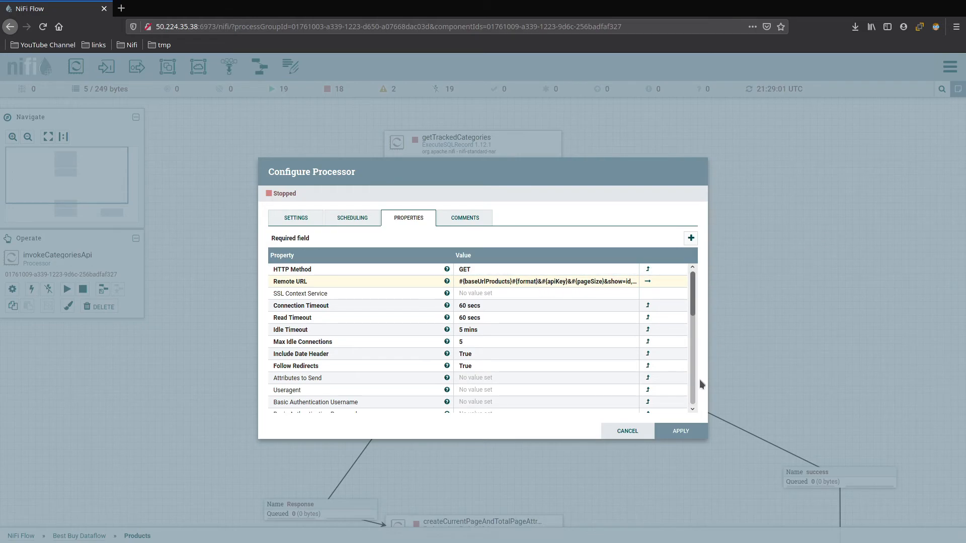
pyautogui.click(626, 430)
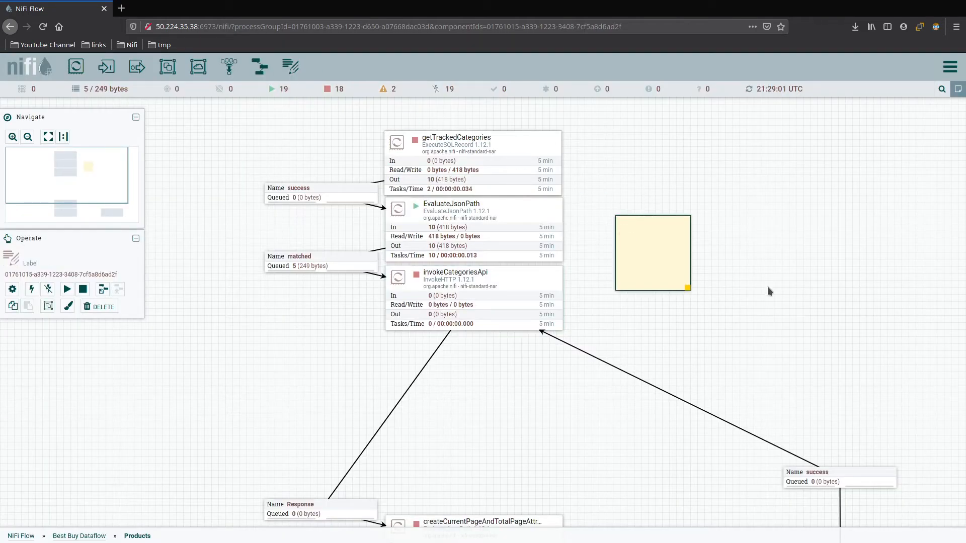
# Add a canvas label holding the Best Buy products API URL
pyautogui.doubleClick(652, 251)
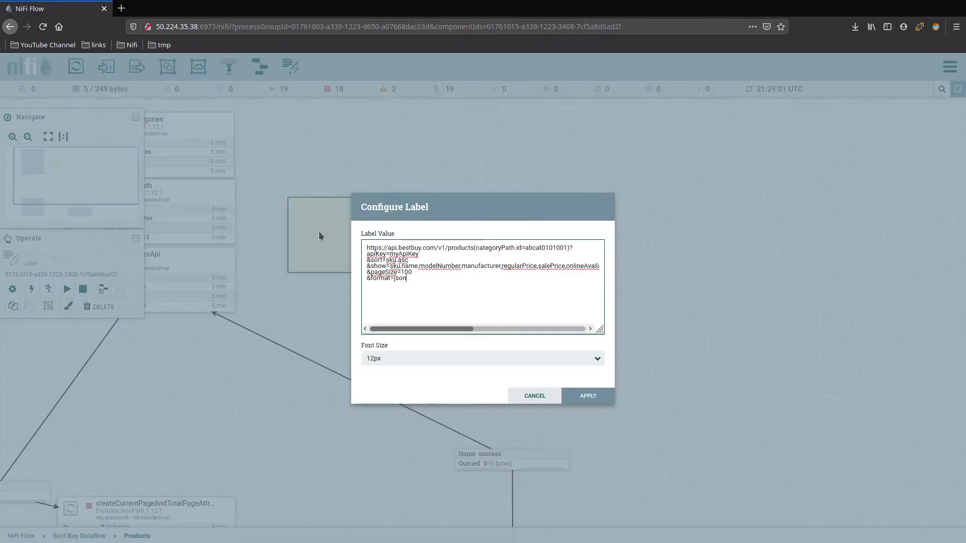
pyautogui.click(587, 395)
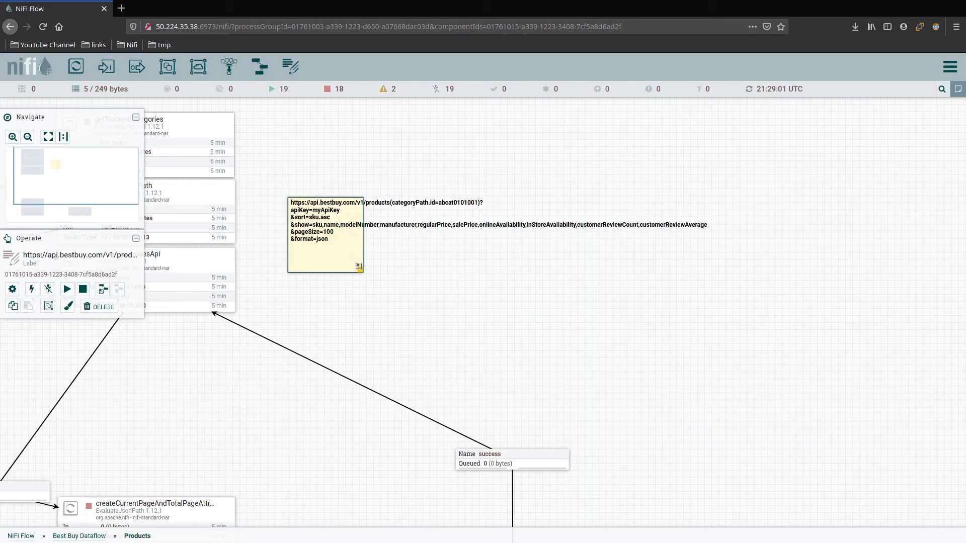
pyautogui.click(314, 267)
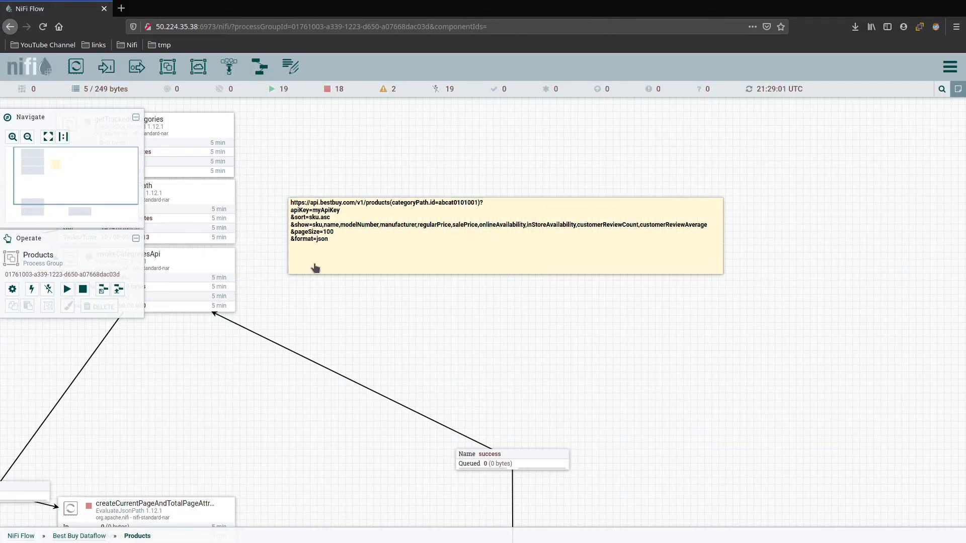
pyautogui.moveTo(397, 166)
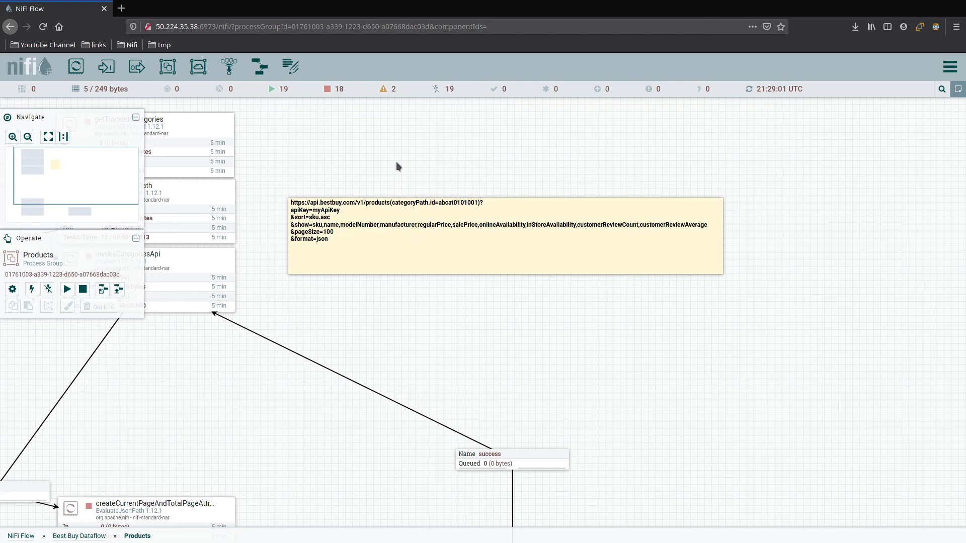
pyautogui.moveTo(364, 221)
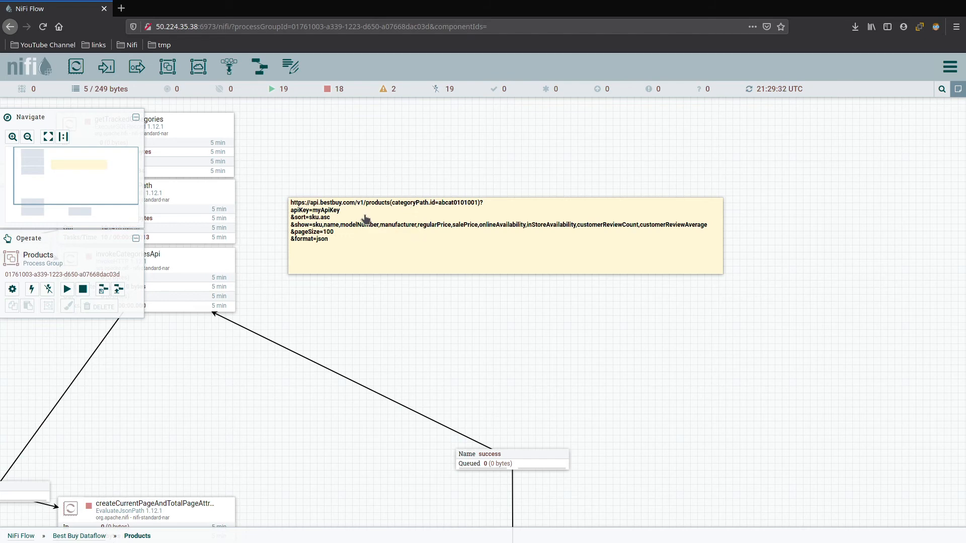
pyautogui.moveTo(361, 187)
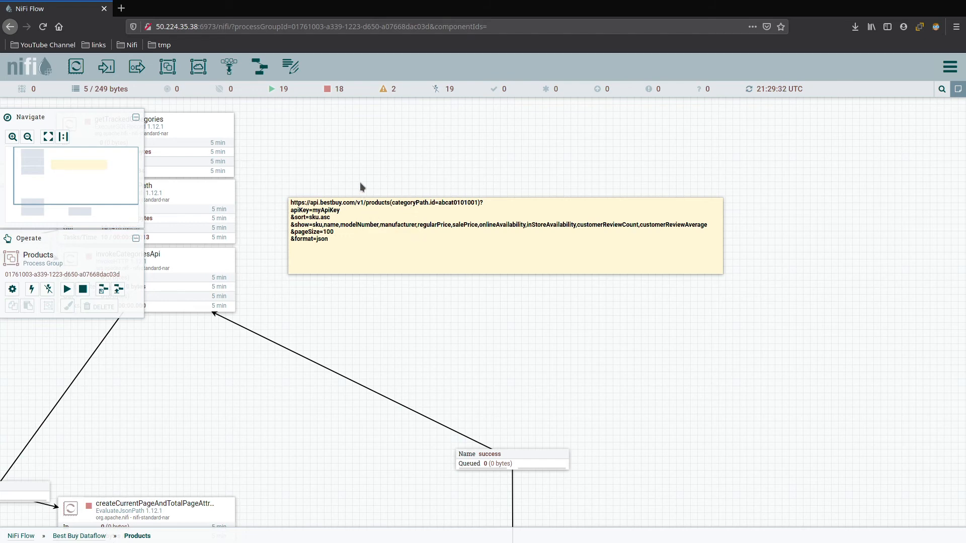
pyautogui.moveTo(301, 206)
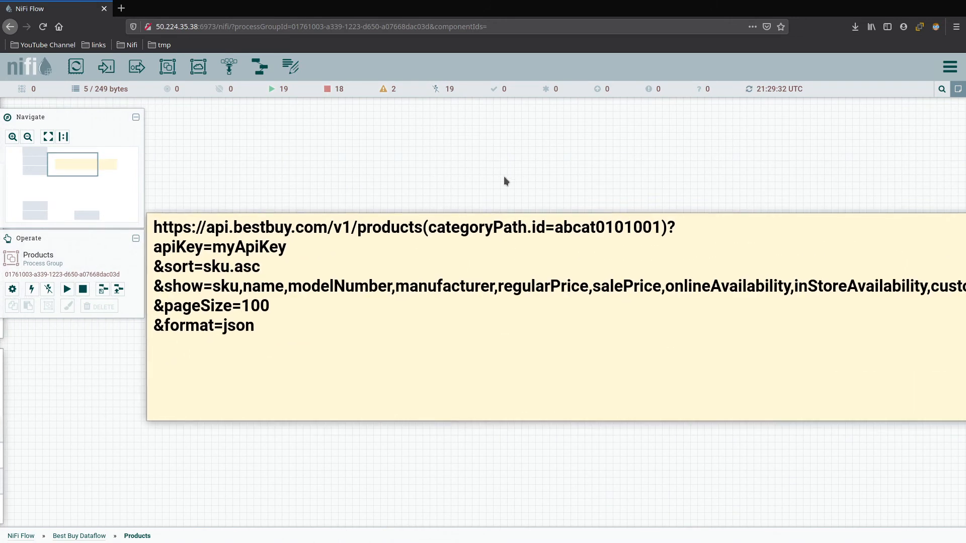
pyautogui.moveTo(307, 240)
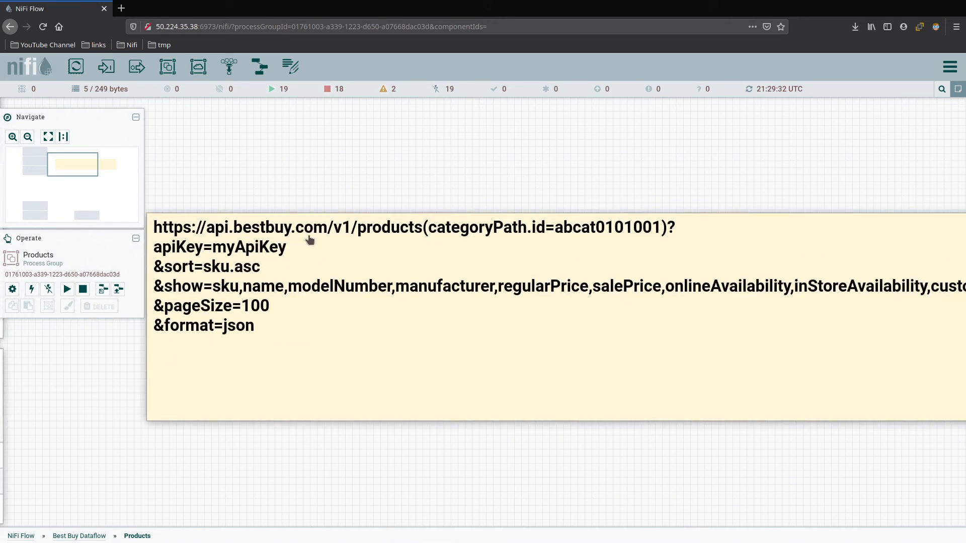
pyautogui.moveTo(418, 240)
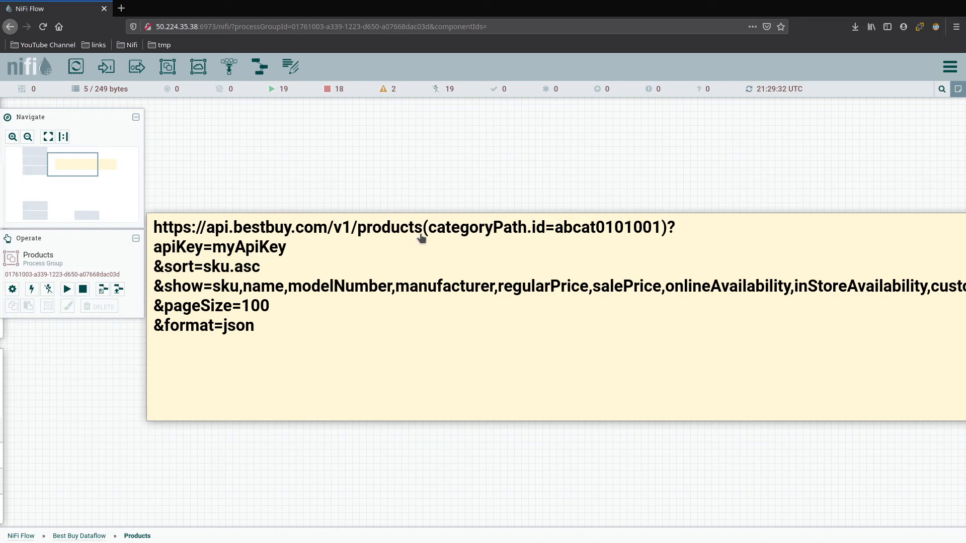
pyautogui.moveTo(676, 232)
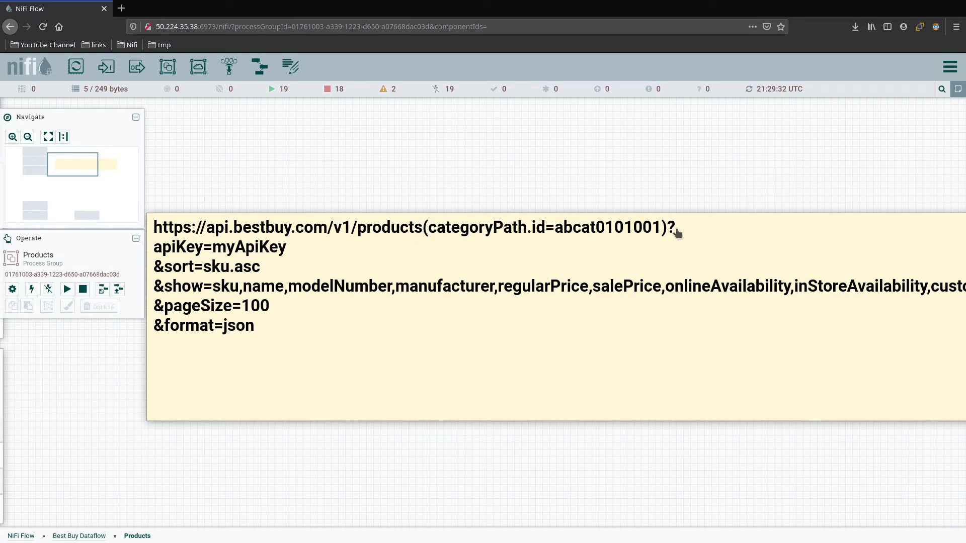
pyautogui.moveTo(425, 234)
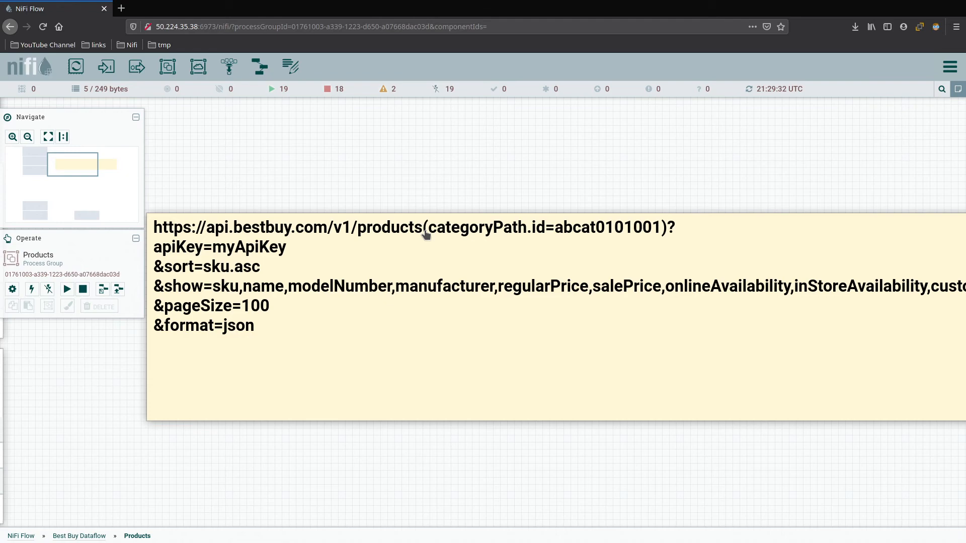
pyautogui.moveTo(600, 251)
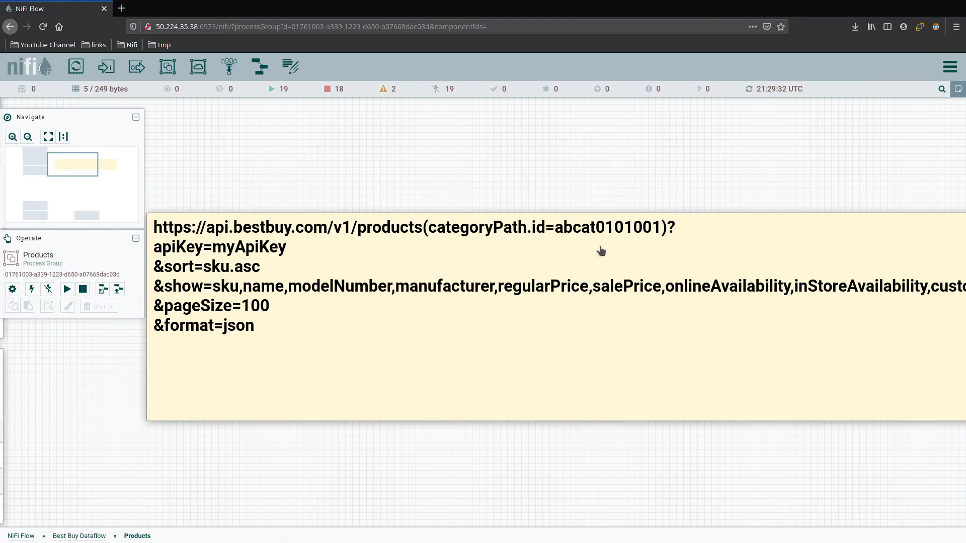
pyautogui.moveTo(654, 257)
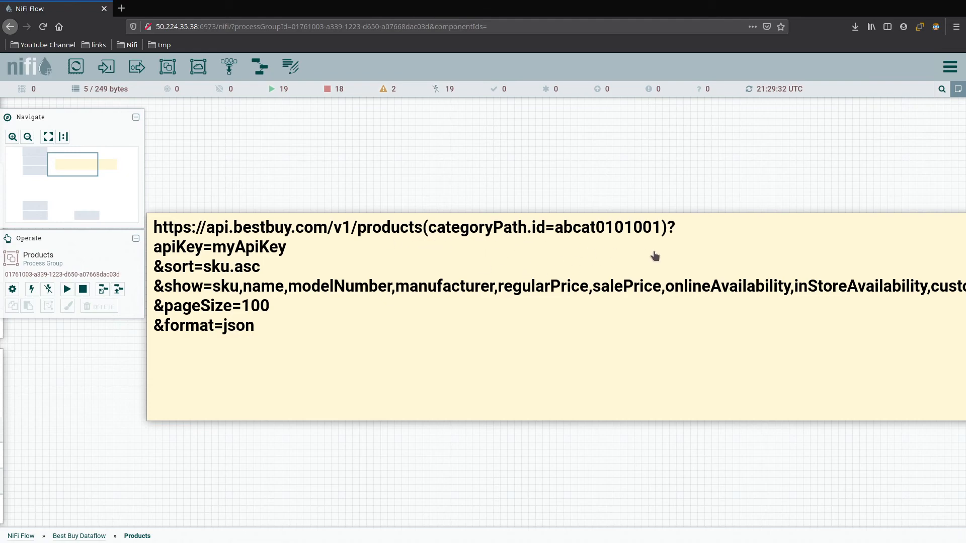
pyautogui.moveTo(457, 240)
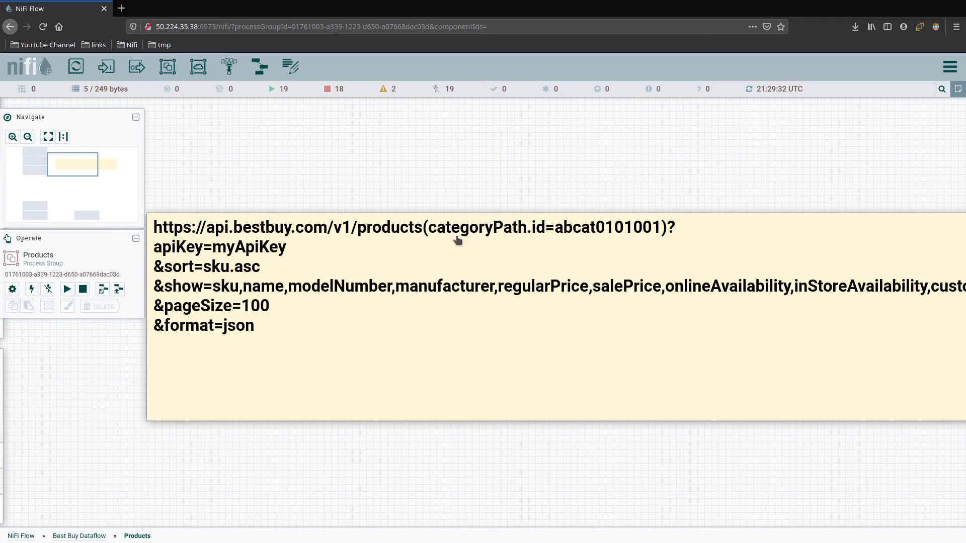
pyautogui.moveTo(544, 241)
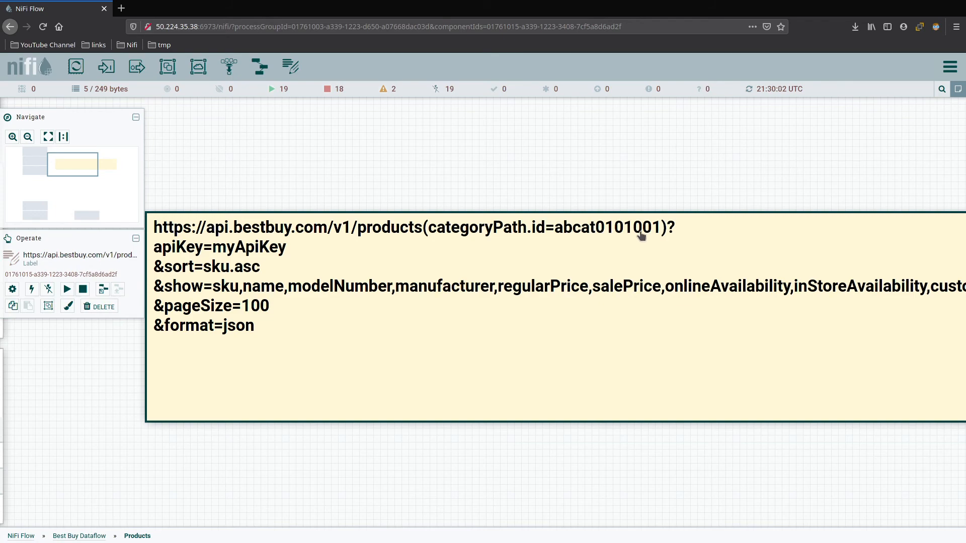
pyautogui.moveTo(627, 243)
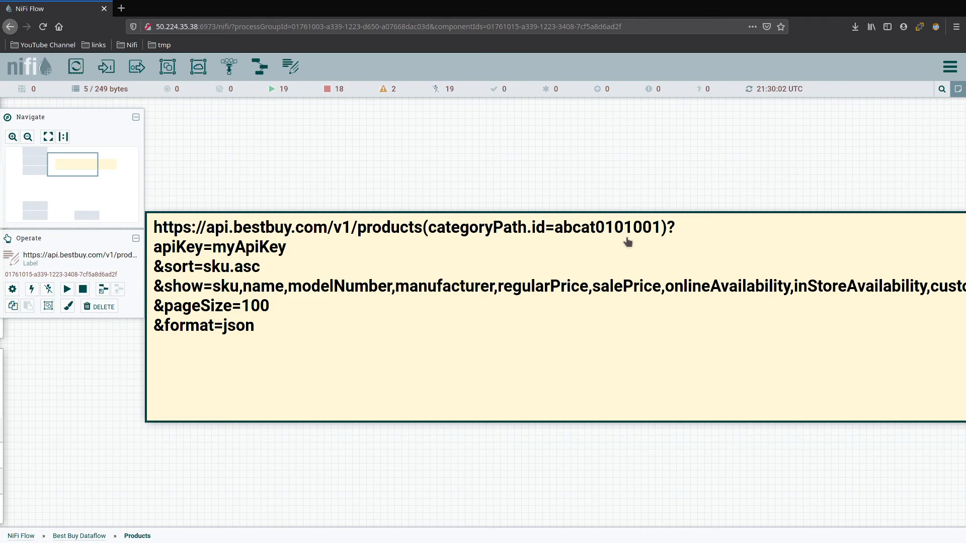
pyautogui.moveTo(695, 228)
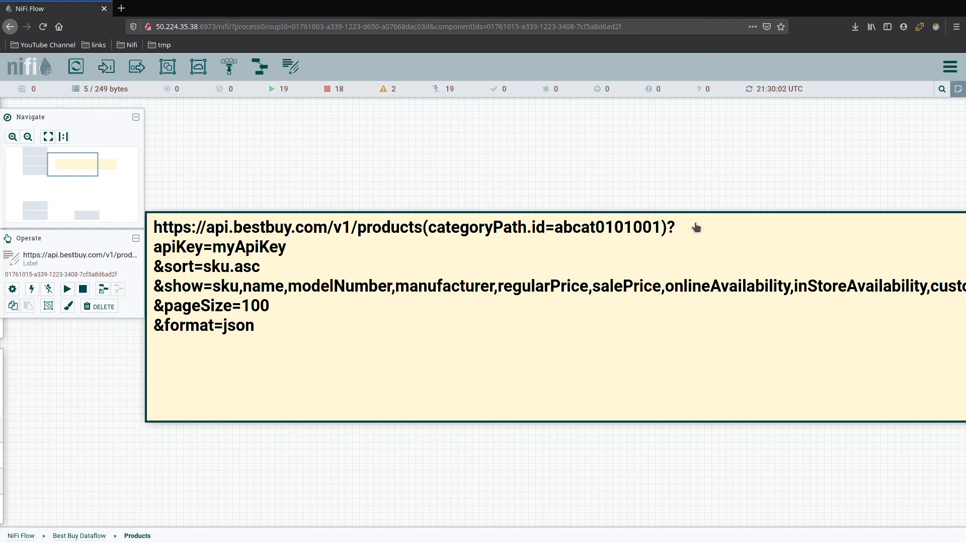
pyautogui.moveTo(664, 231)
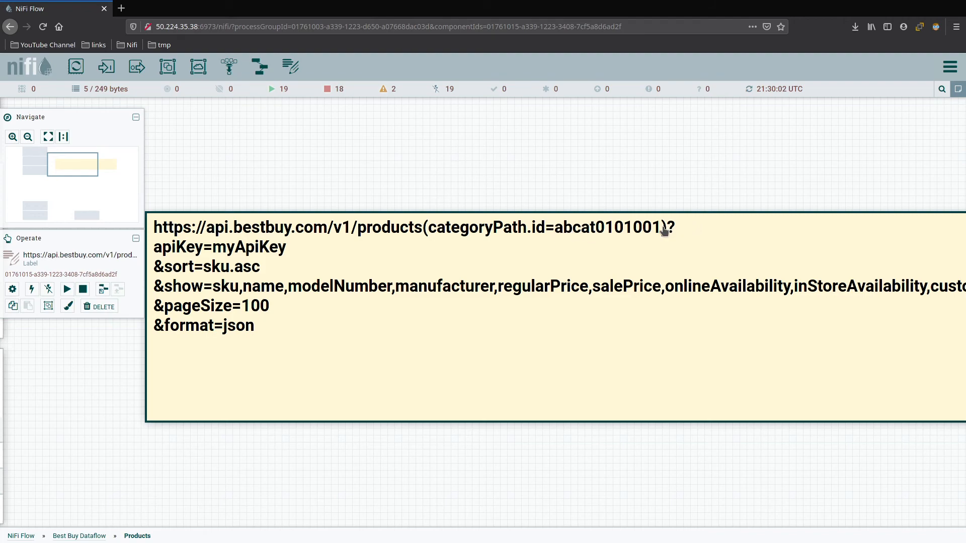
pyautogui.moveTo(423, 238)
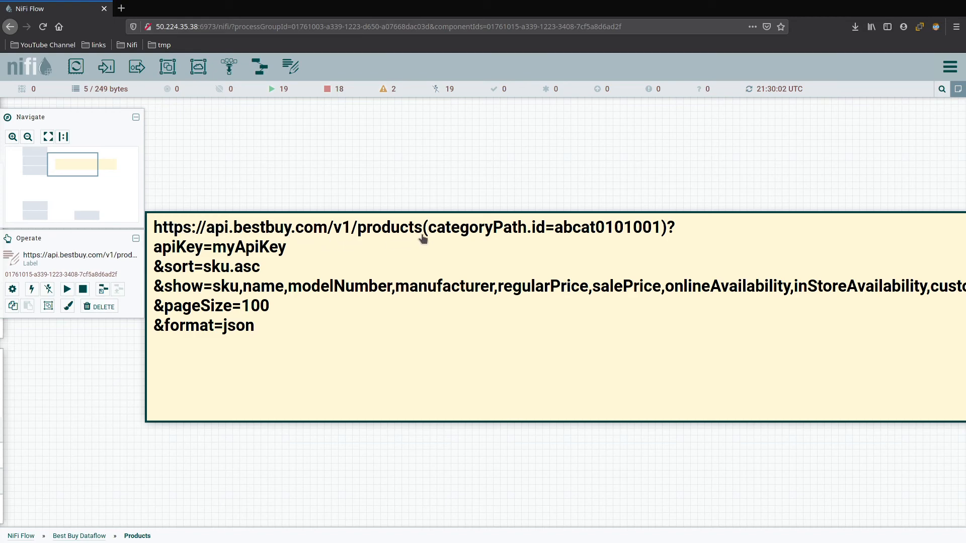
pyautogui.moveTo(661, 235)
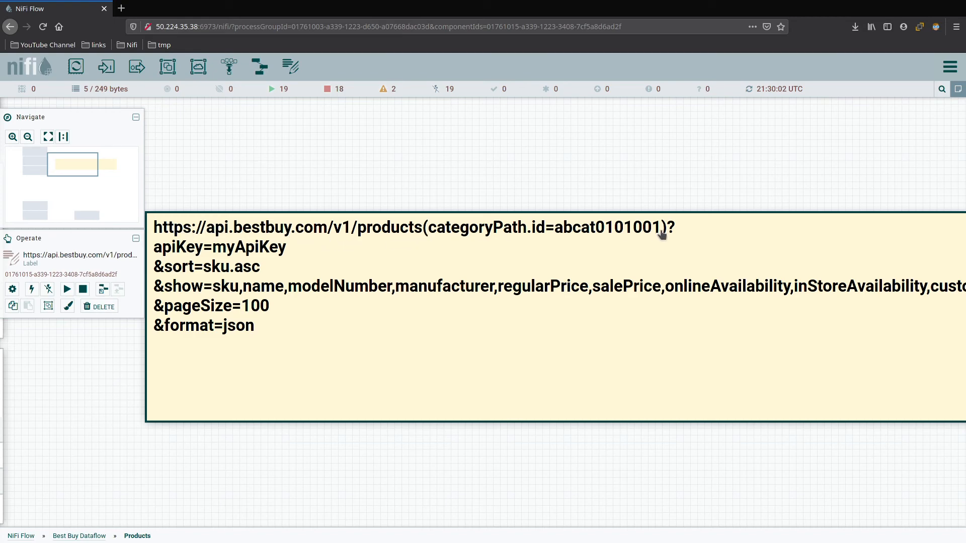
pyautogui.moveTo(412, 235)
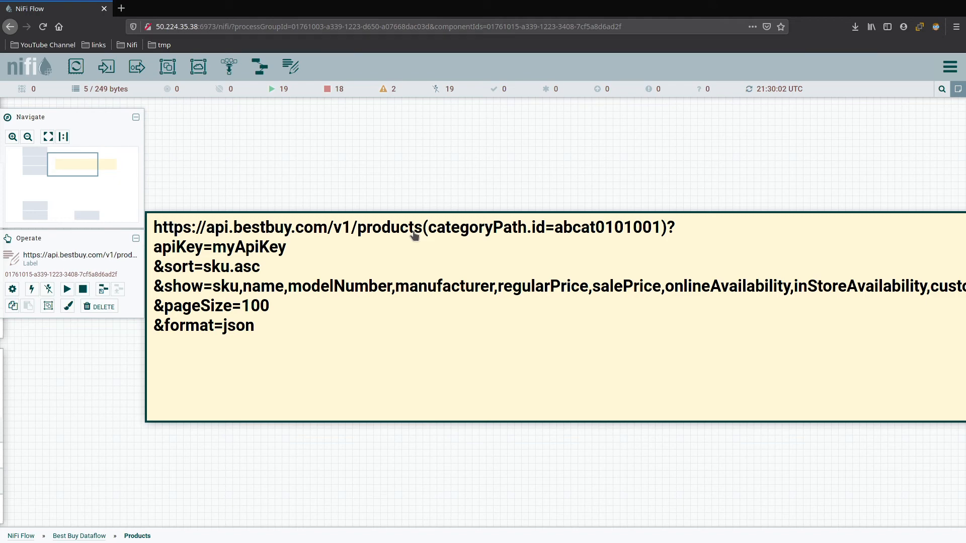
pyautogui.moveTo(670, 243)
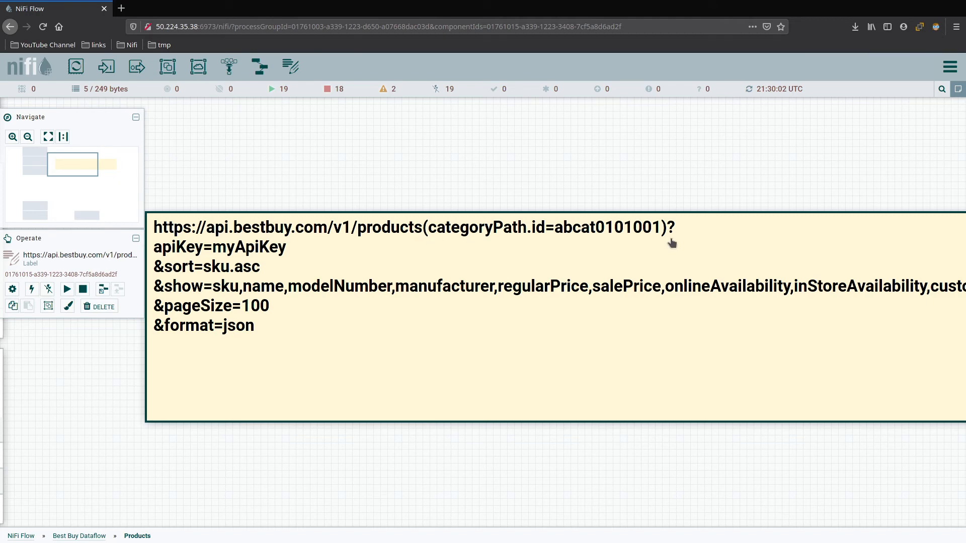
pyautogui.moveTo(572, 253)
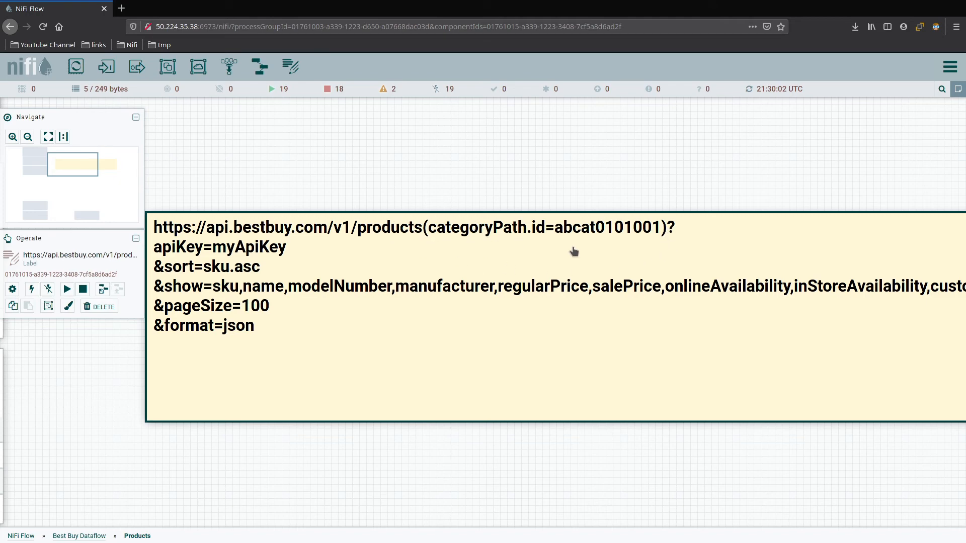
pyautogui.moveTo(665, 257)
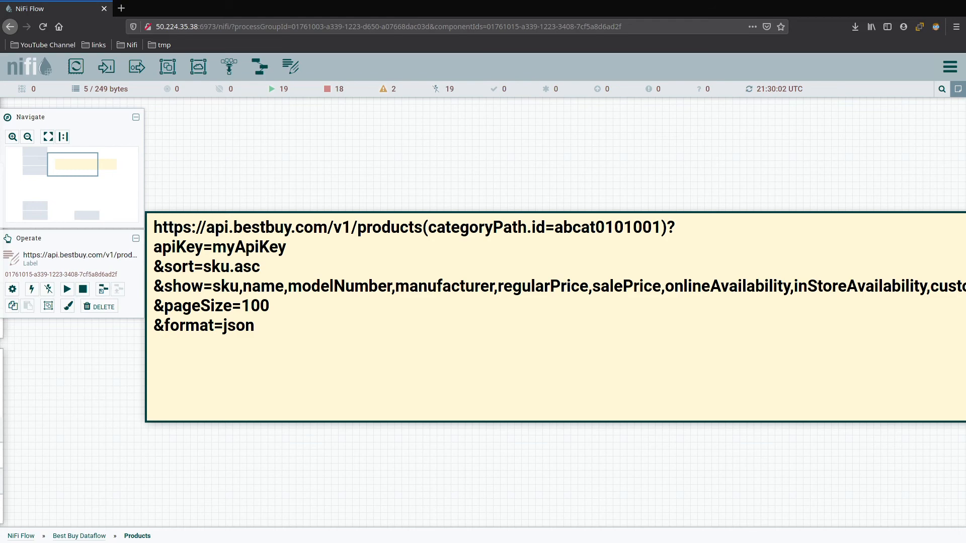
pyautogui.moveTo(235, 287)
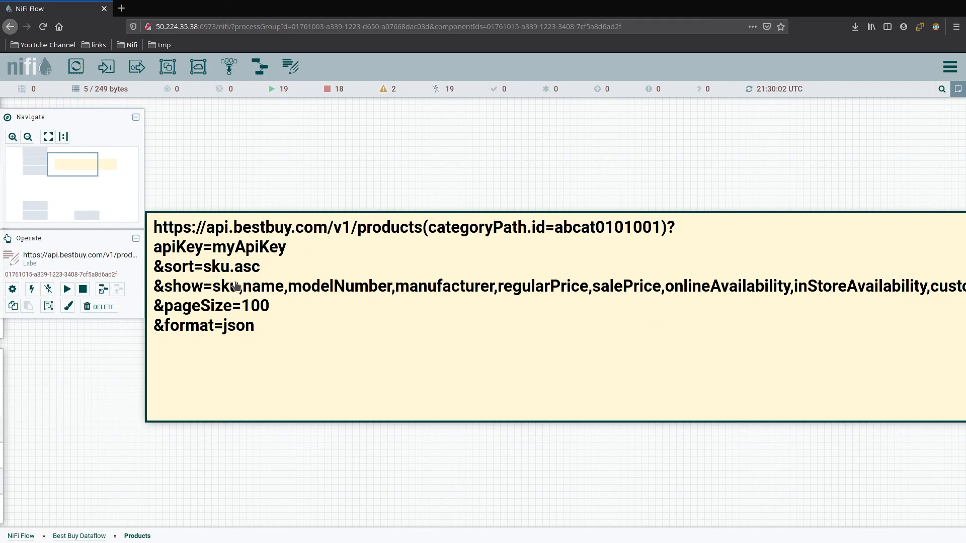
# Bring up the NiFi-wide settings list from the hamburger menu
pyautogui.click(950, 67)
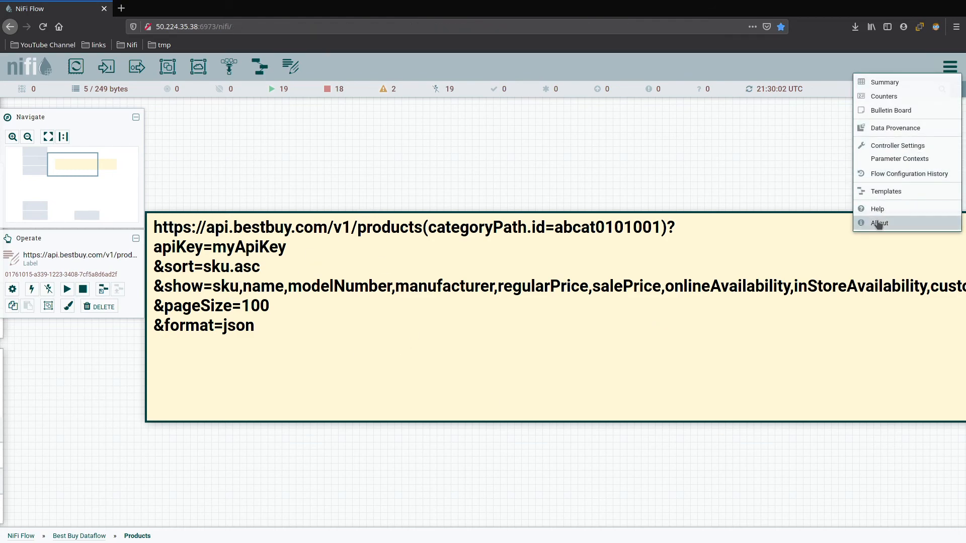
pyautogui.click(898, 159)
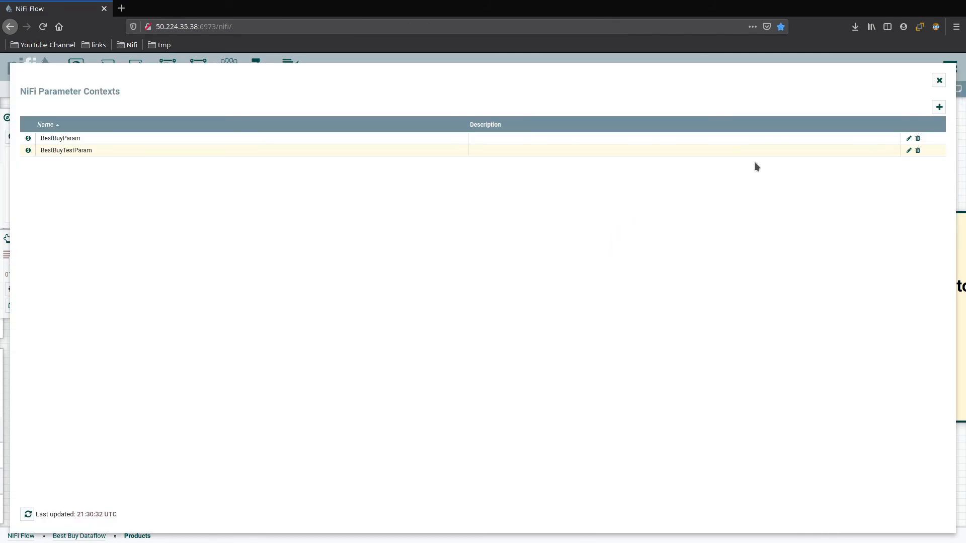
pyautogui.moveTo(873, 138)
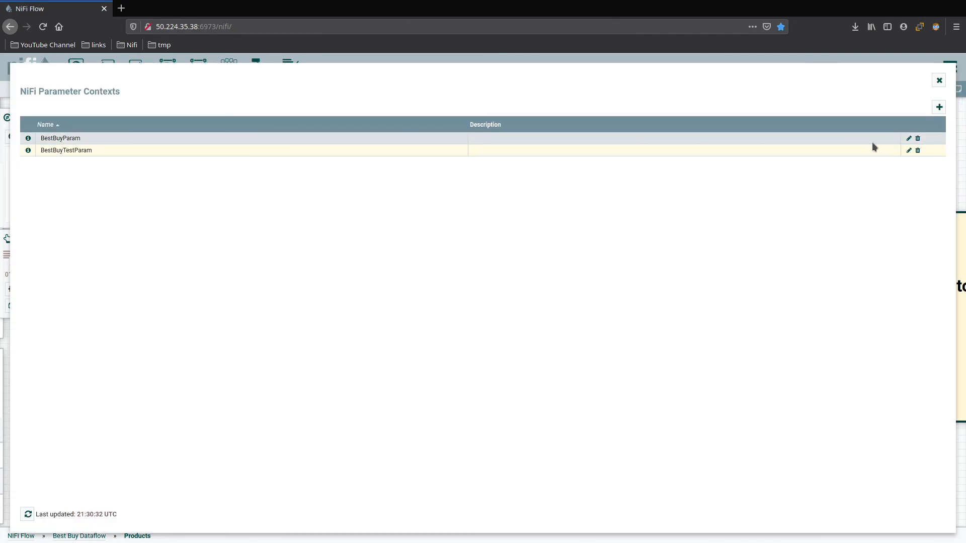
pyautogui.click(908, 137)
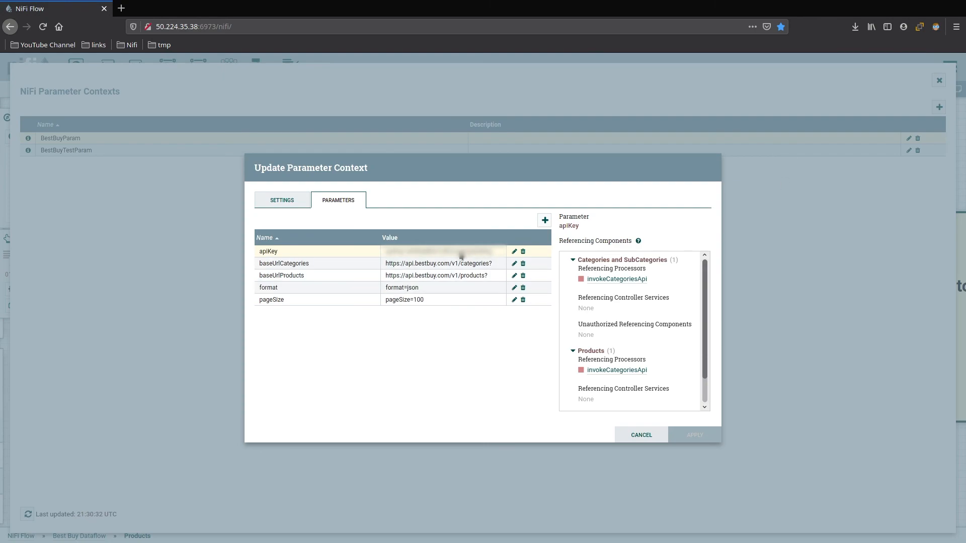
pyautogui.moveTo(353, 275)
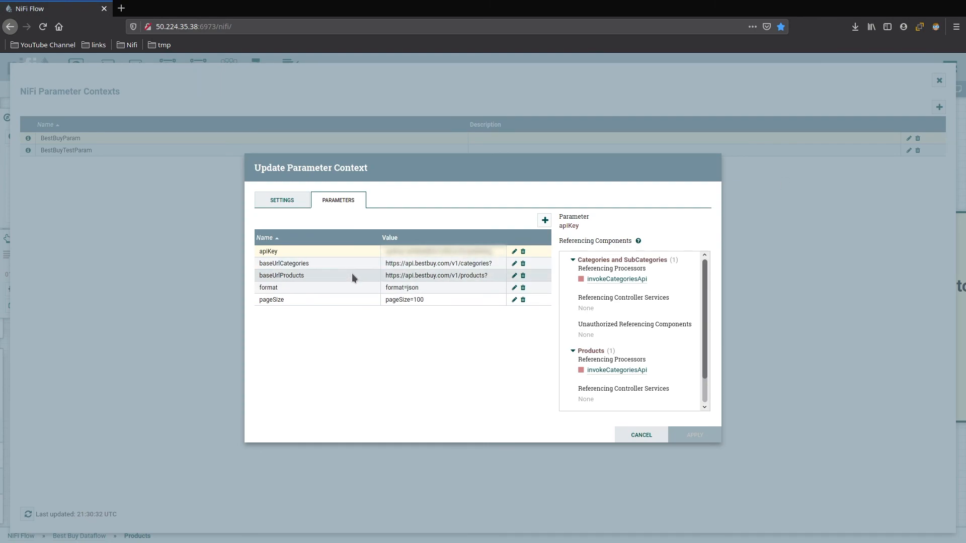
pyautogui.click(514, 276)
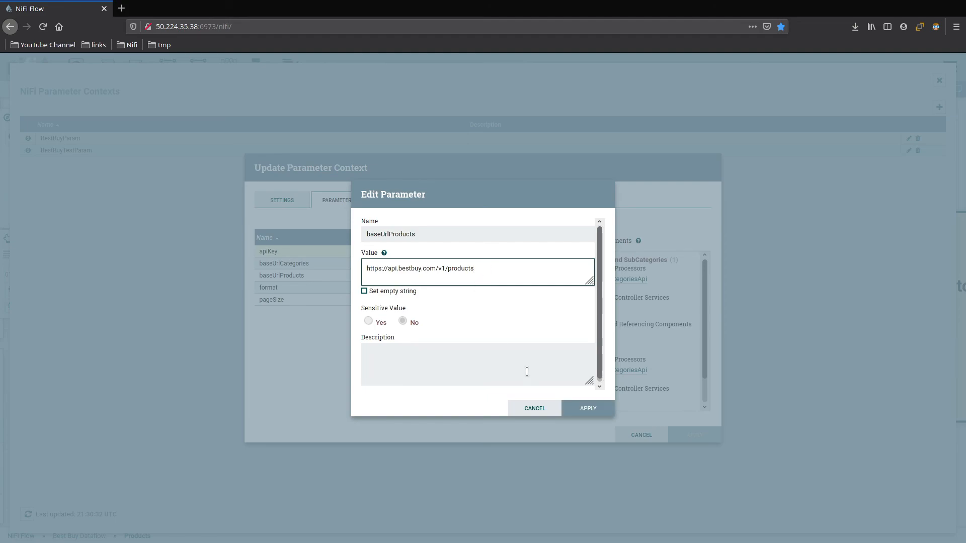
pyautogui.click(587, 409)
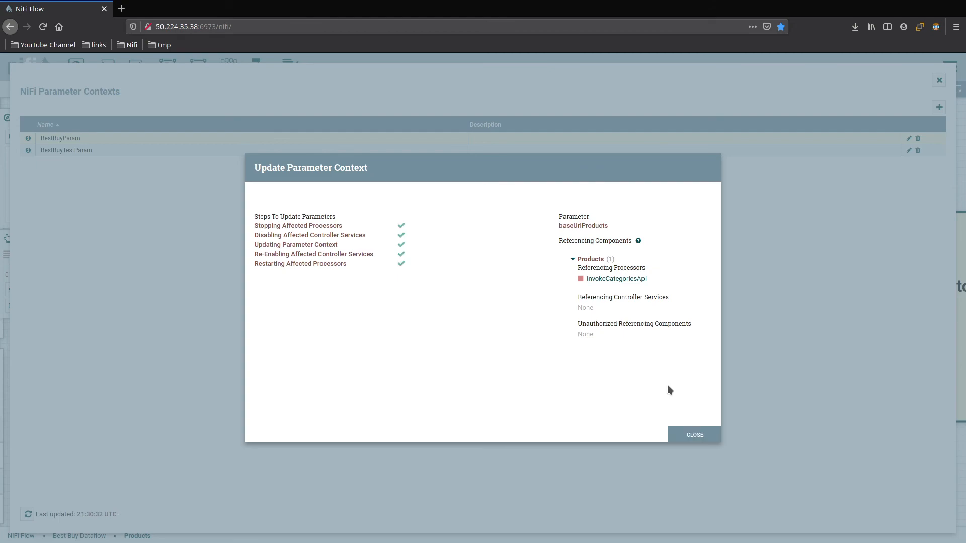
pyautogui.moveTo(679, 445)
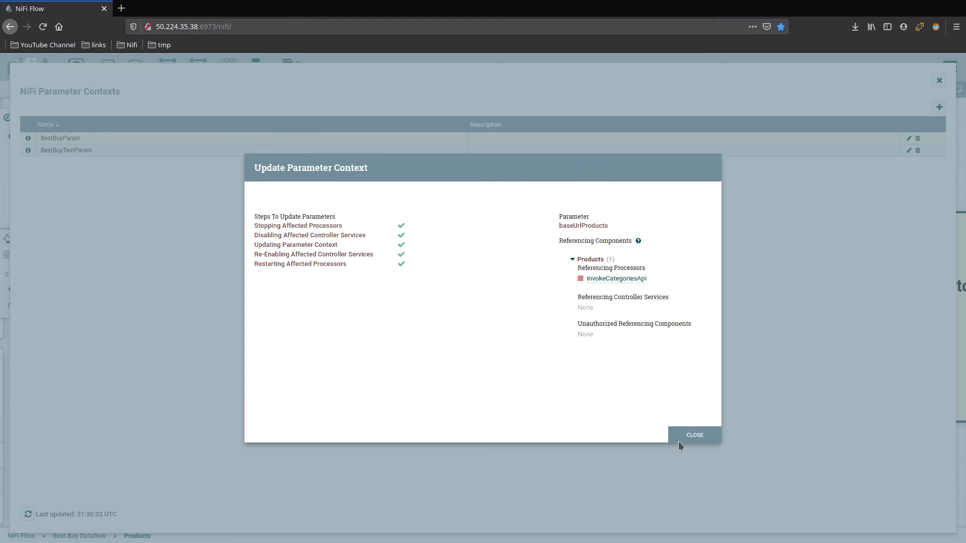
# Dismiss the update summary, close Parameter Contexts and return to the canvas
pyautogui.click(693, 434)
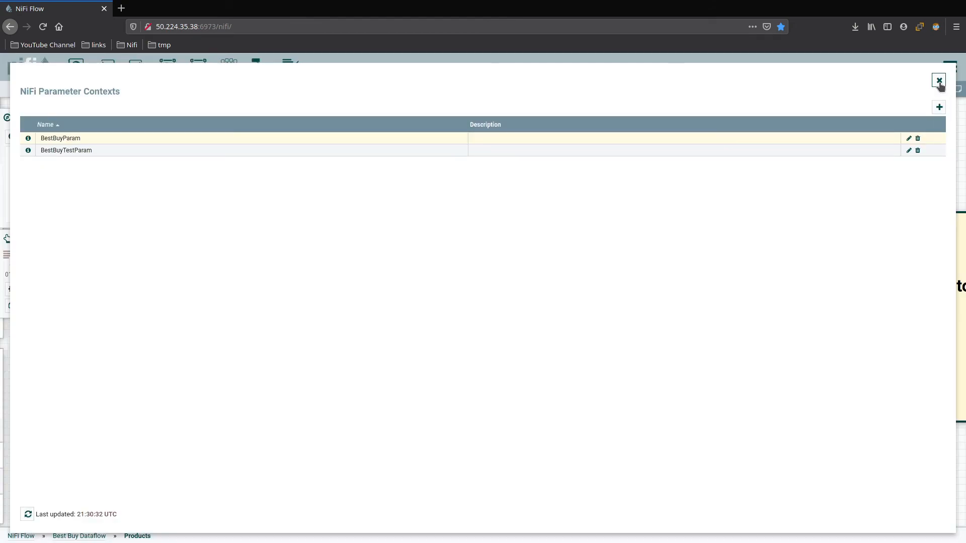
pyautogui.click(938, 81)
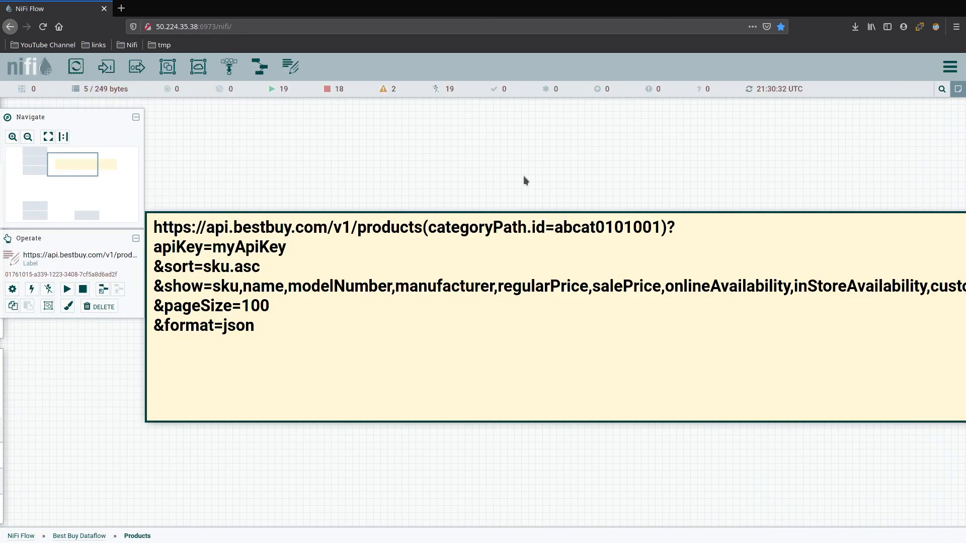
pyautogui.click(345, 158)
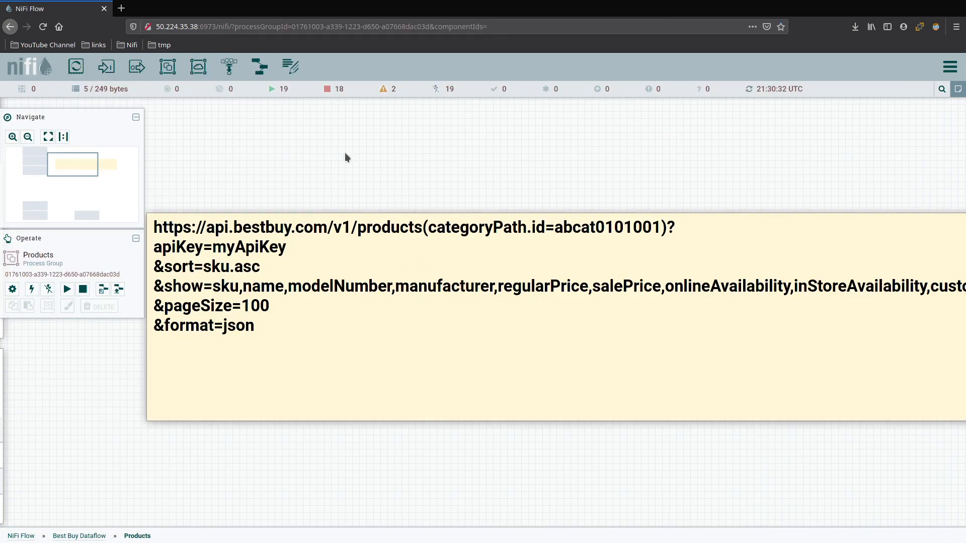